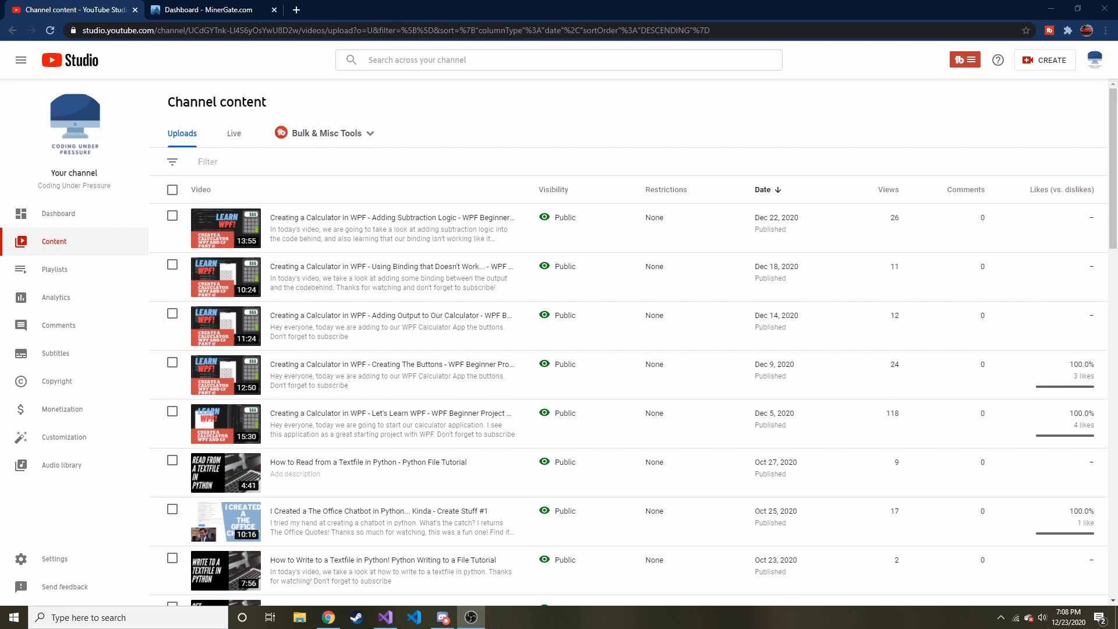
pyautogui.moveTo(901, 241)
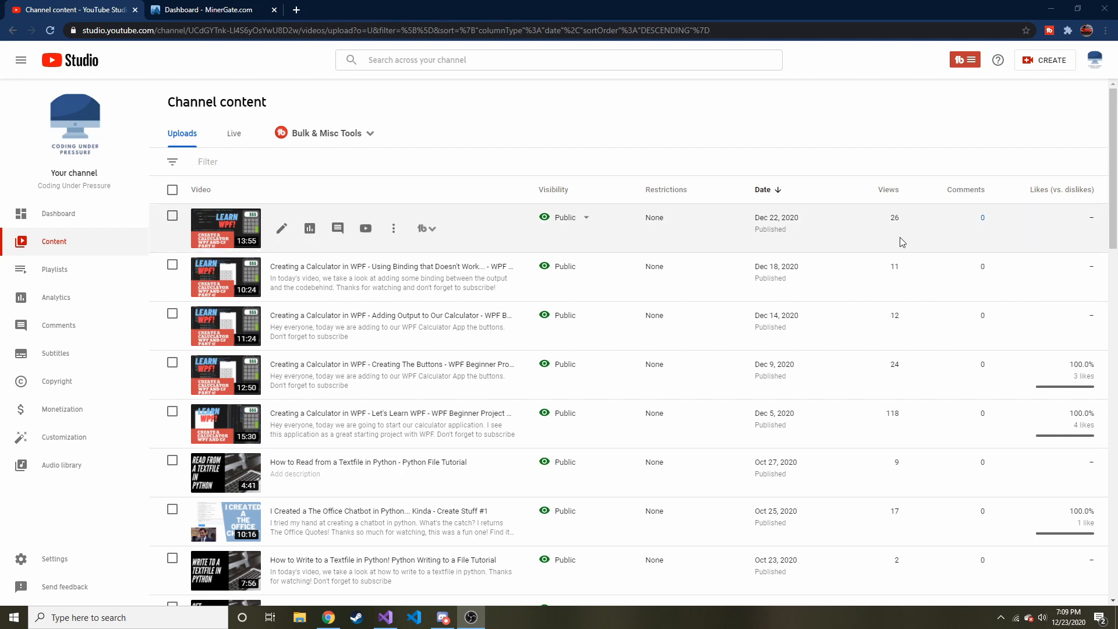
pyautogui.moveTo(730, 268)
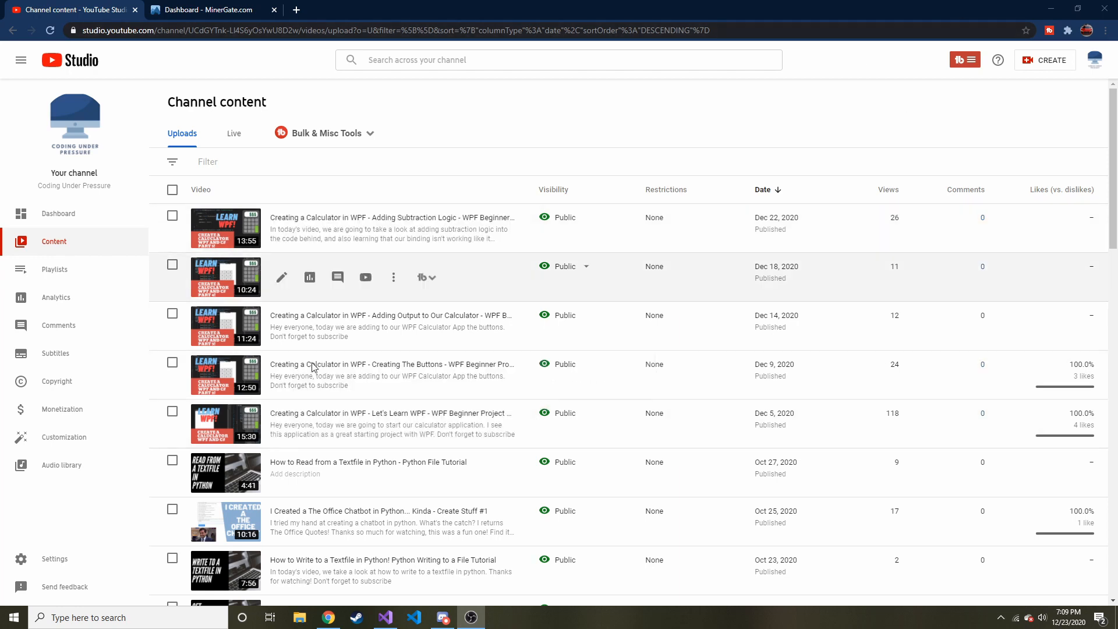
# Step: Switch to the calculator project and show MainWindow.xaml with its button grid markup
pyautogui.click(384, 617)
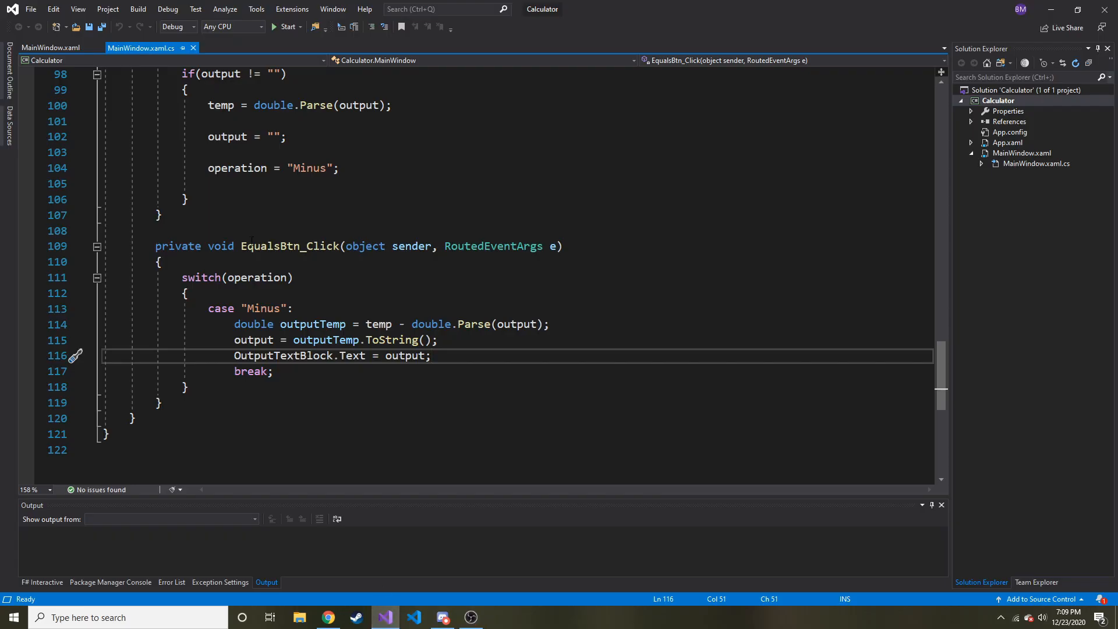
pyautogui.click(50, 48)
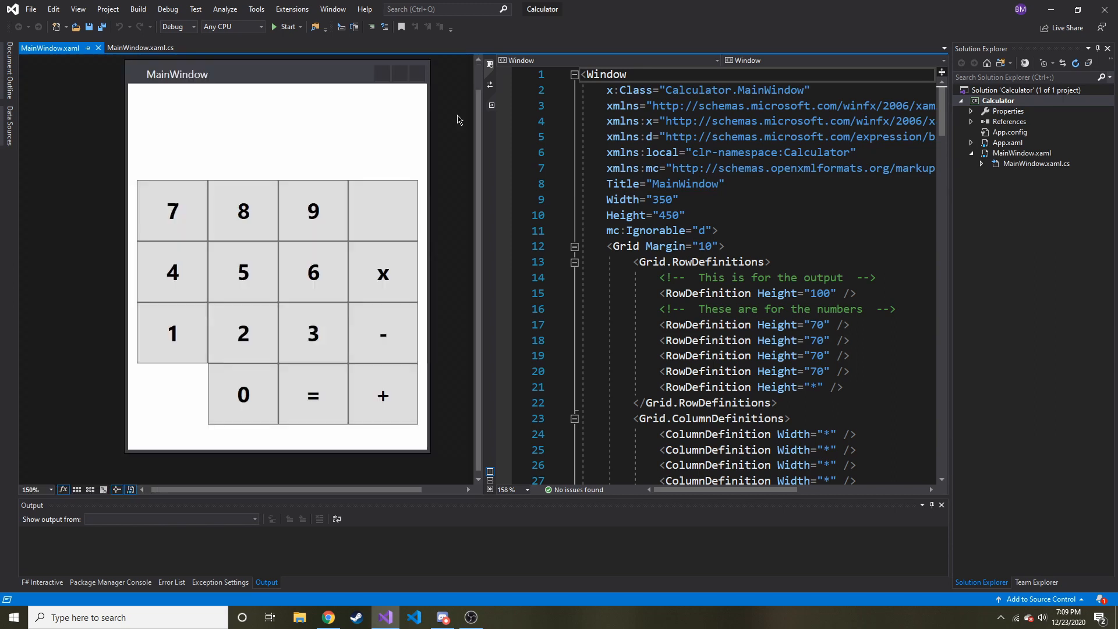
pyautogui.click(312, 395)
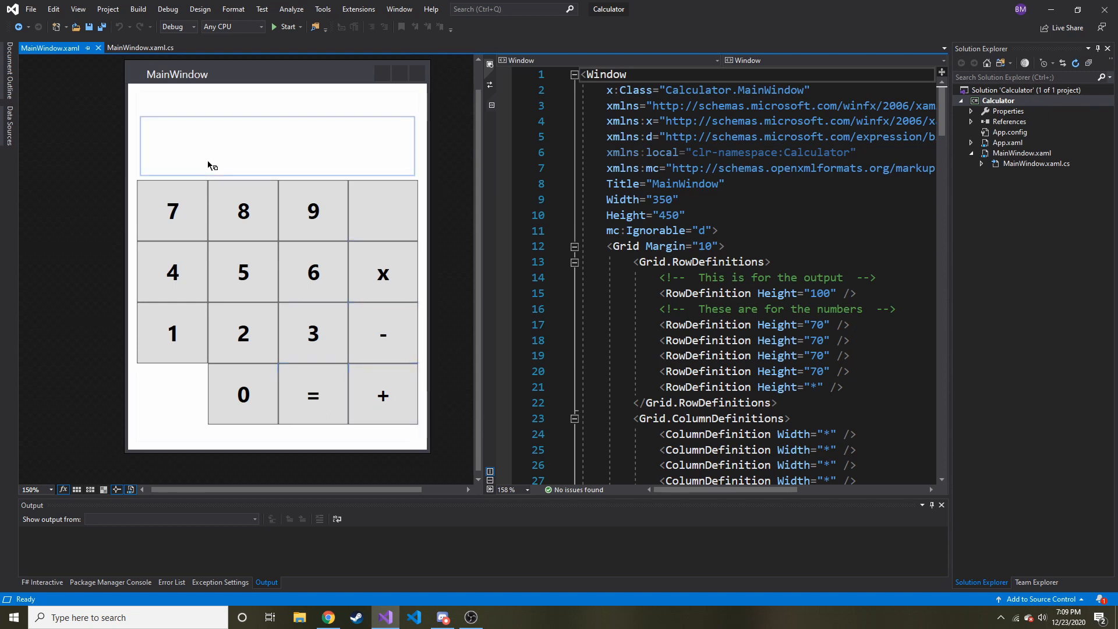
pyautogui.click(243, 272)
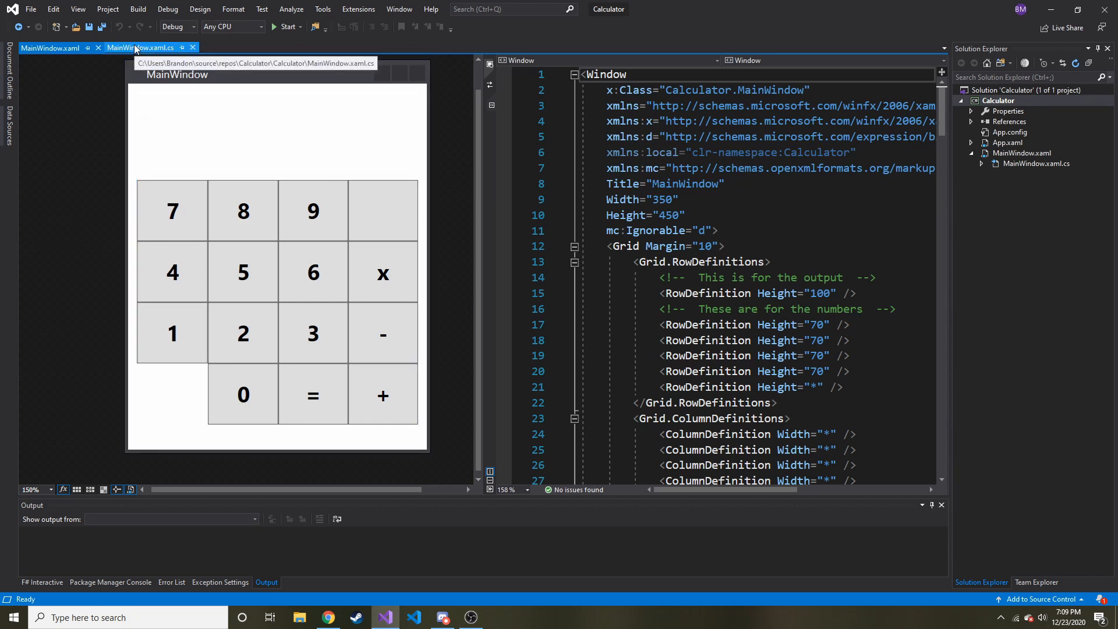
pyautogui.click(50, 47)
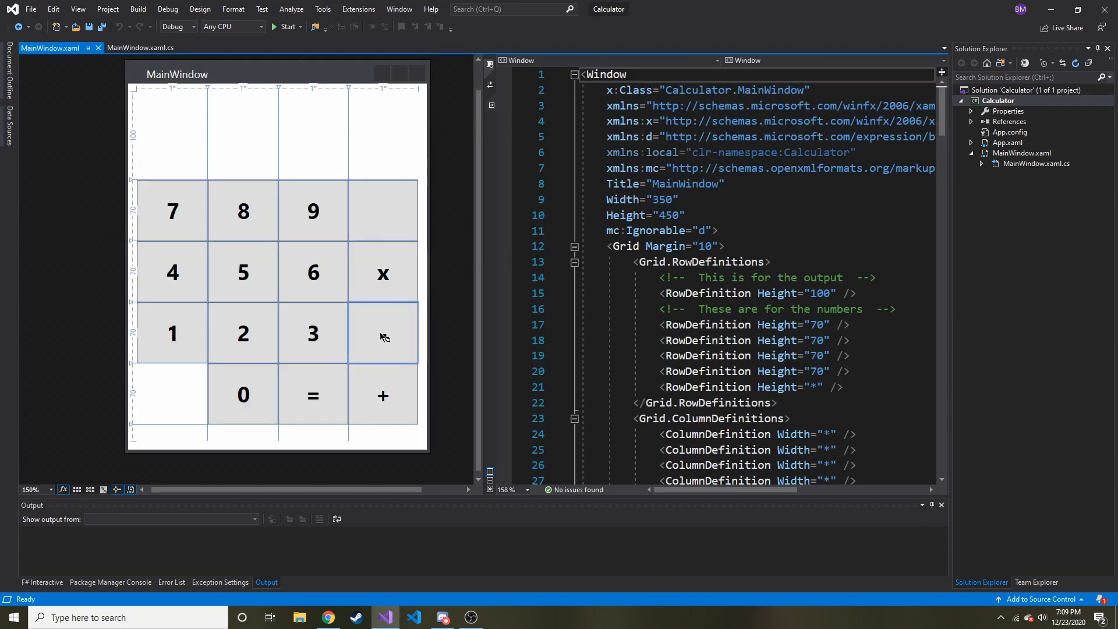
# Step: Change the plus button's Click handler to PlusBtn_Click, then move to MainWindow.xaml.cs
pyautogui.click(384, 395)
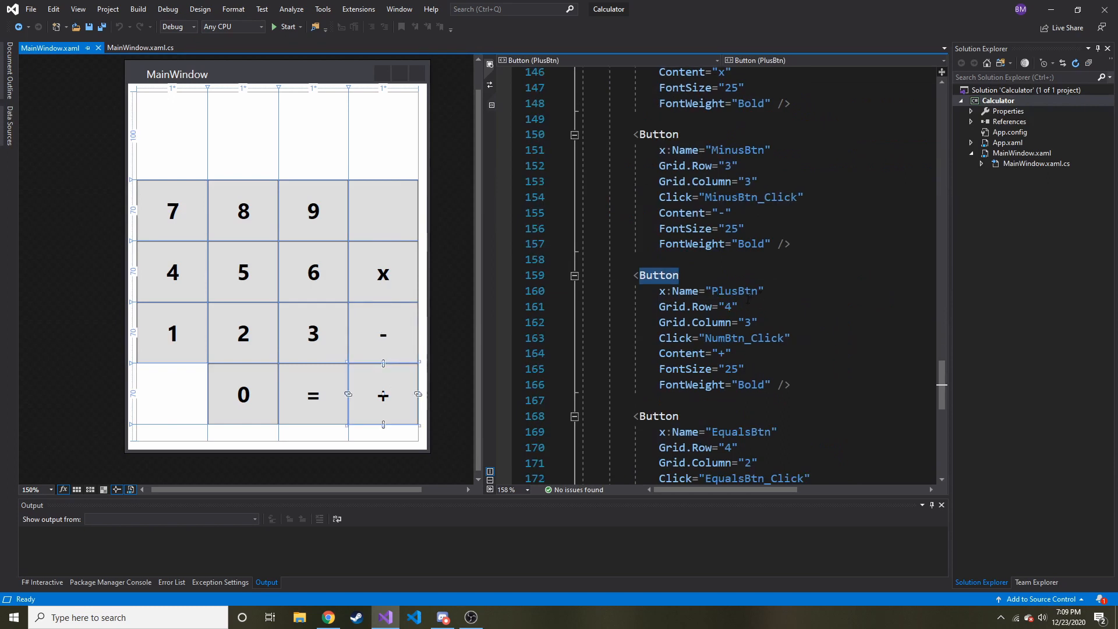
pyautogui.doubleClick(730, 338)
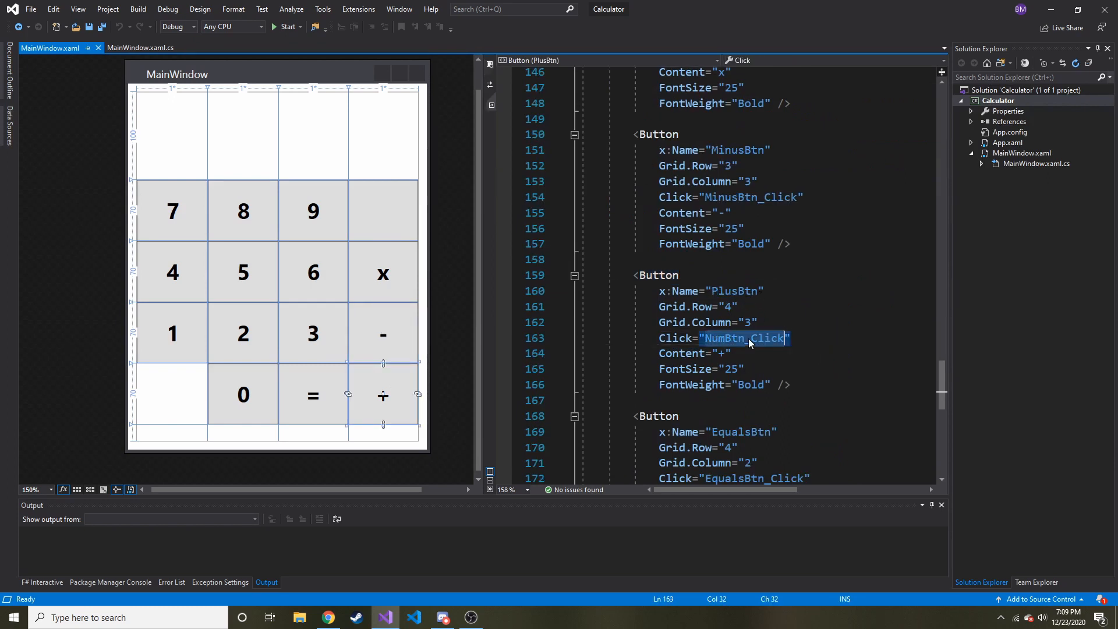
pyautogui.press('Delete')
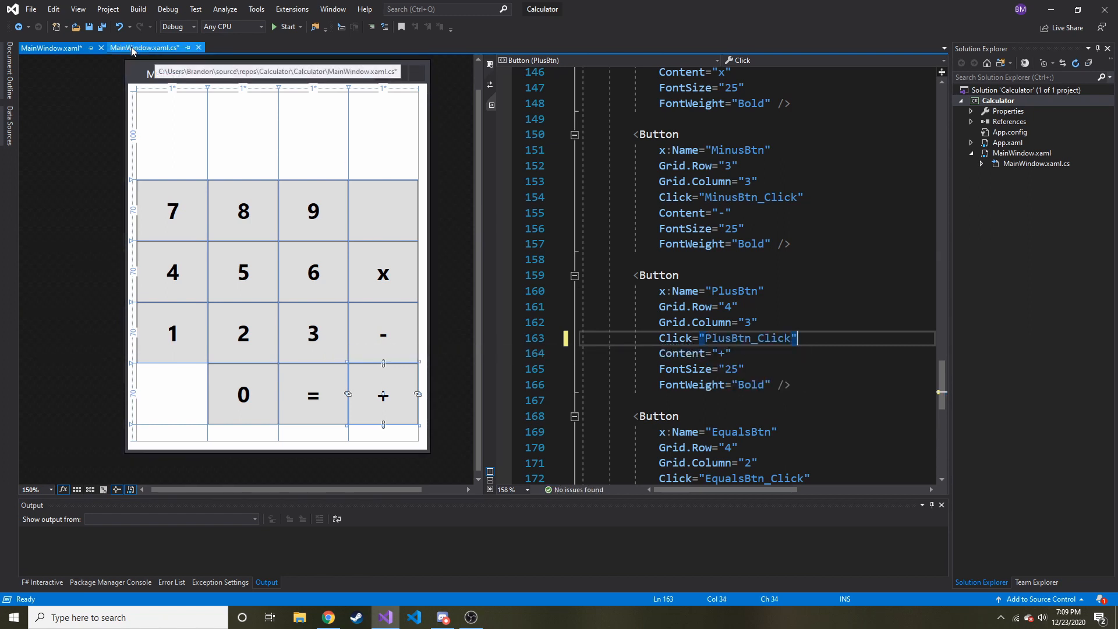
pyautogui.click(144, 48)
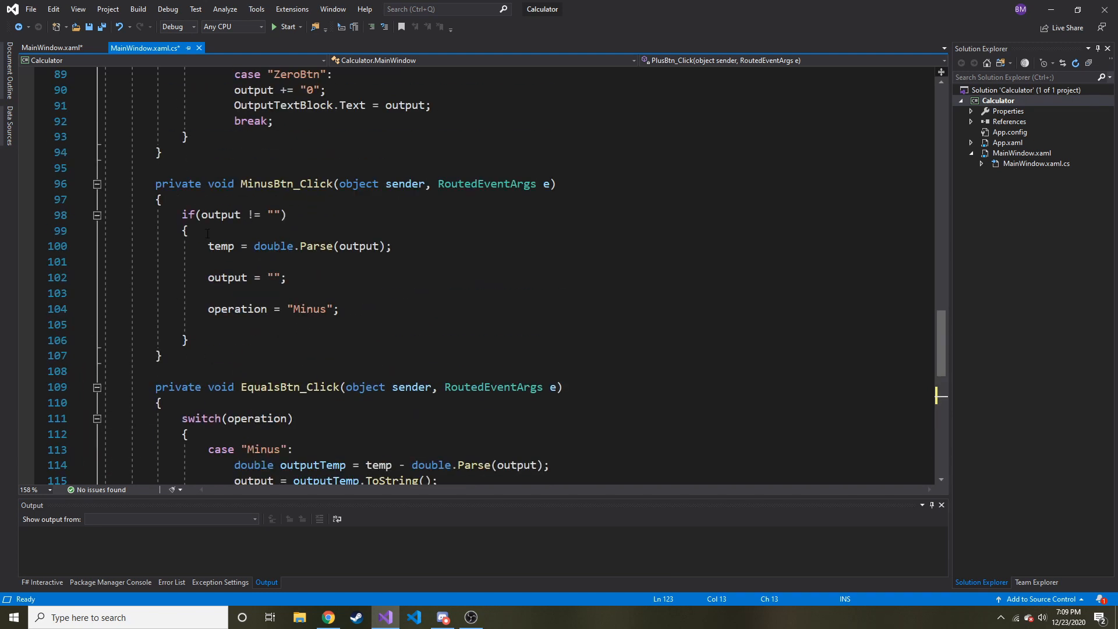
# Step: Reuse the MinusBtn_Click body in PlusBtn_Click with the operation string changed to "Plus"
pyautogui.moveTo(182, 214); pyautogui.dragTo(189, 340)
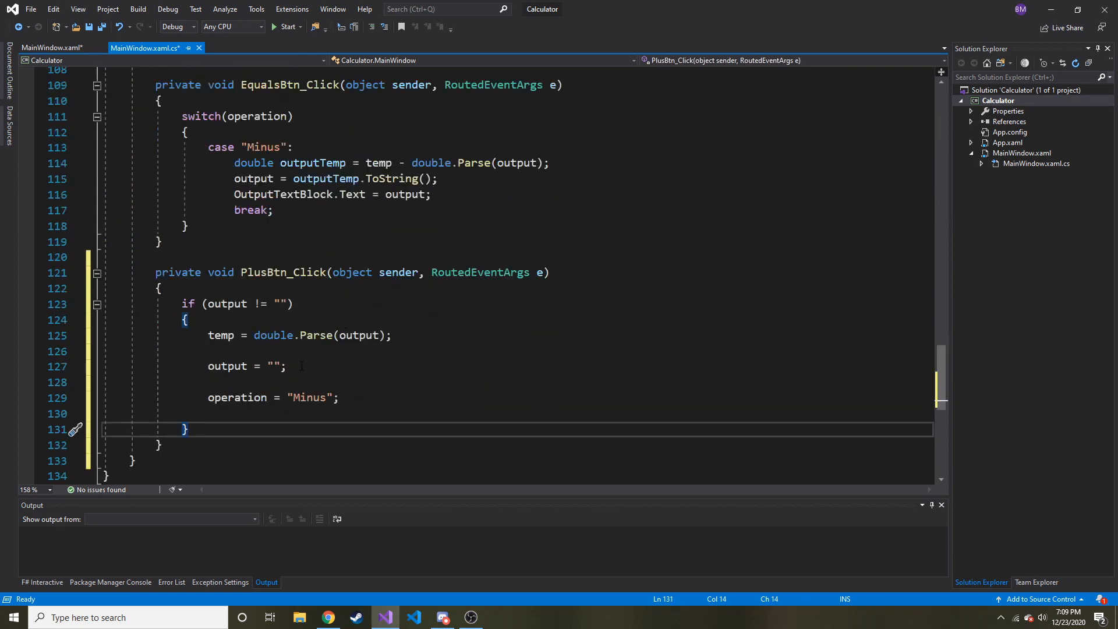
pyautogui.doubleClick(307, 397)
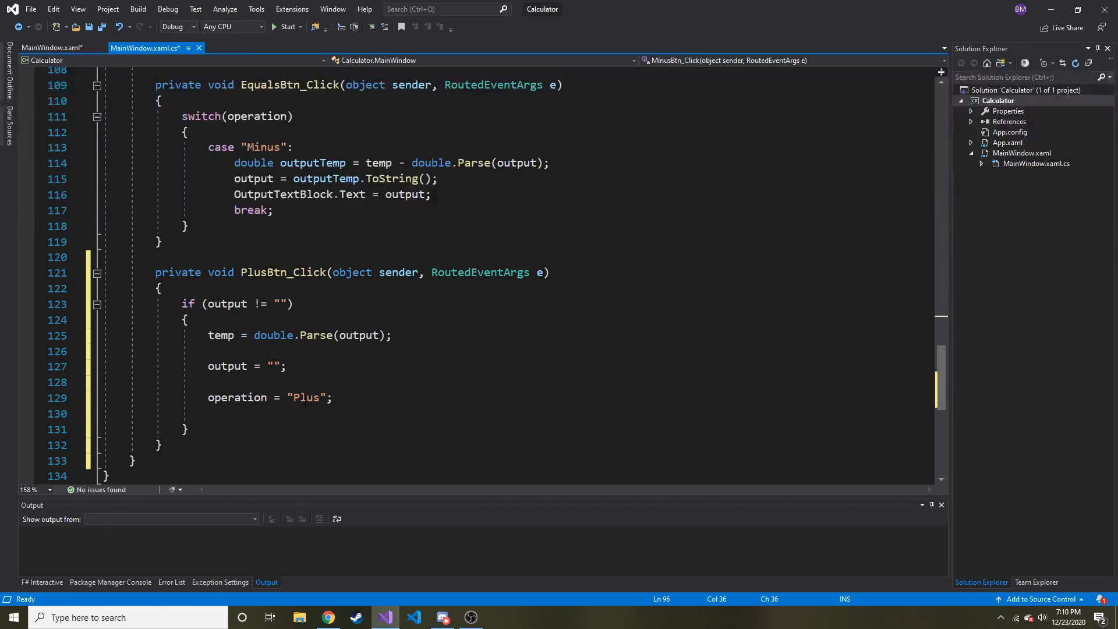
pyautogui.doubleClick(305, 397)
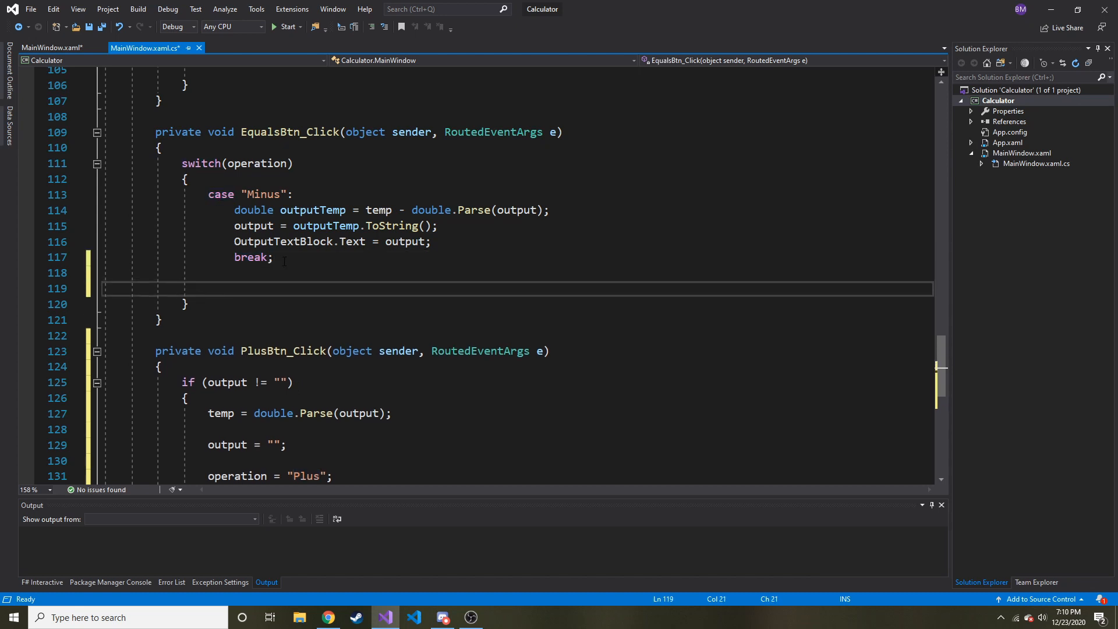
# Step: Write case "Plus": with break; and the addition lines computing temp plus the parsed output
pyautogui.write('ca')
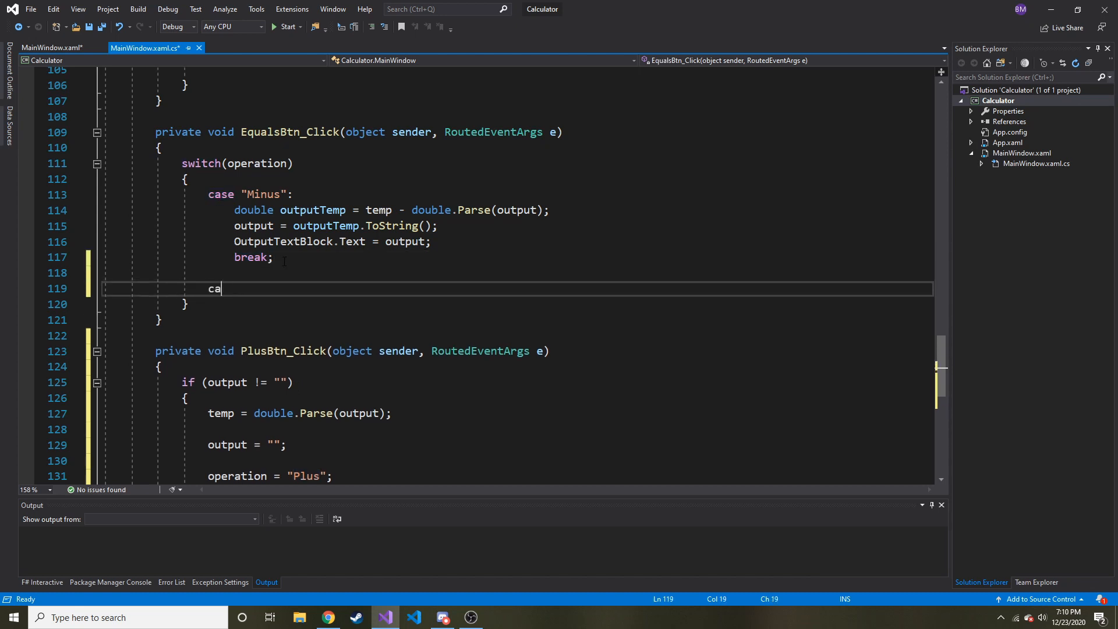
pyautogui.write('se "Pl"')
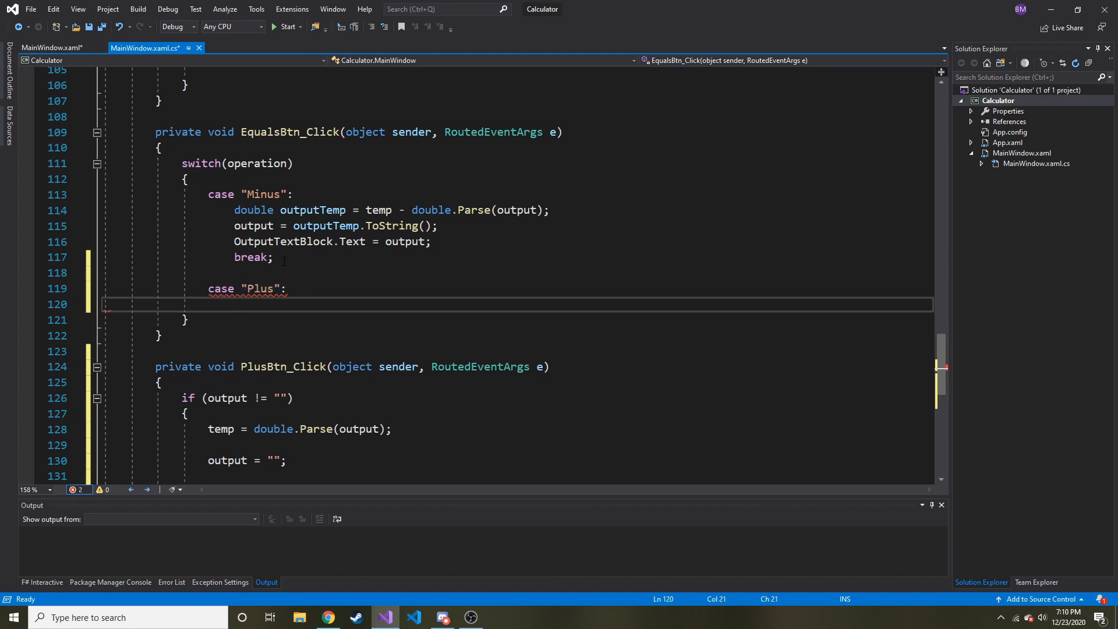
pyautogui.write('break;')
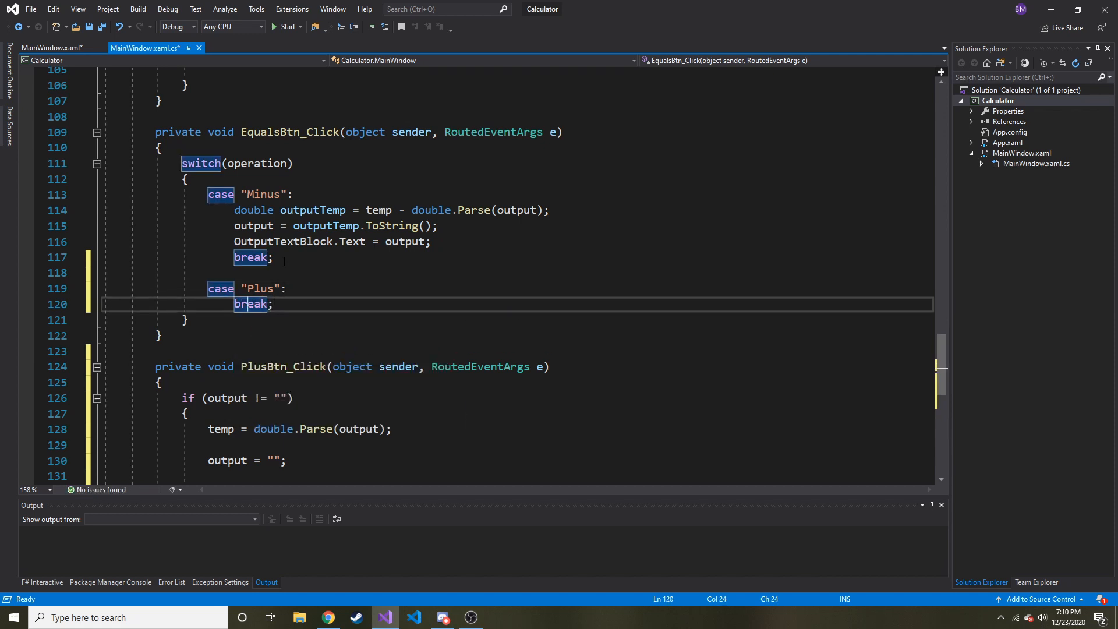
pyautogui.press('enter')
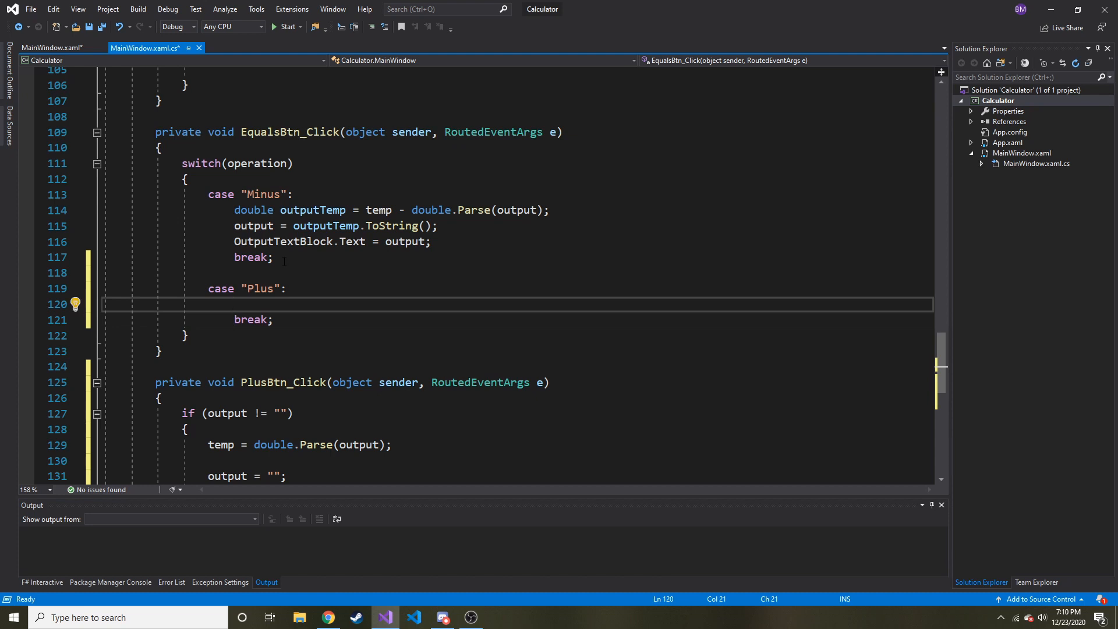
pyautogui.write('double outputTemp = temp + double.Parse(output);')
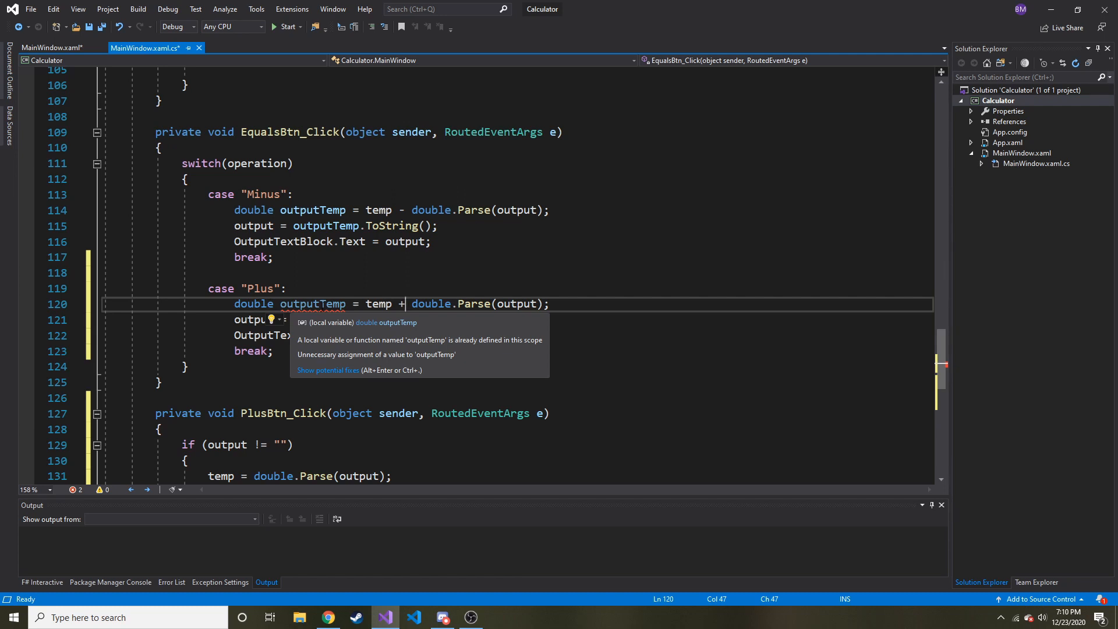
# Step: Rename the duplicate variable in the Plus case to outputTemp1
pyautogui.doubleClick(312, 303)
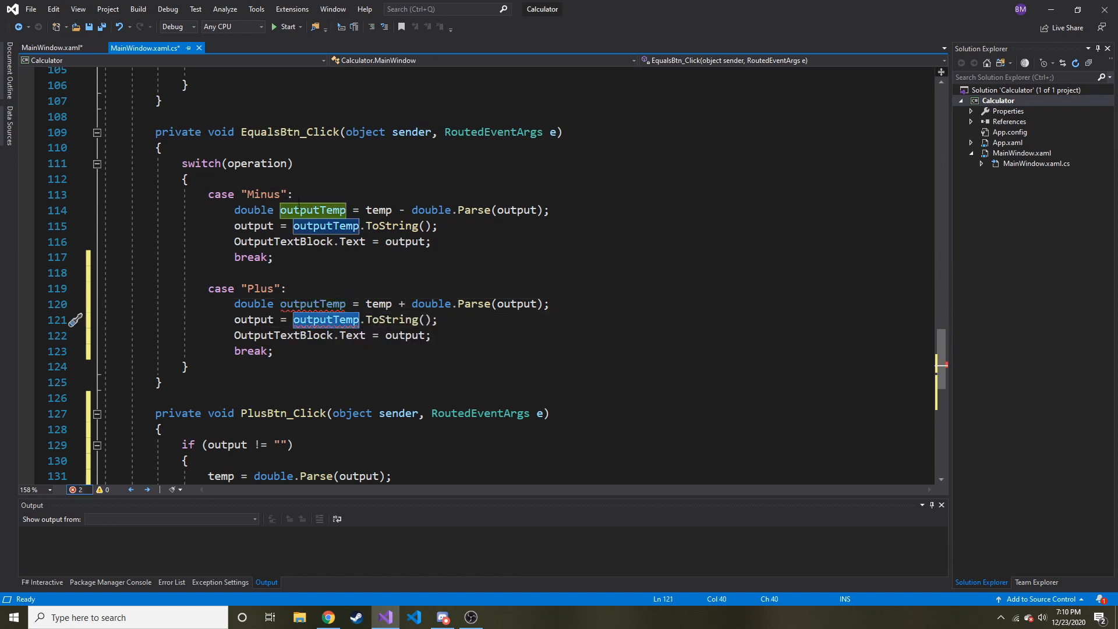
pyautogui.click(325, 319)
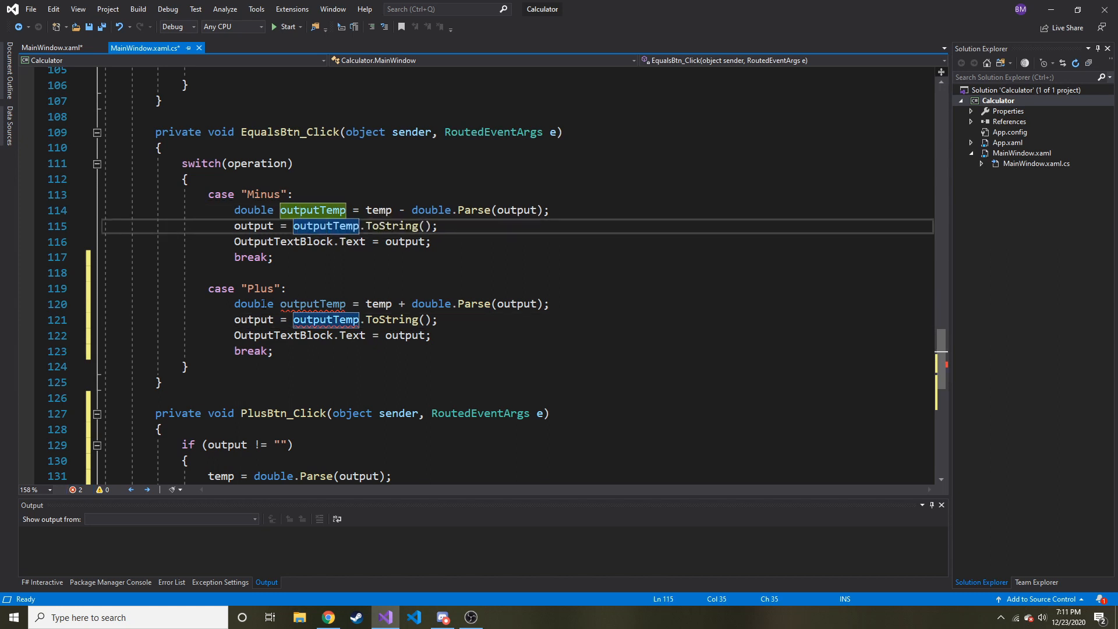
pyautogui.write('1')
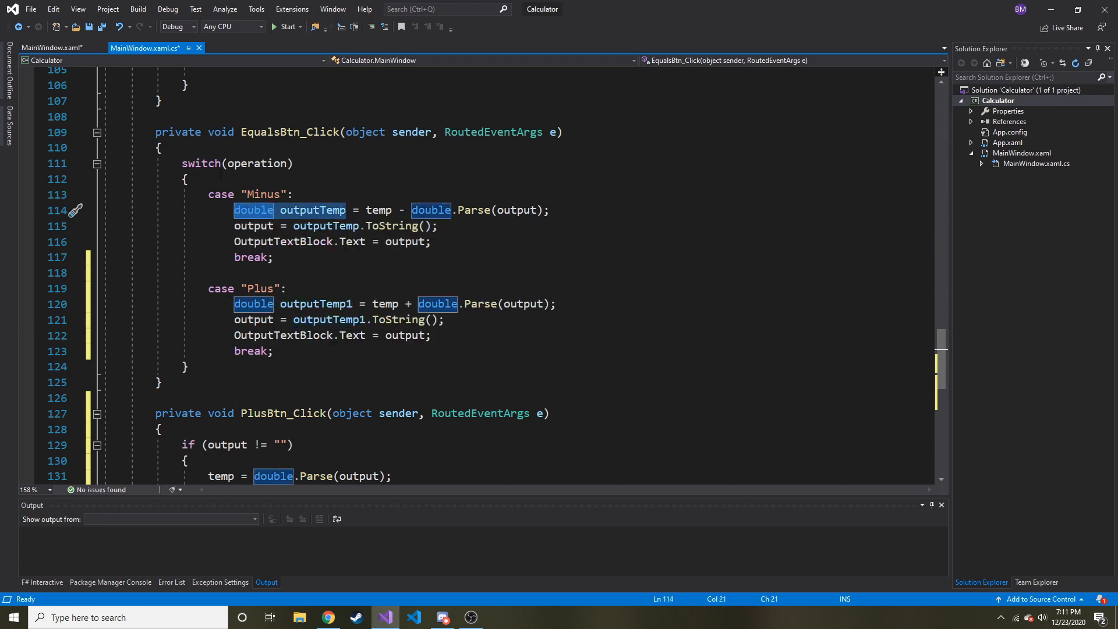
# Step: Declare double outputTemp; once above switch(operation), remove the per-case declarations, and save
pyautogui.write('double outputTemp')
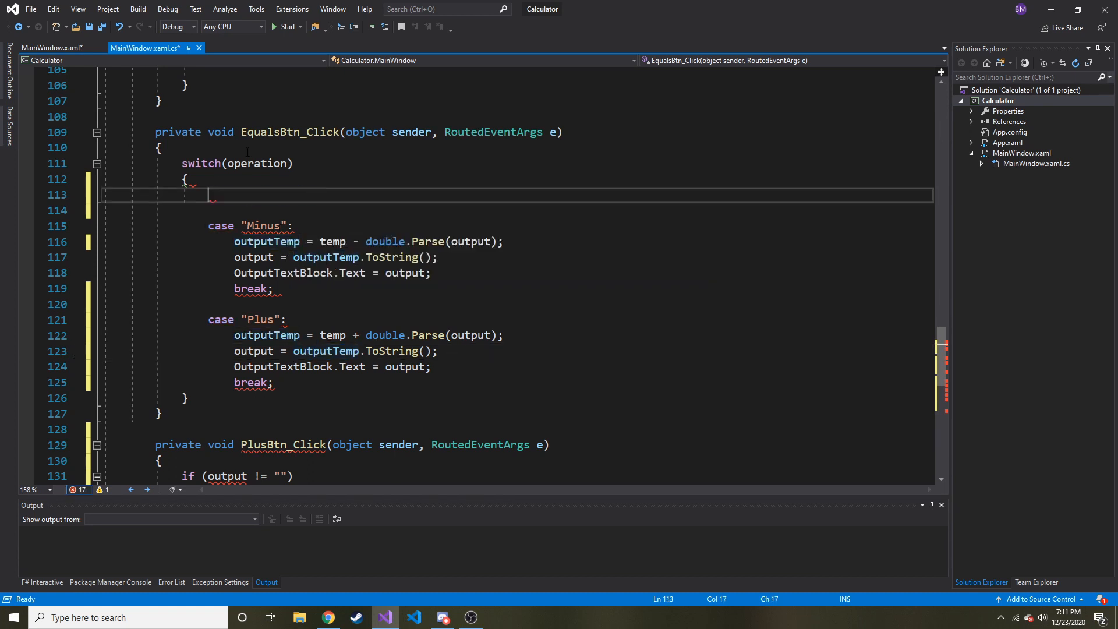
pyautogui.write('double outputTemp')
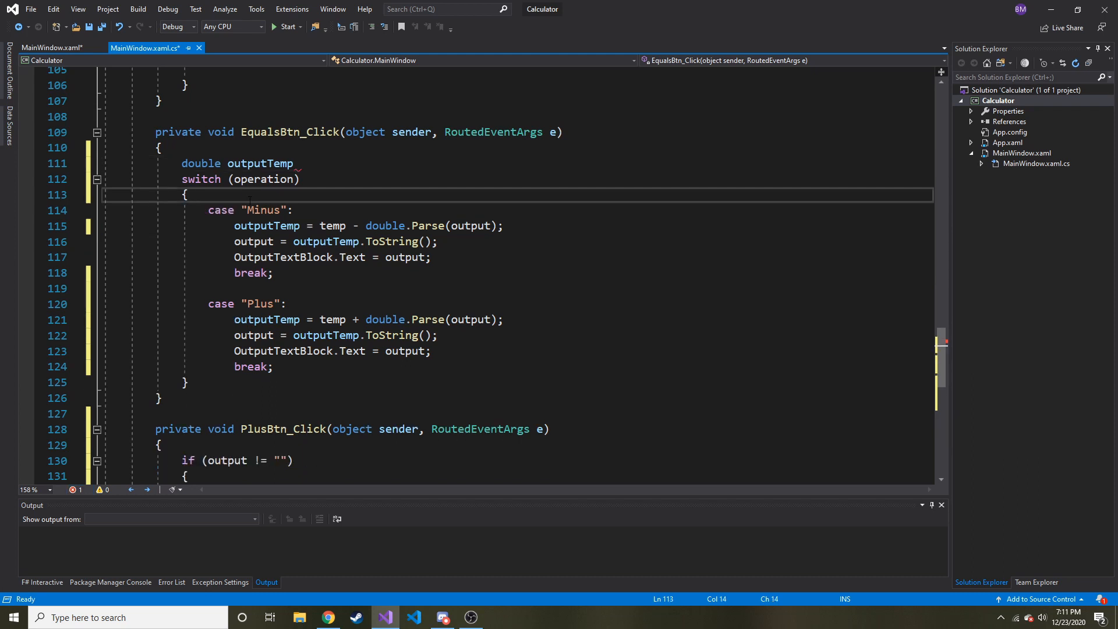
pyautogui.press('ctrl+s')
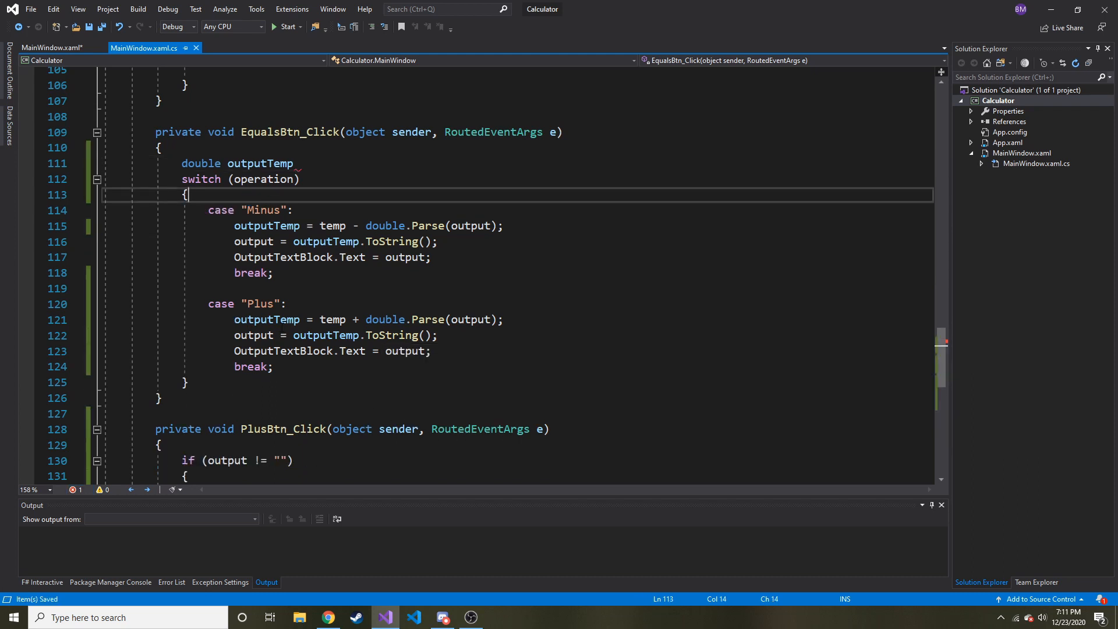
pyautogui.click(262, 163)
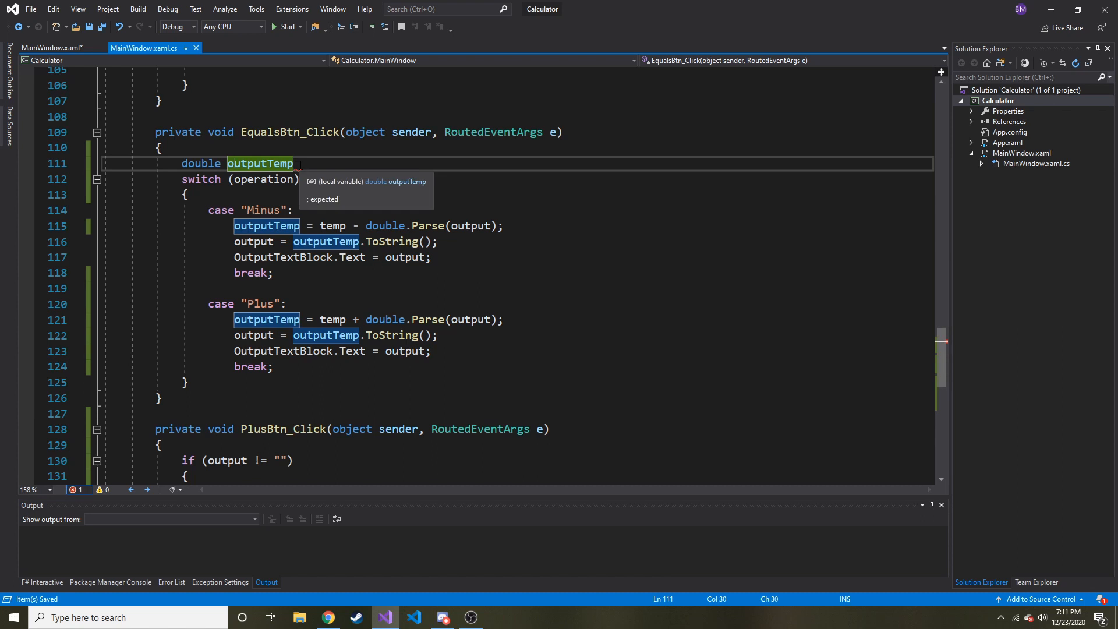
pyautogui.write(';')
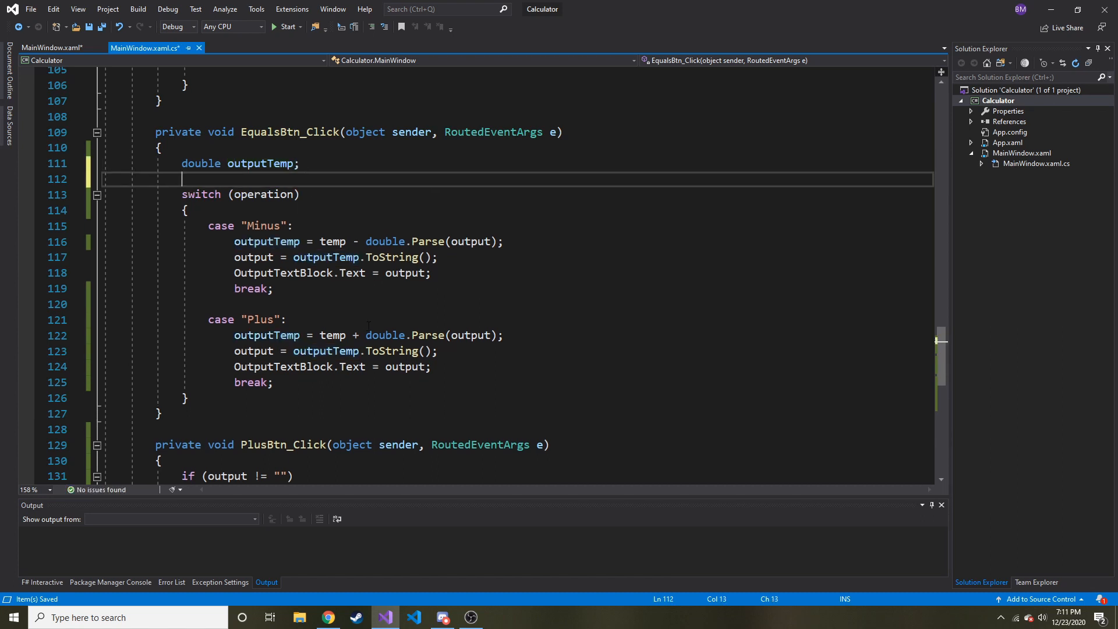
pyautogui.moveTo(288, 27)
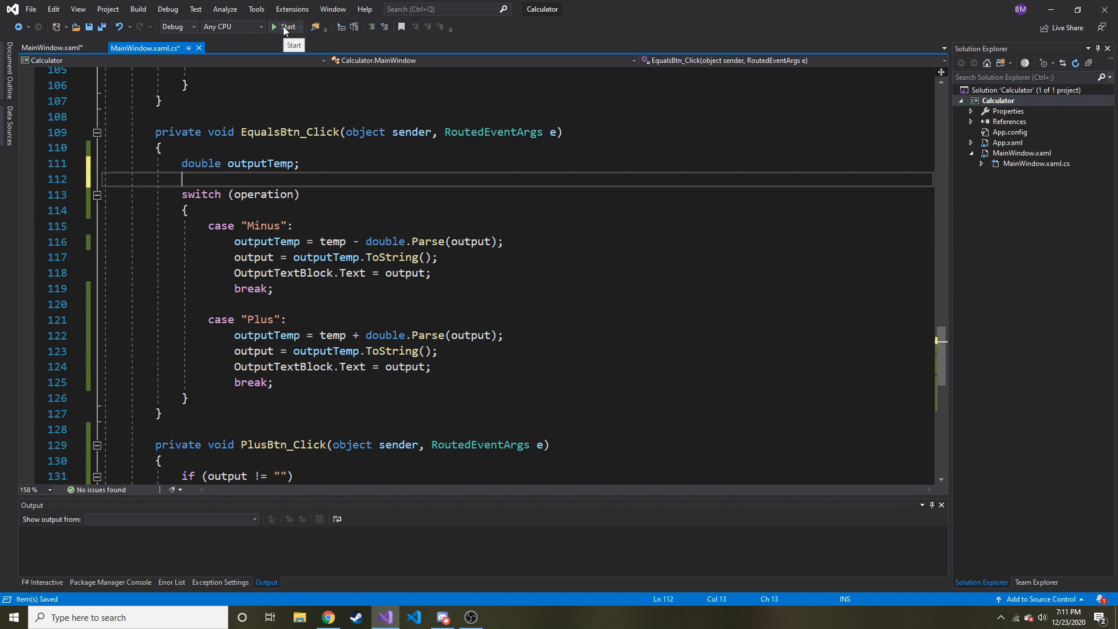
# Step: Run the calculator, try the number buttons, then return to the code editor
pyautogui.click(289, 26)
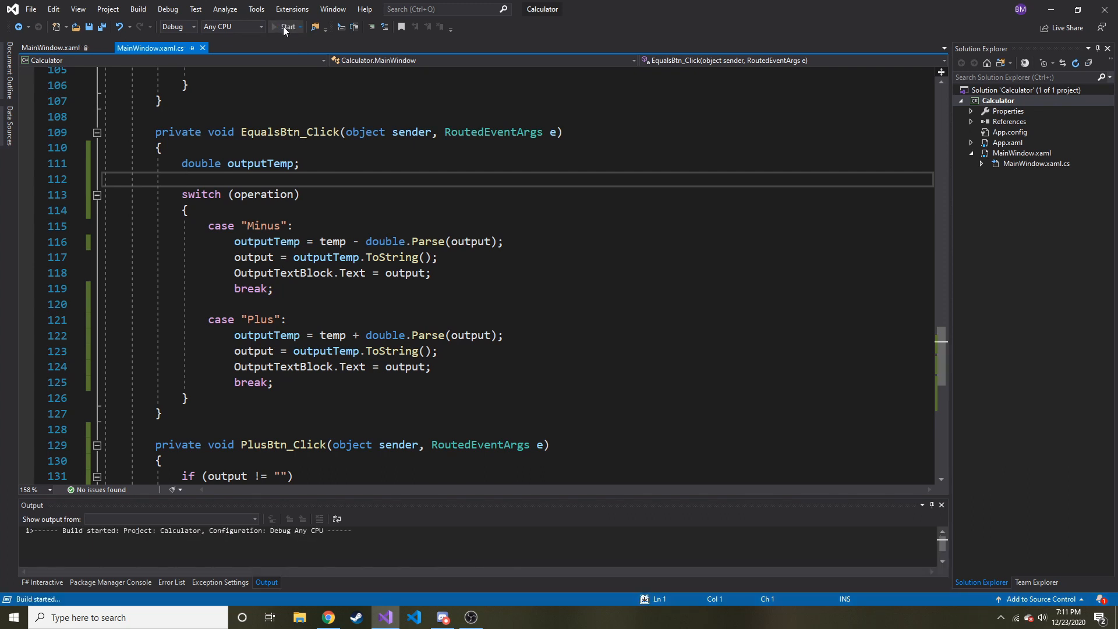
pyautogui.click(288, 27)
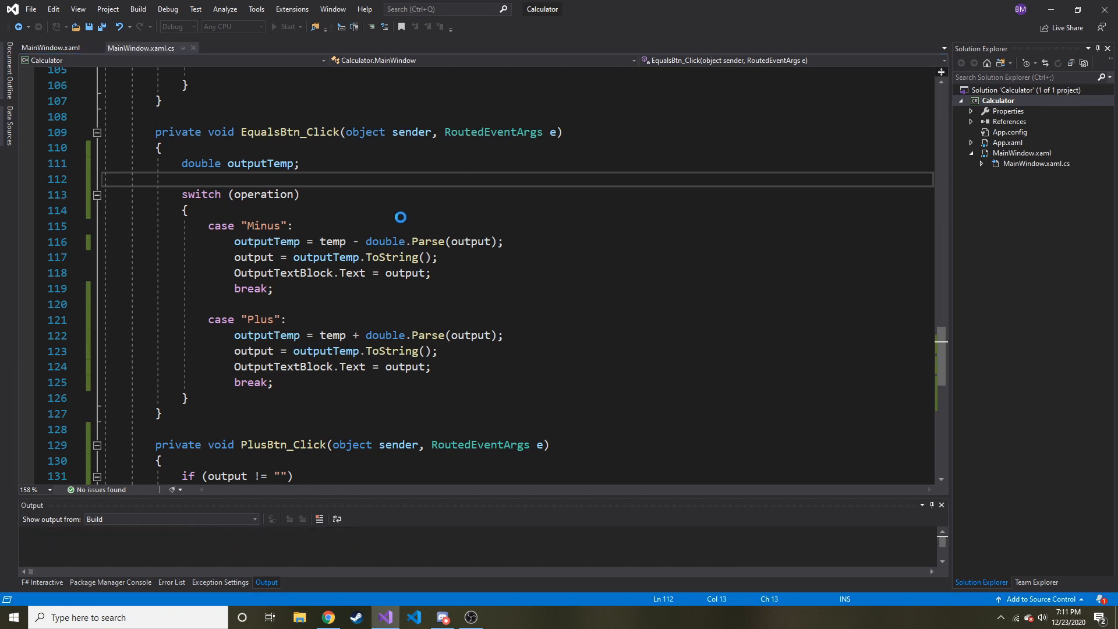
pyautogui.click(287, 27)
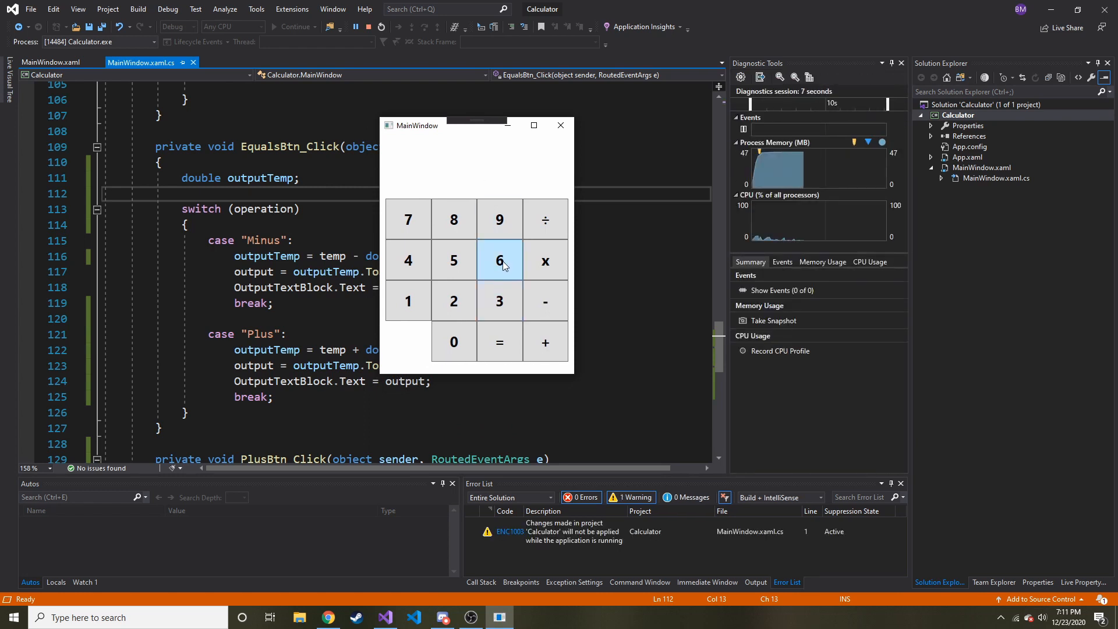
pyautogui.click(500, 259)
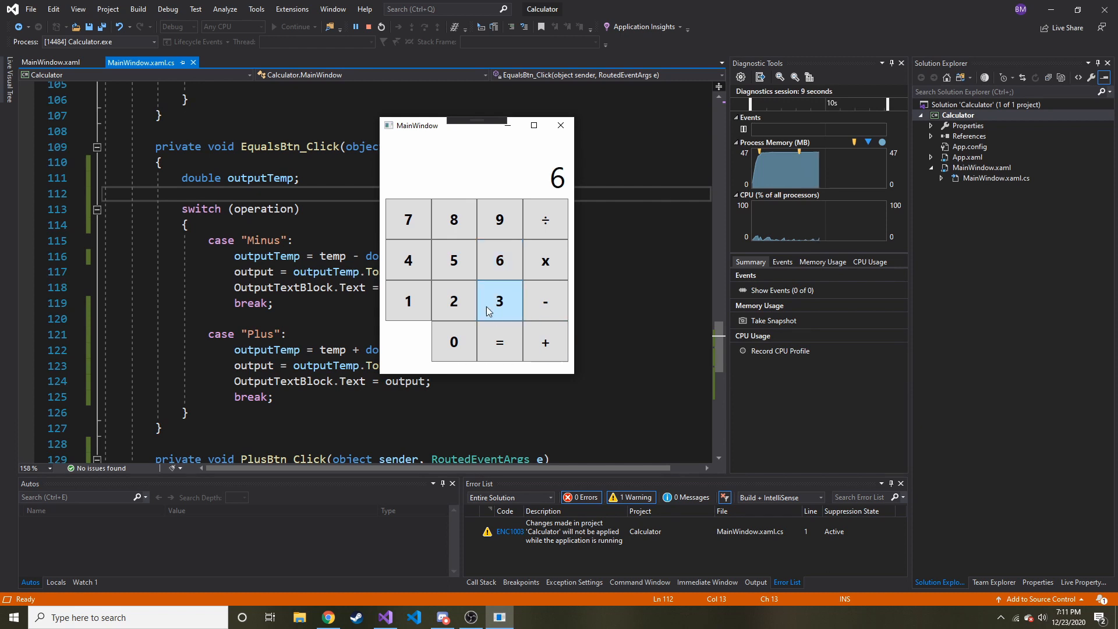
pyautogui.click(500, 342)
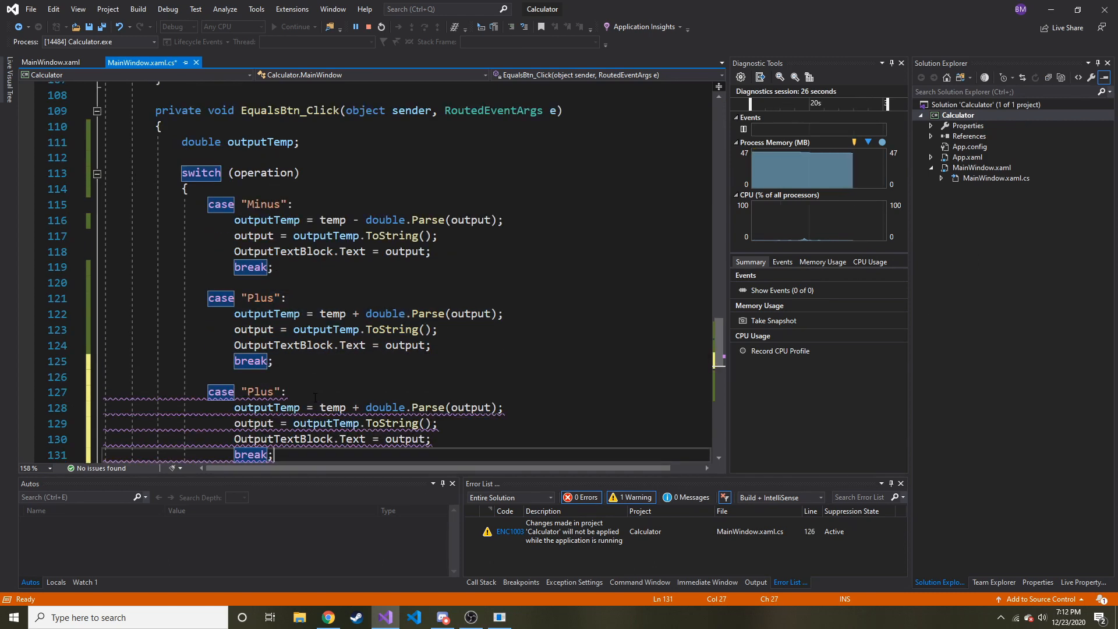
# Step: Rename a copied case to "Sum" using *, and stop the debugging session
pyautogui.doubleClick(267, 391)
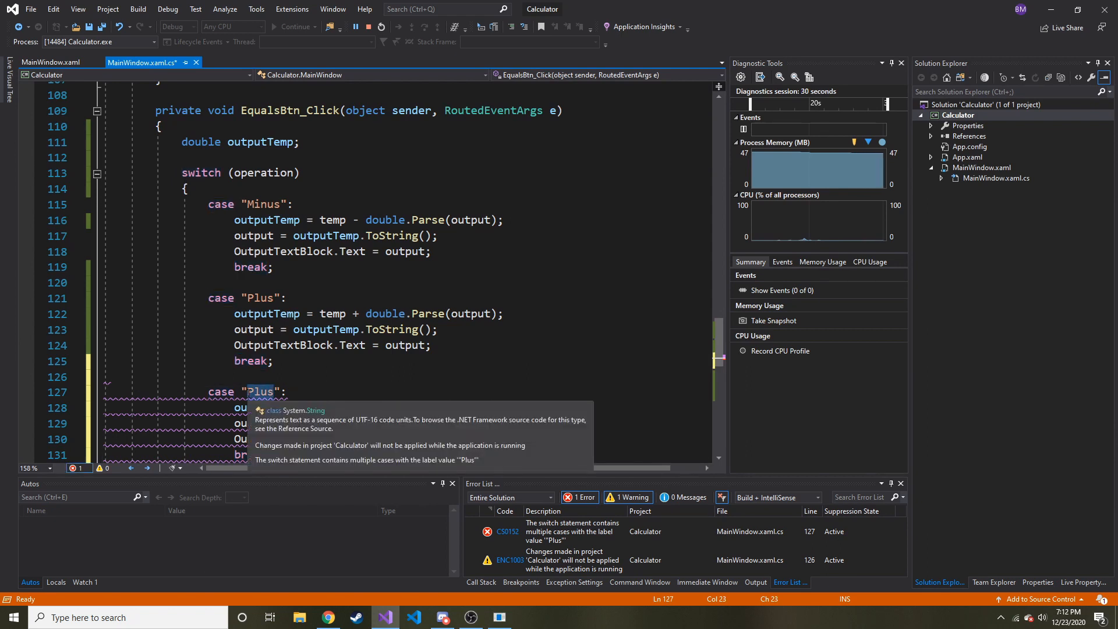
pyautogui.write('Sum')
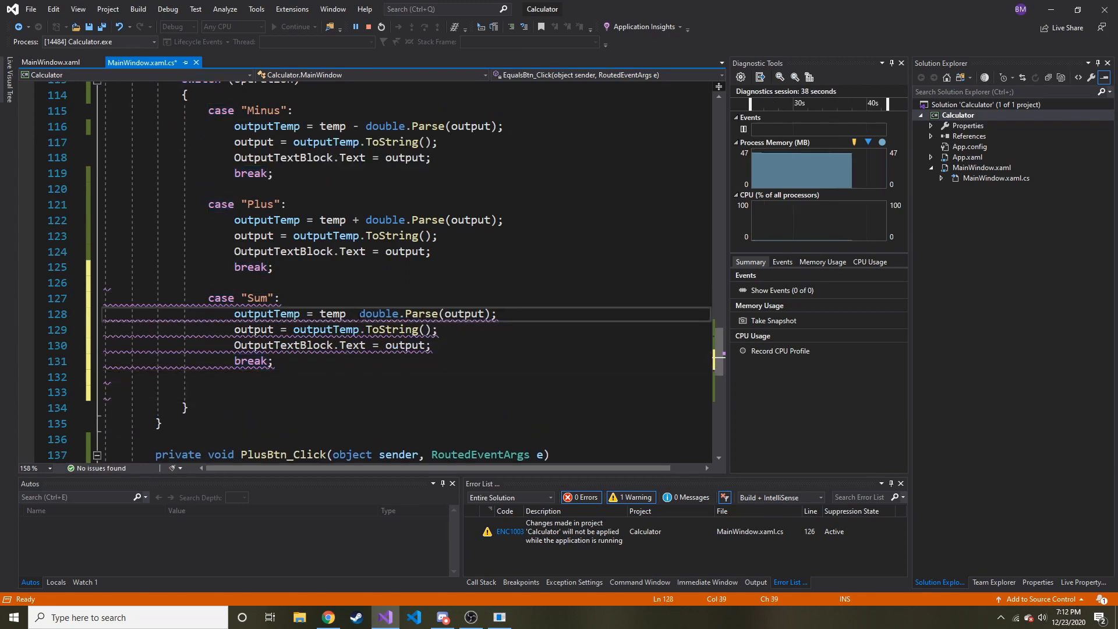
pyautogui.write('*')
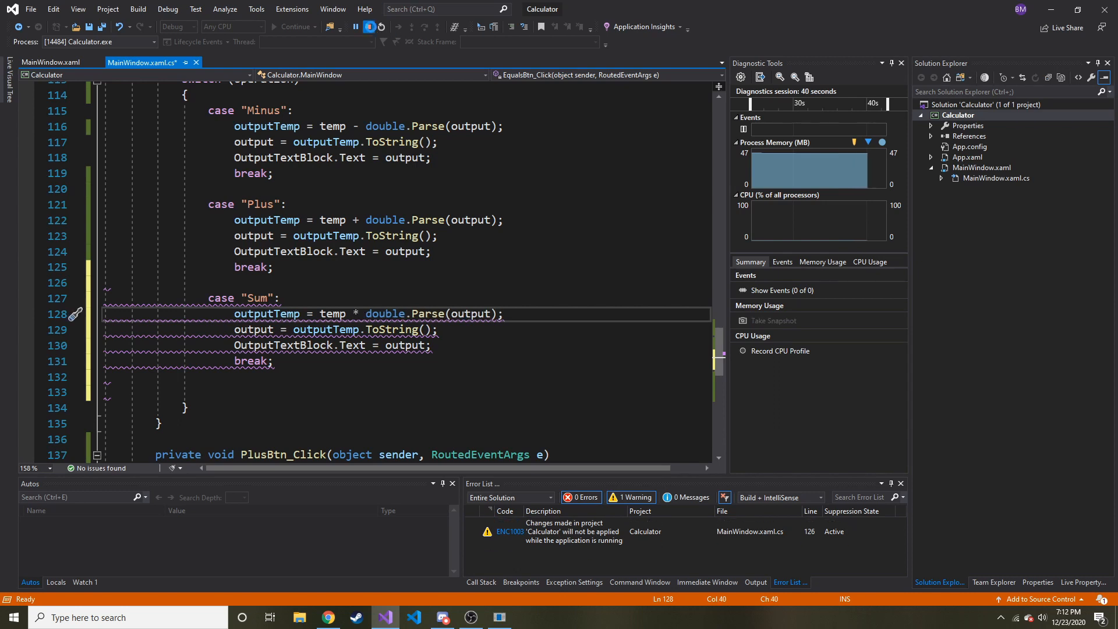
pyautogui.click(379, 27)
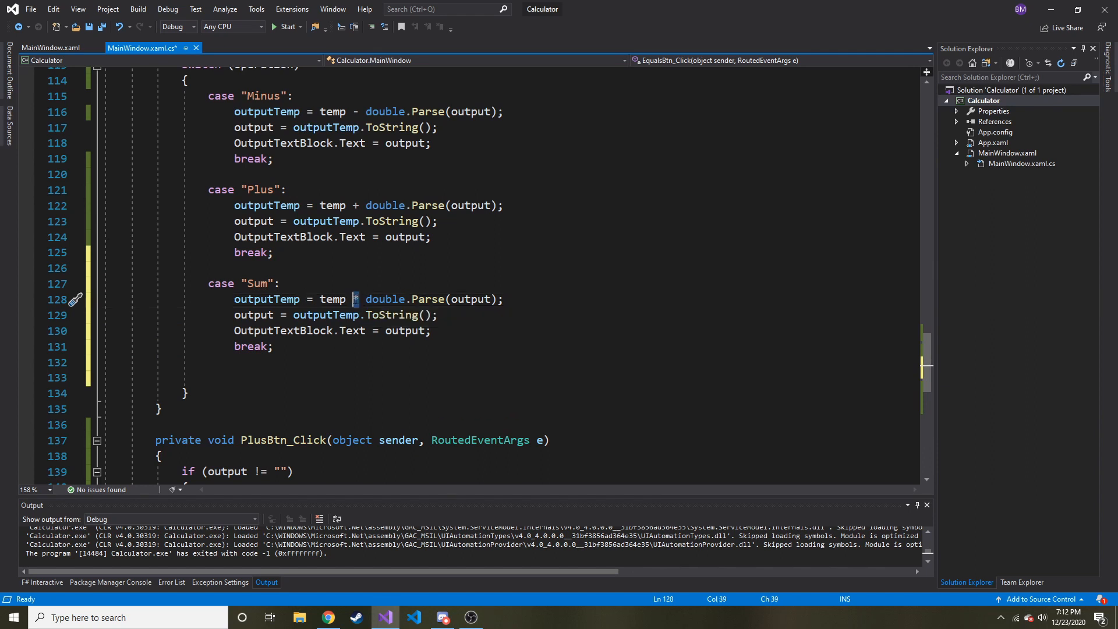
pyautogui.write('*')
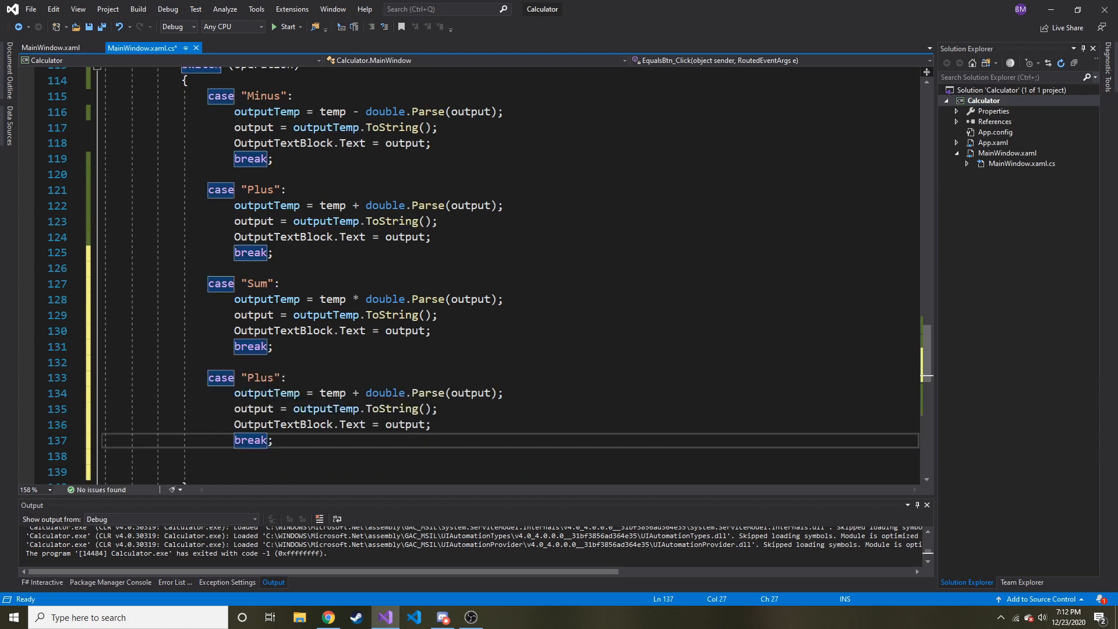
pyautogui.moveTo(260, 378)
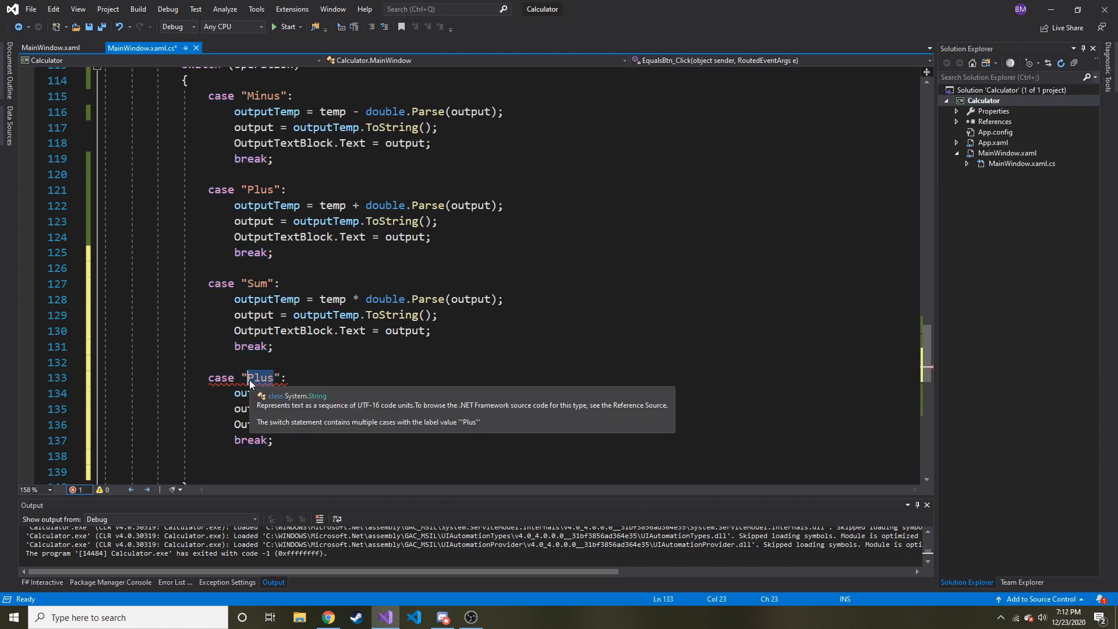
# Step: Rename the other copied case to "Divide" and save the file
pyautogui.write('Divi')
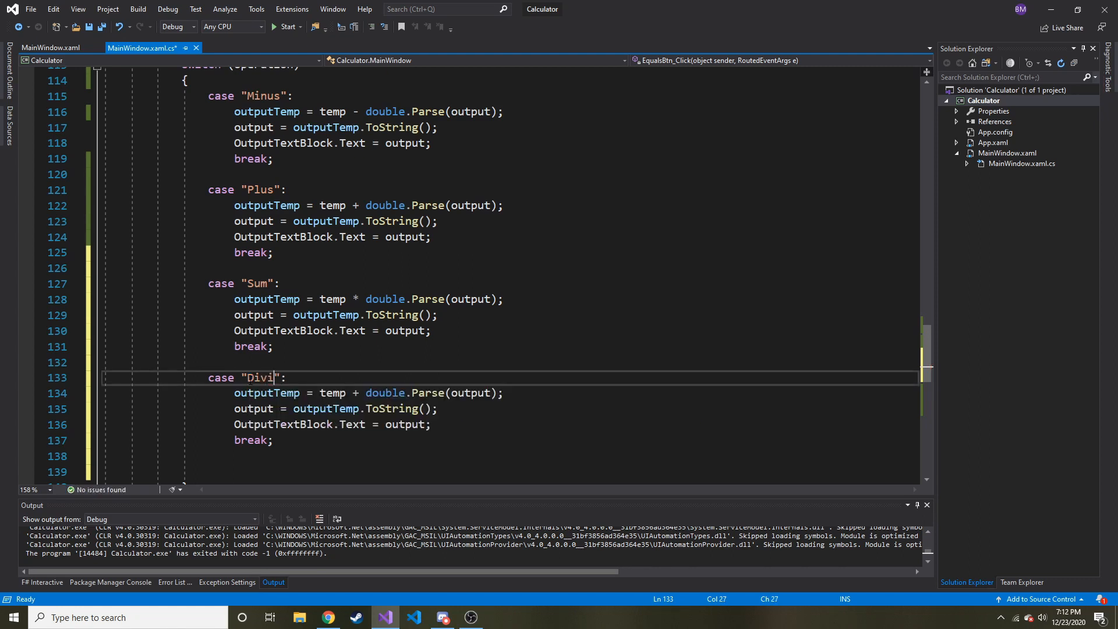
pyautogui.write('de')
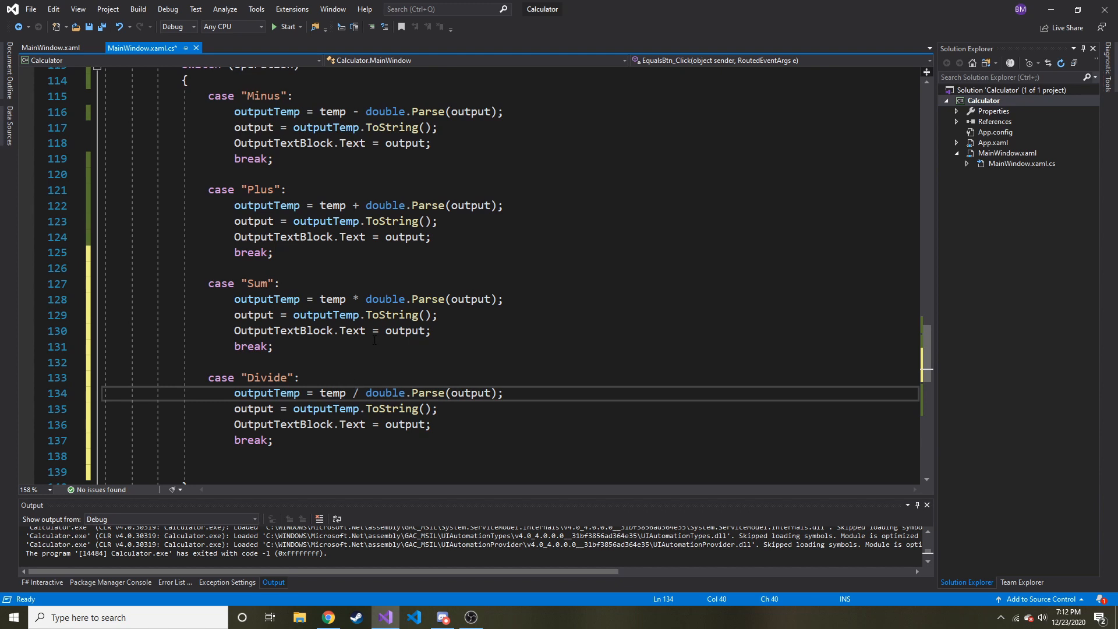
pyautogui.press('ctrl+s')
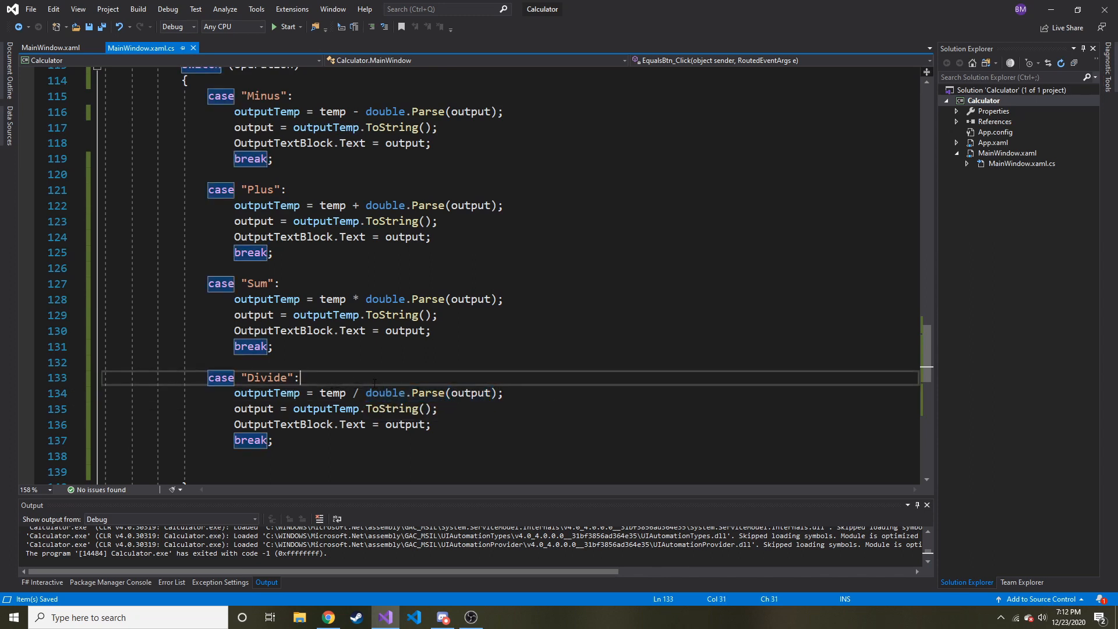
# Step: Wrap the Divide lines in if(double.Parse(output) != 0) with break after the closing brace
pyautogui.write('if')
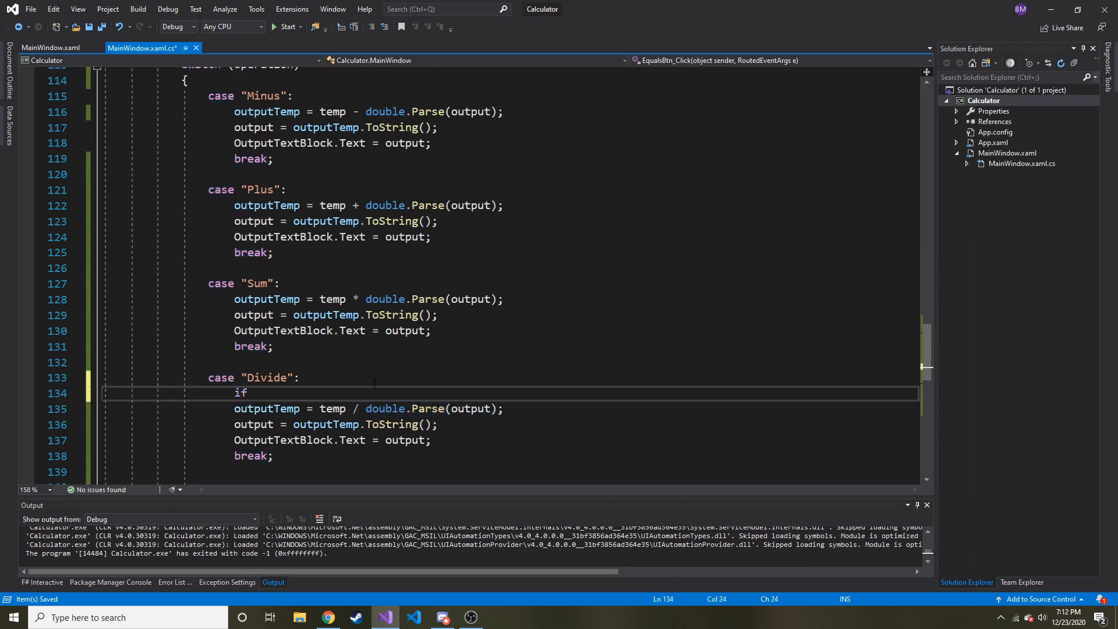
pyautogui.write('(out')
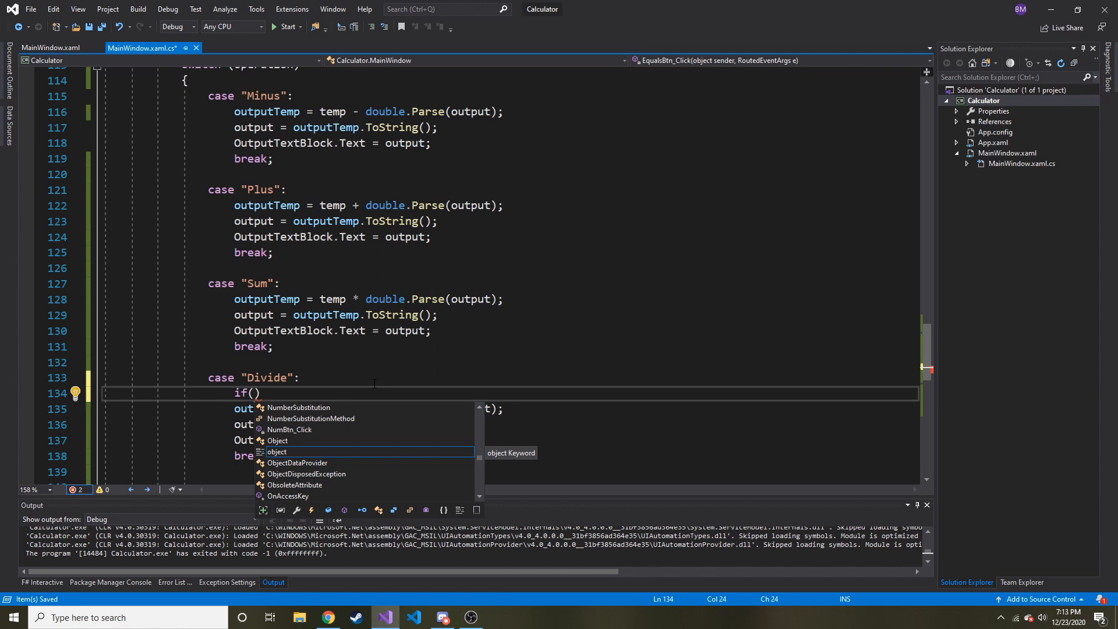
pyautogui.write('output')
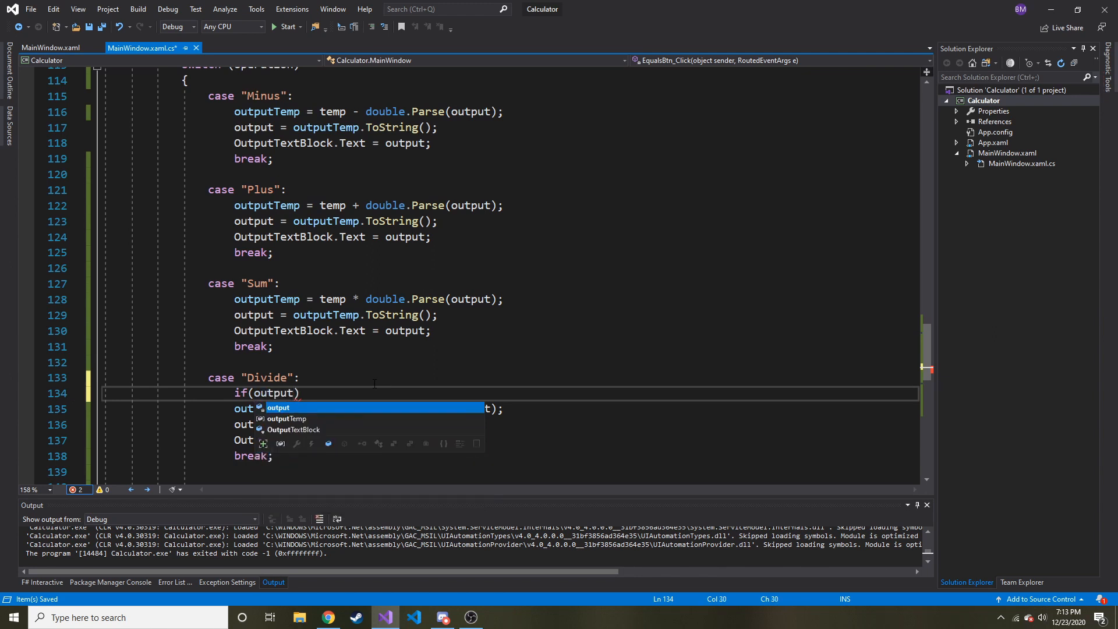
pyautogui.write('!=')
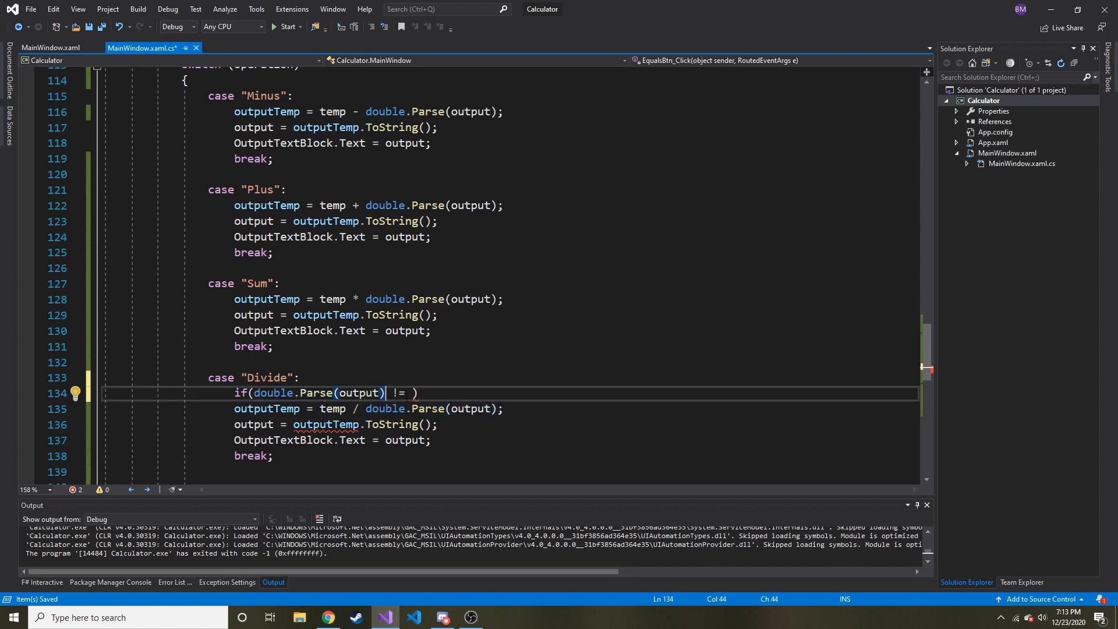
pyautogui.write('0')
pyautogui.write('{')
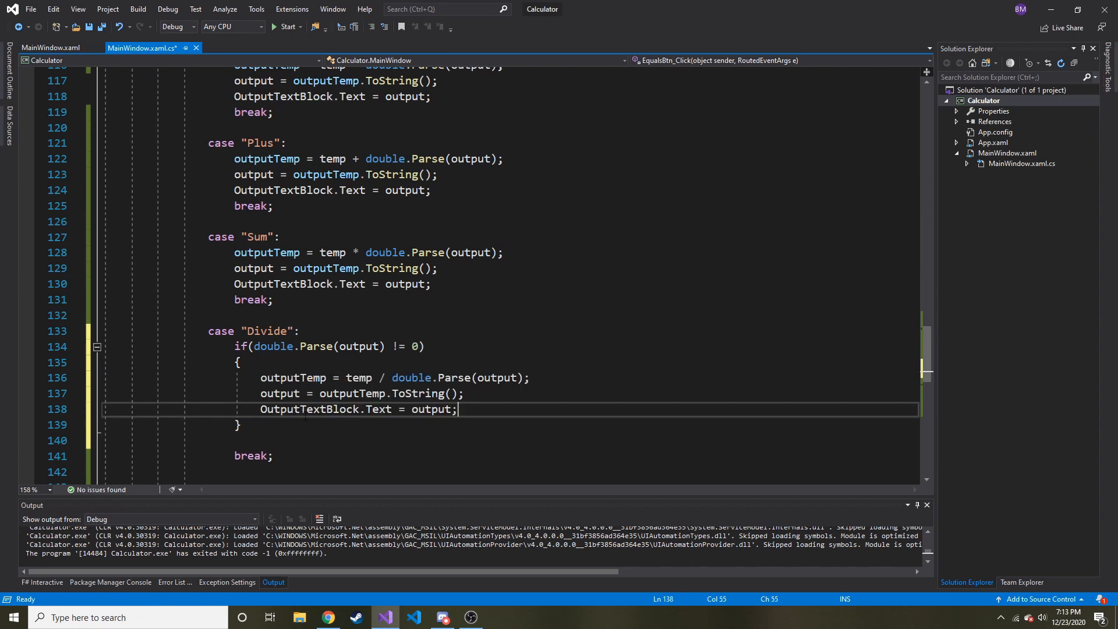
pyautogui.click(240, 425)
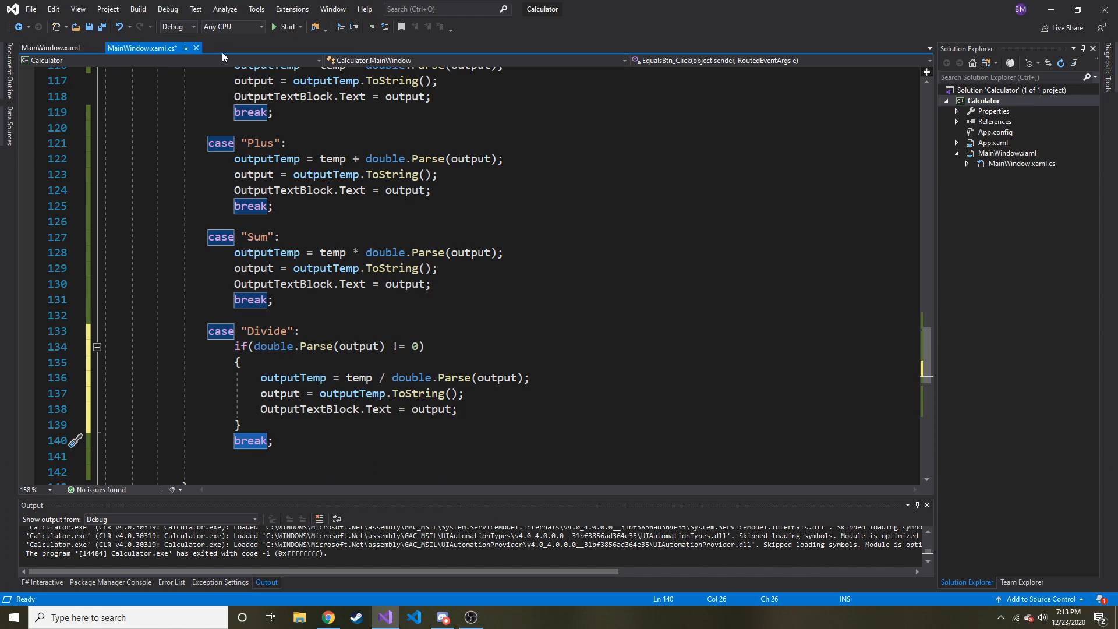
pyautogui.scroll(-3)
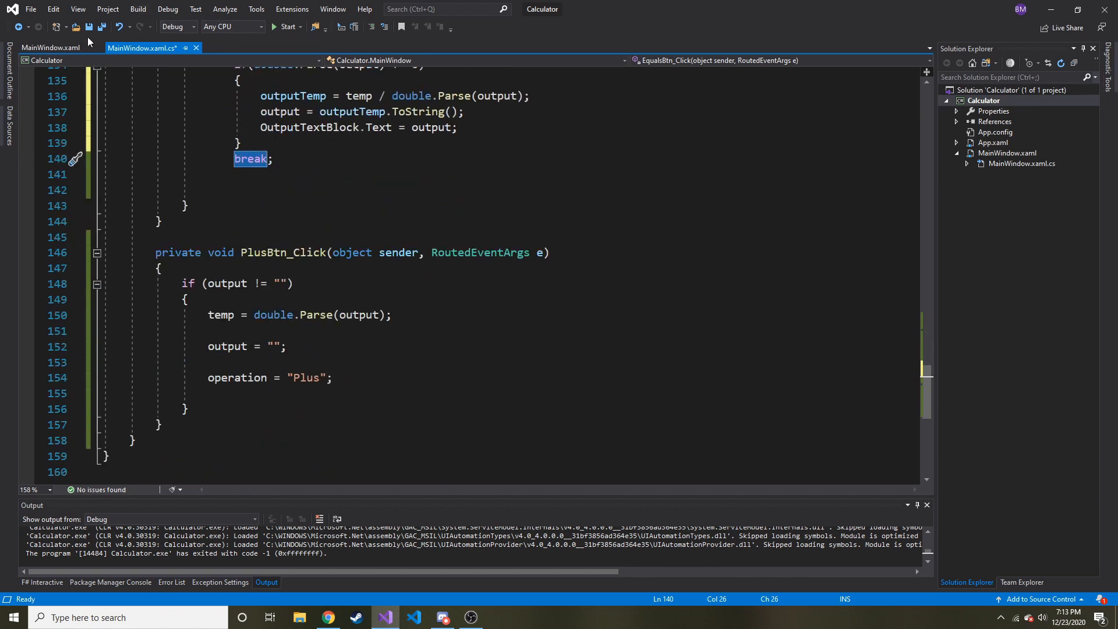
# Step: Add Click="DivideBtn_Click" and a new TimesBtn_Click handler in the XAML, then return to the code-behind
pyautogui.click(50, 47)
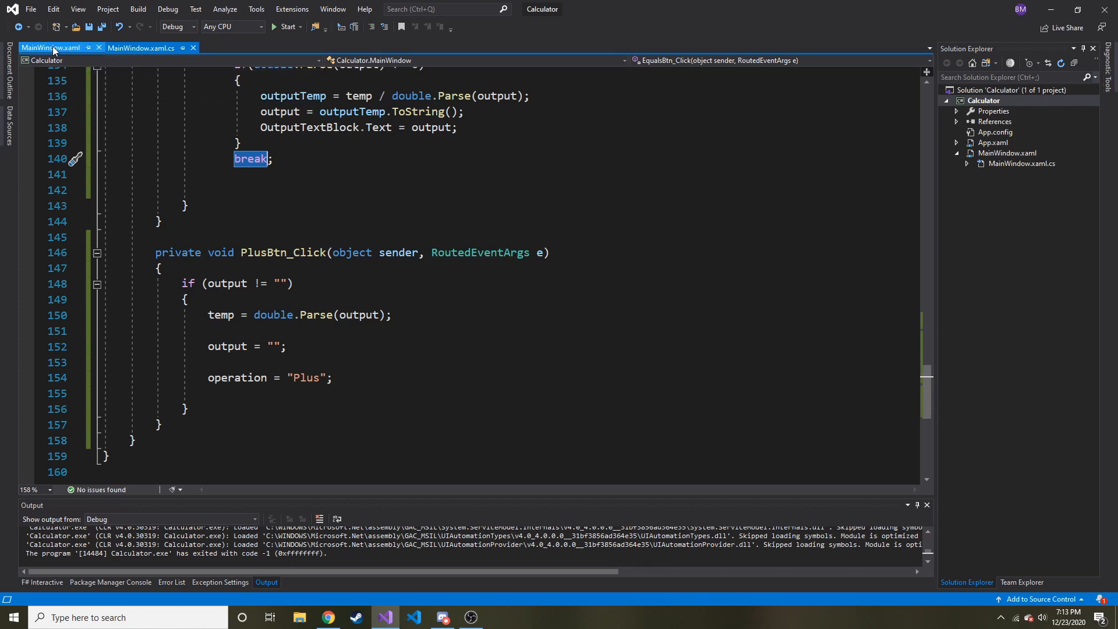
pyautogui.click(50, 47)
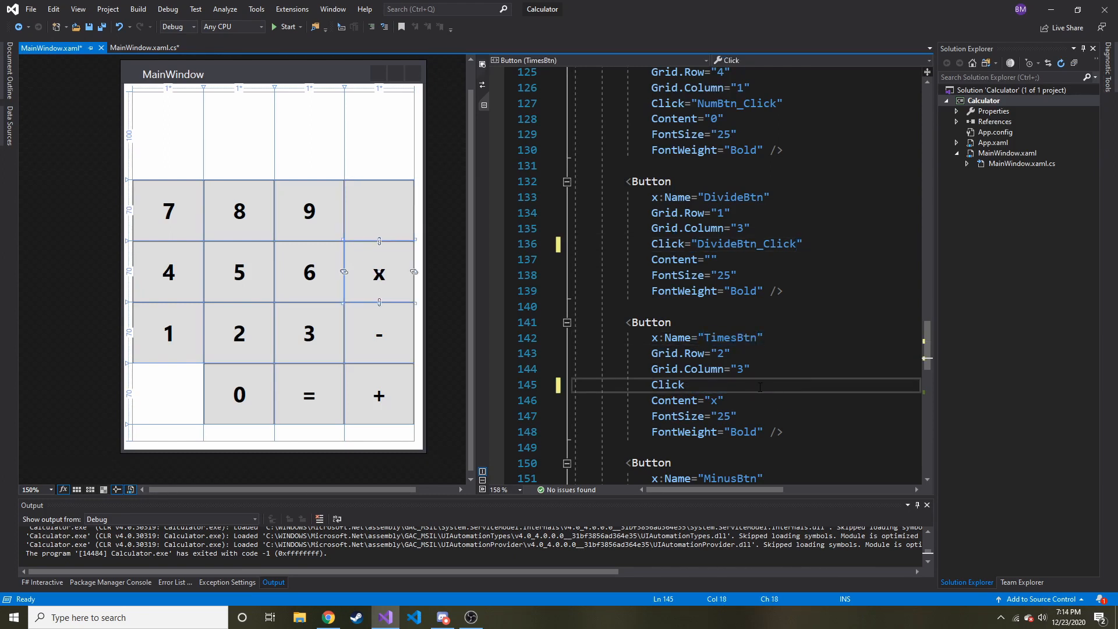
pyautogui.write('=""')
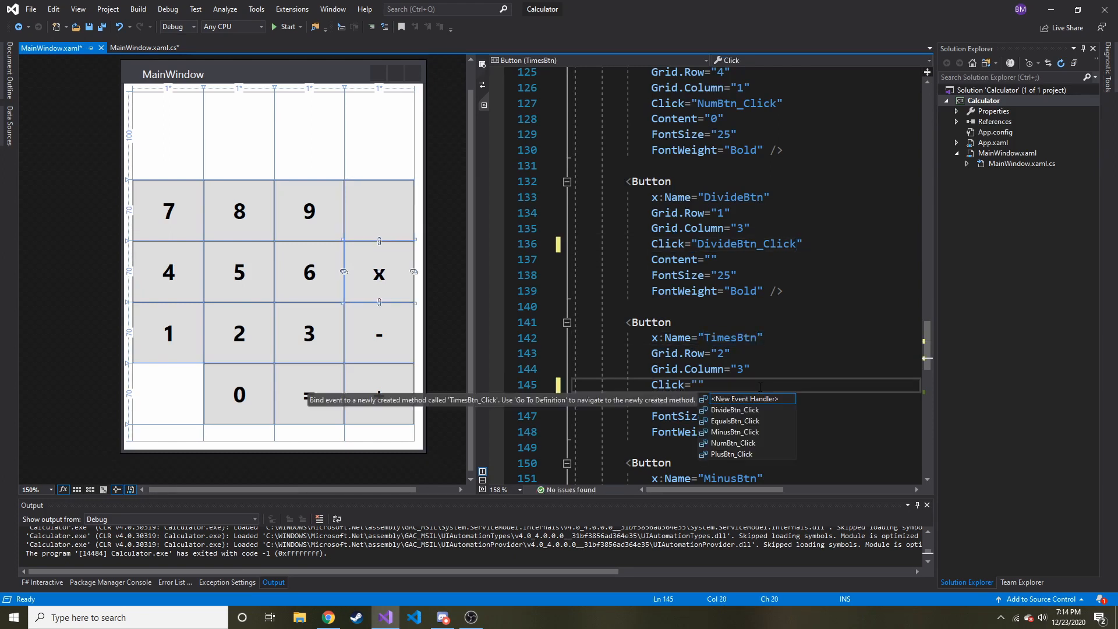
pyautogui.click(749, 398)
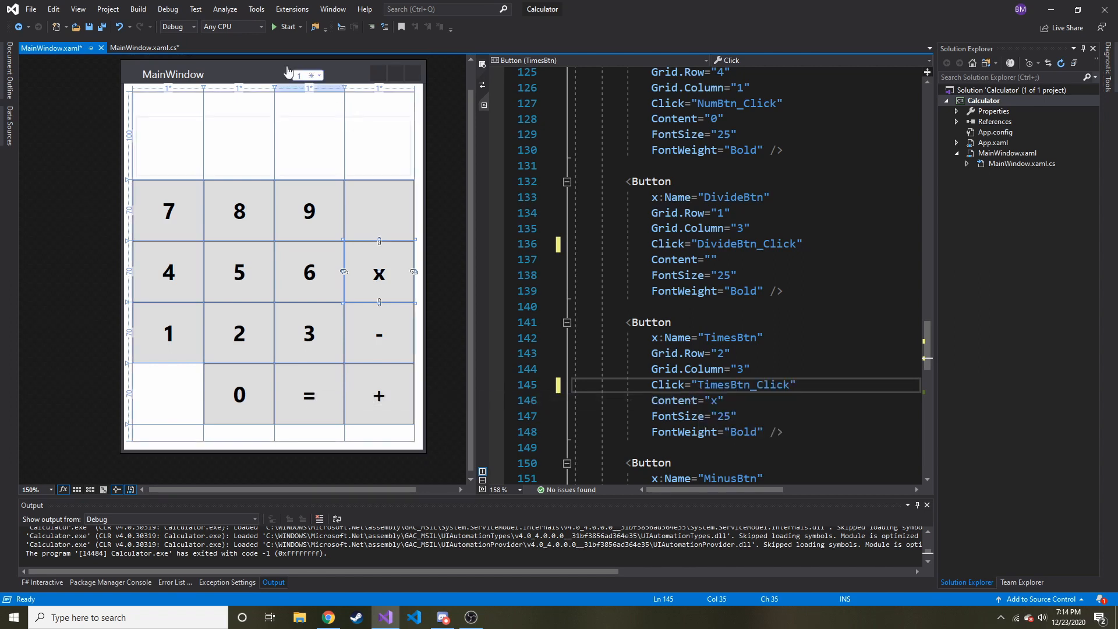
pyautogui.click(142, 48)
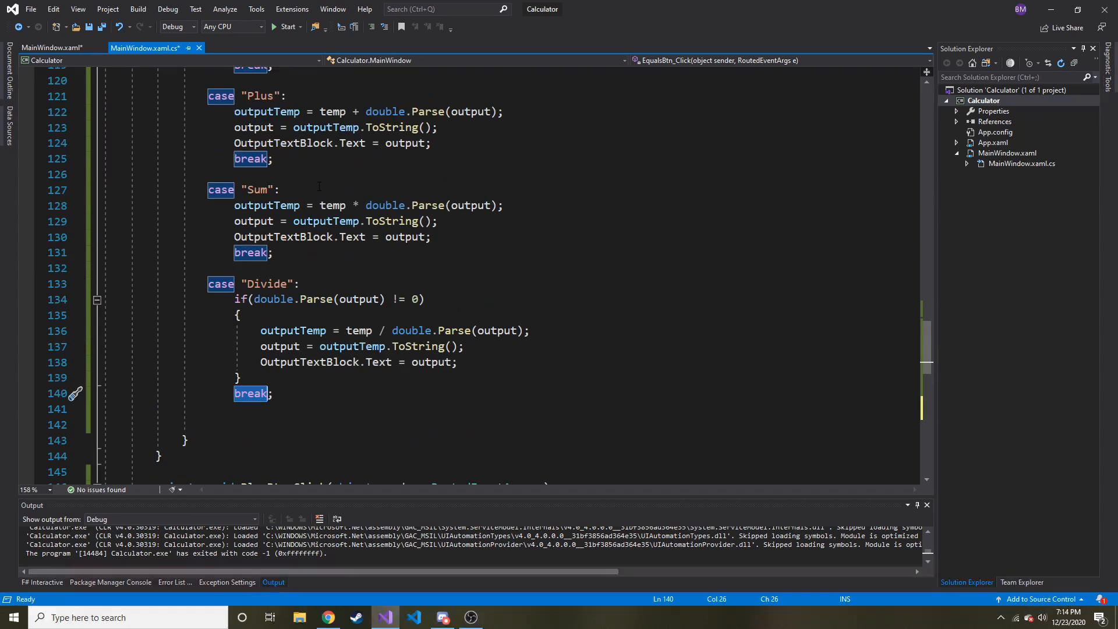
# Step: Rename case "Sum" to "Product" in the equals switch
pyautogui.doubleClick(256, 188)
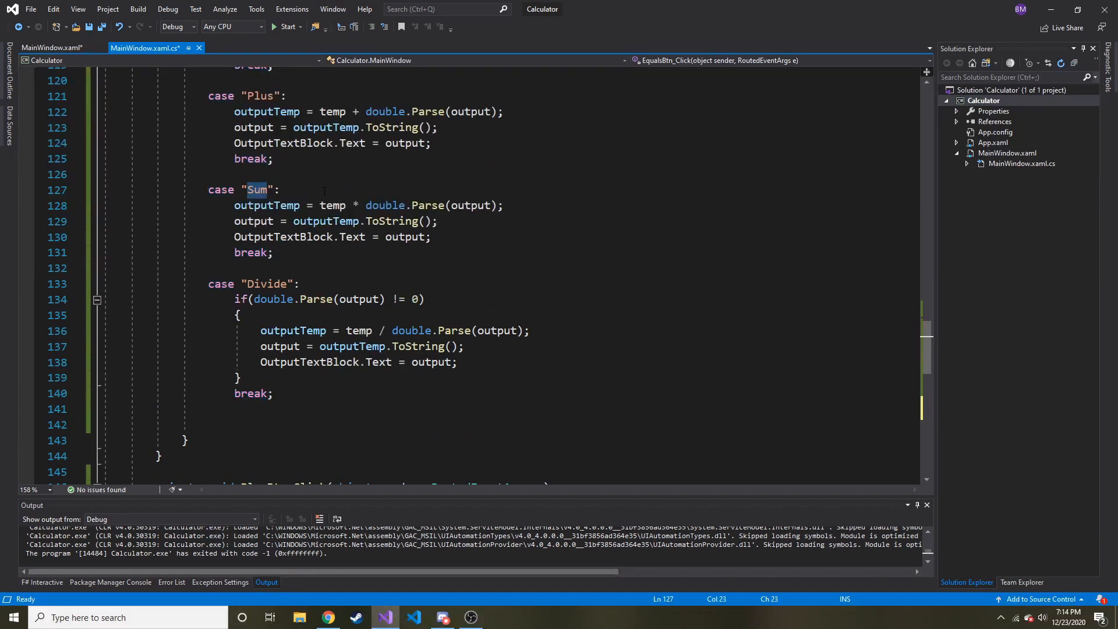
pyautogui.write('Product')
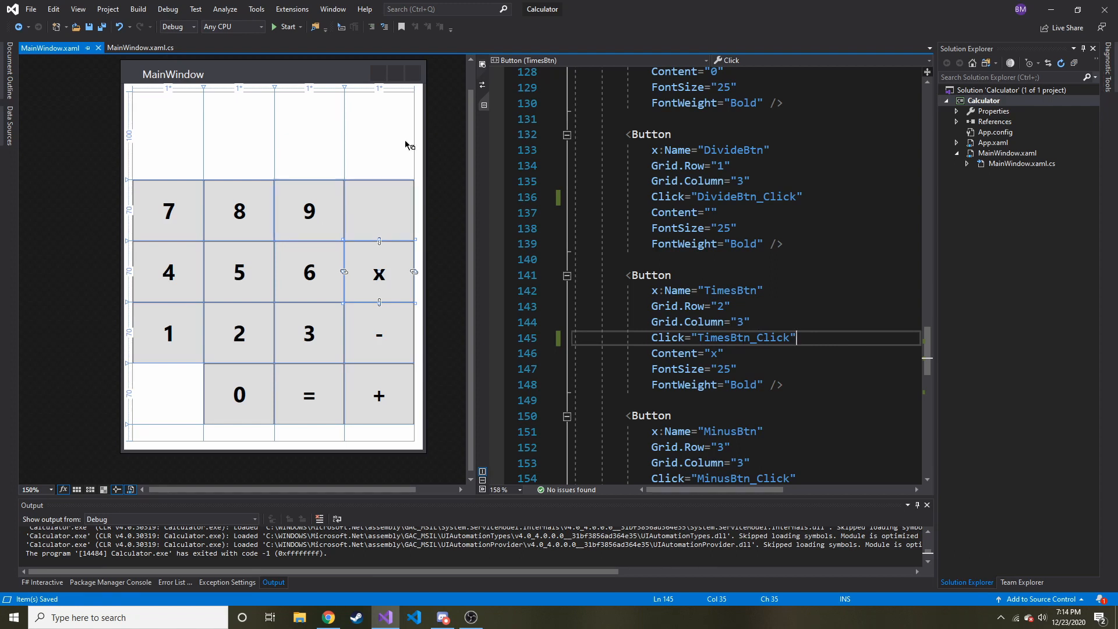
pyautogui.click(141, 48)
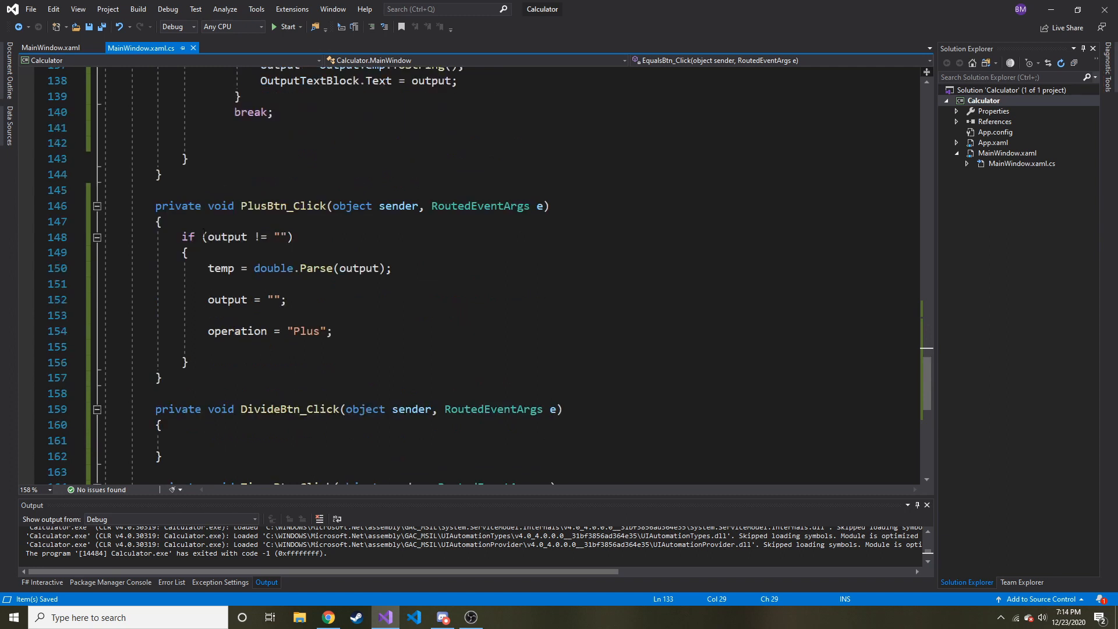
# Step: Fill DivideBtn_Click and TimesBtn_Click from PlusBtn_Click's body, setting "Divide" and "Product"
pyautogui.moveTo(183, 237); pyautogui.dragTo(187, 362)
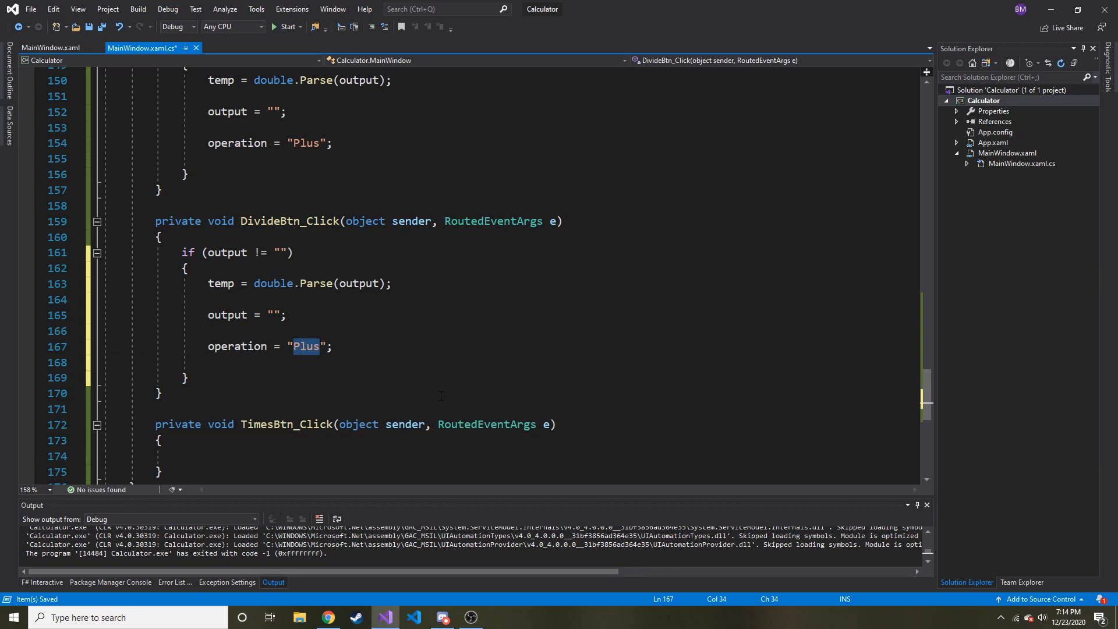
pyautogui.write('Divid')
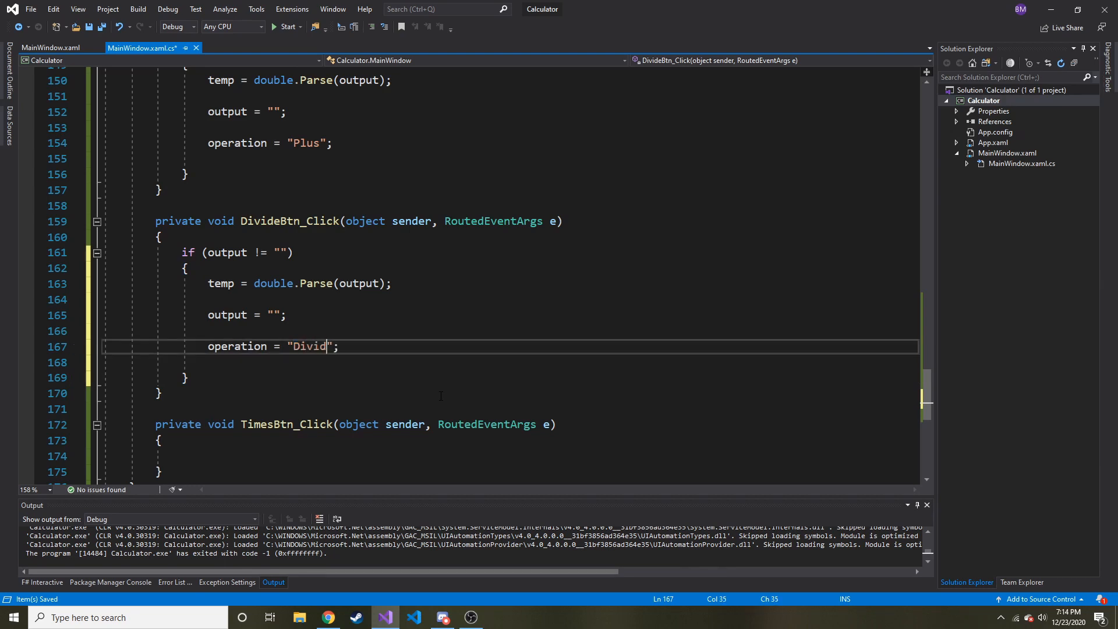
pyautogui.write('e')
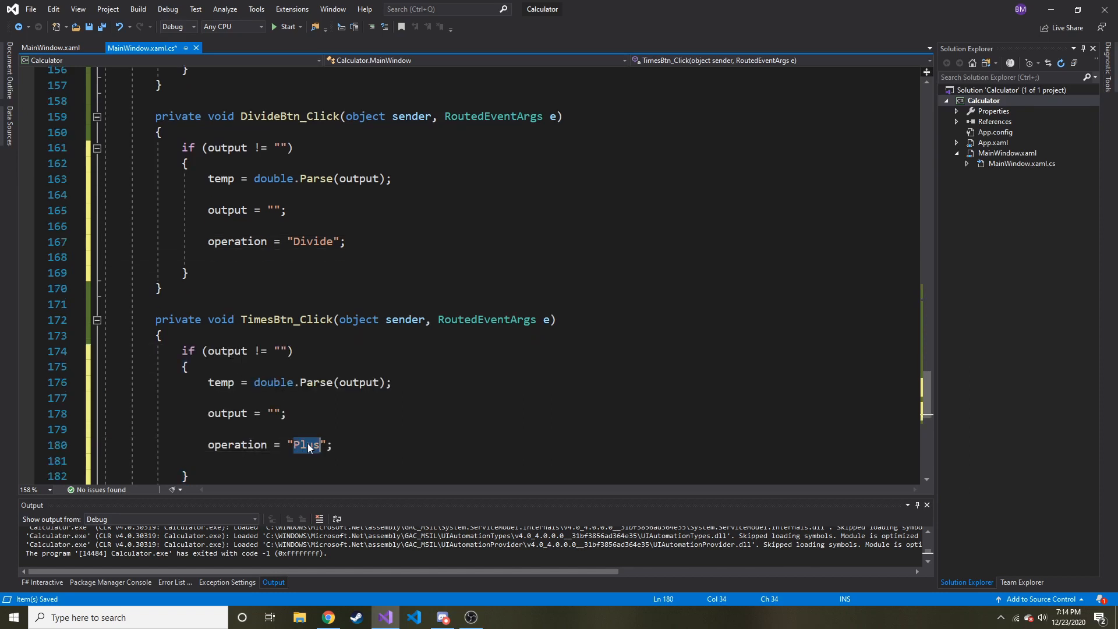
pyautogui.write('Product')
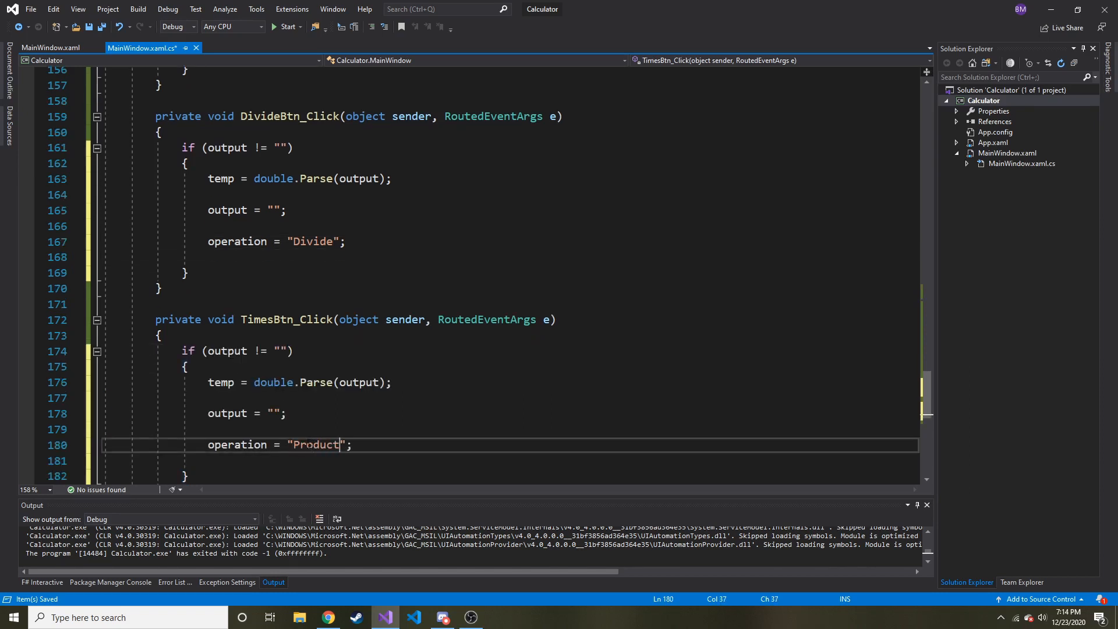
pyautogui.scroll(3)
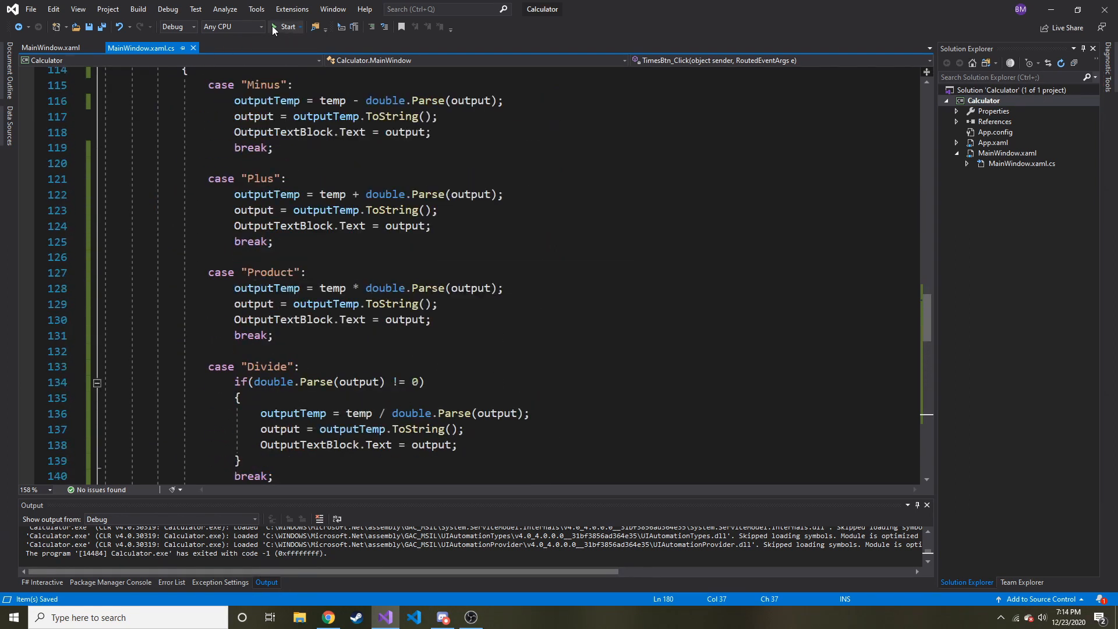
# Step: Run the calculator, enter 9 and compute the division result, which shows 3
pyautogui.click(288, 27)
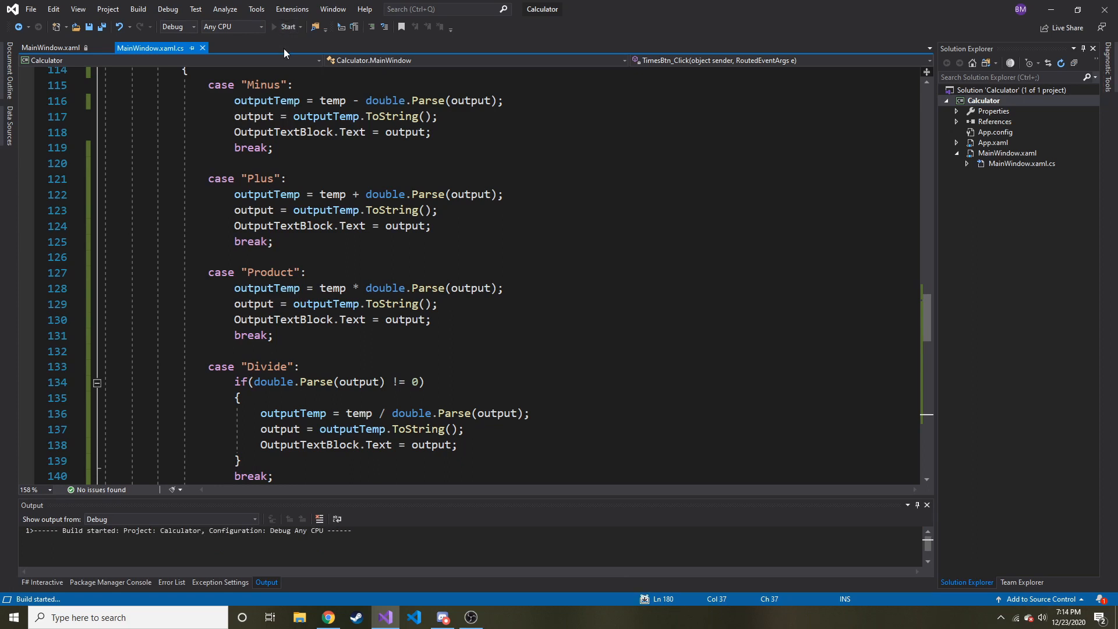
pyautogui.click(288, 27)
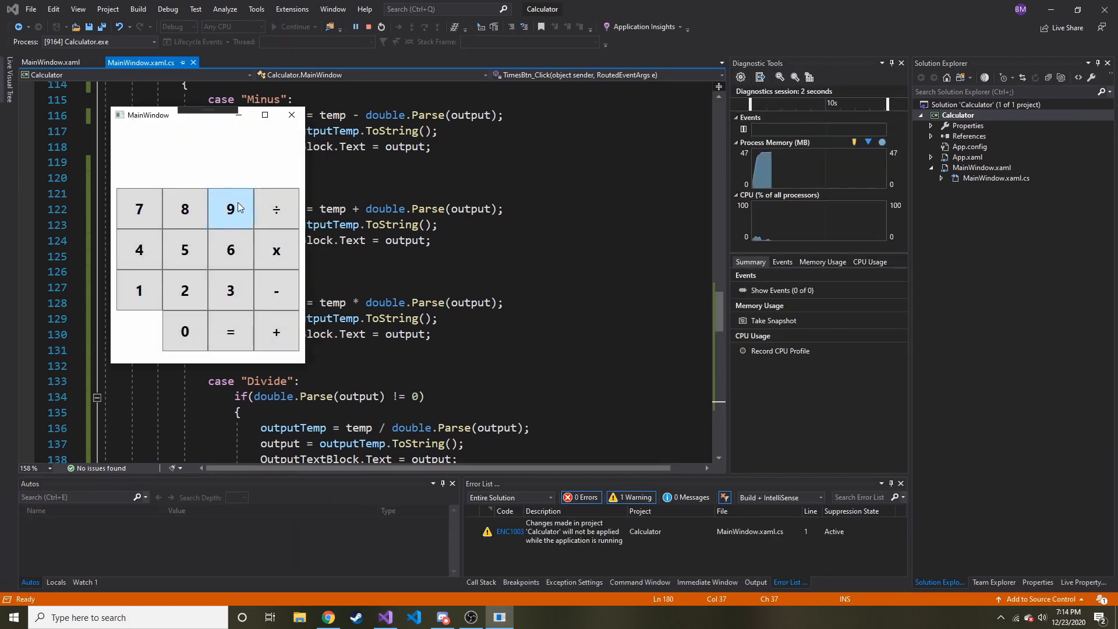
pyautogui.click(231, 209)
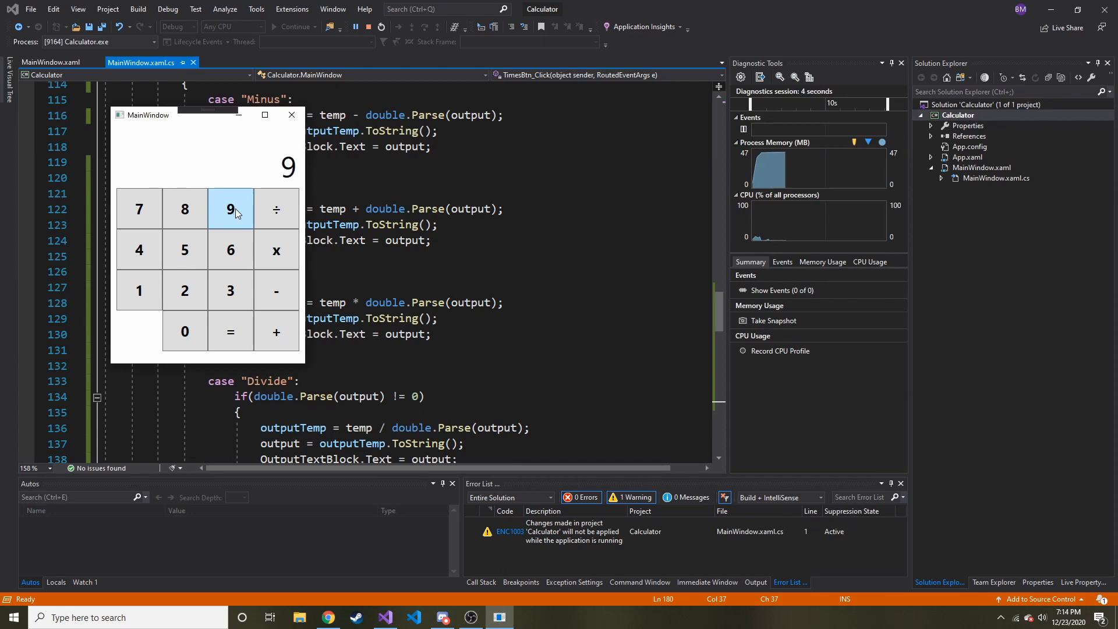
pyautogui.click(230, 332)
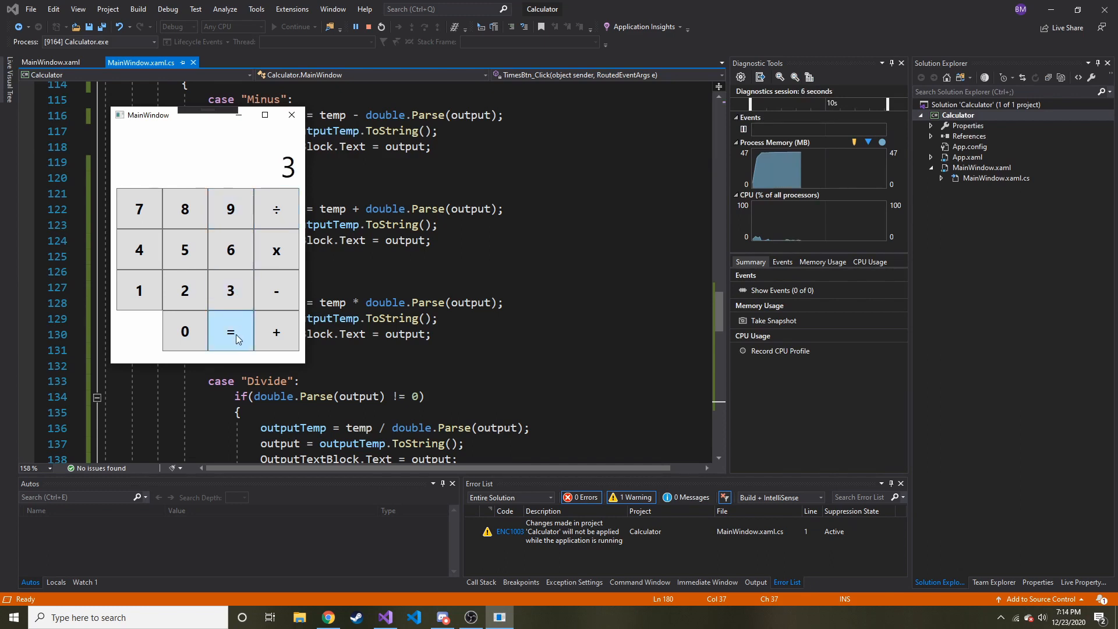
pyautogui.moveTo(138, 208)
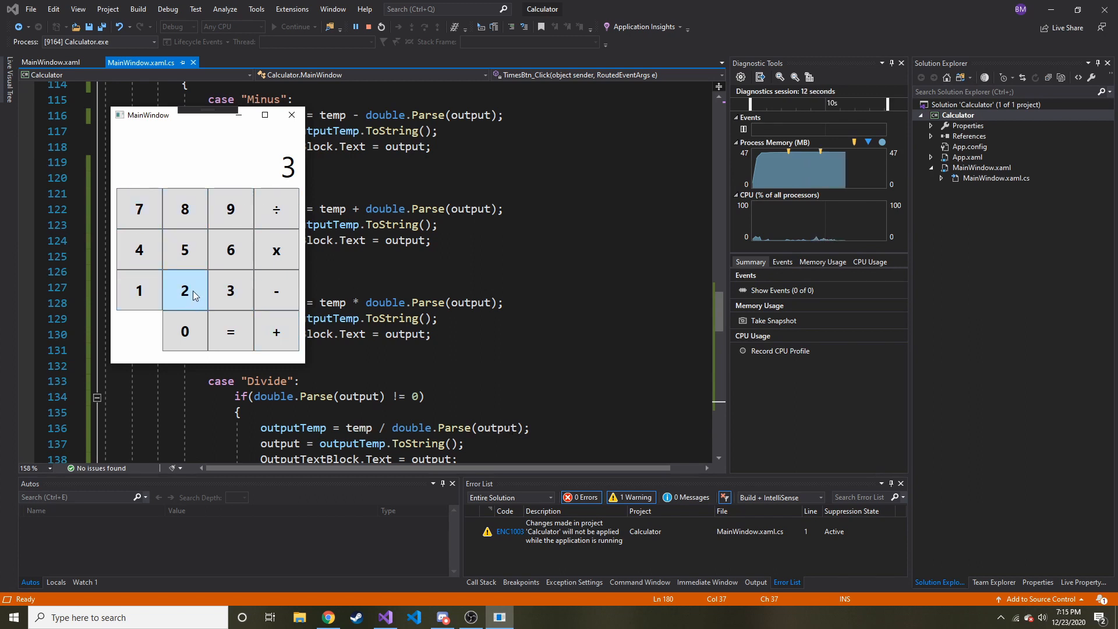
# Step: Stop debugging, restart the calculator, try a key, then close the app window
pyautogui.click(185, 290)
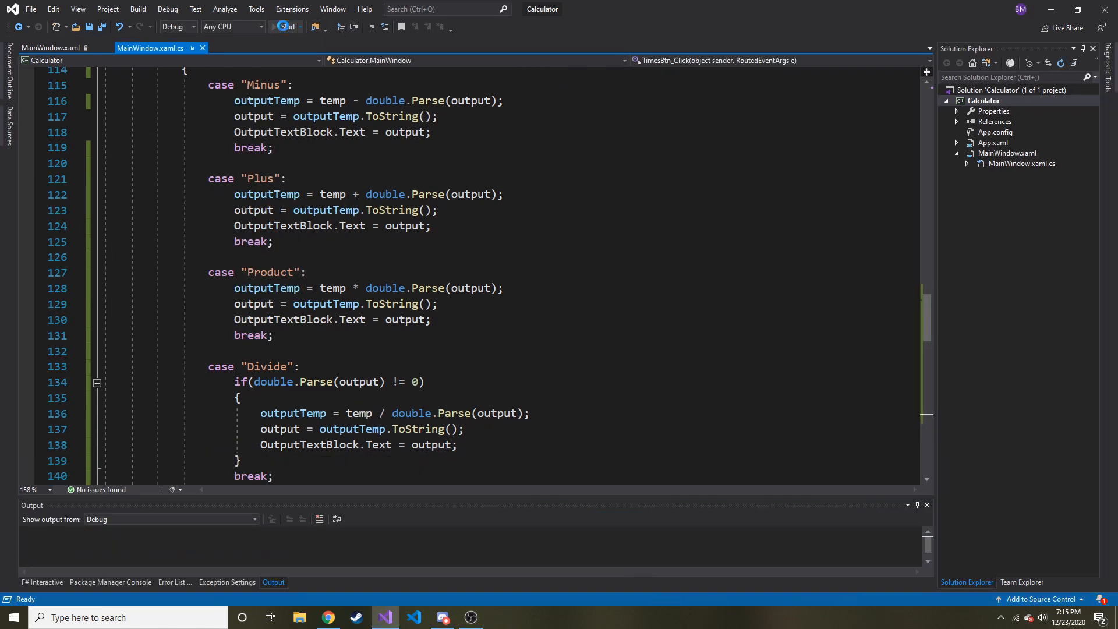
pyautogui.click(287, 27)
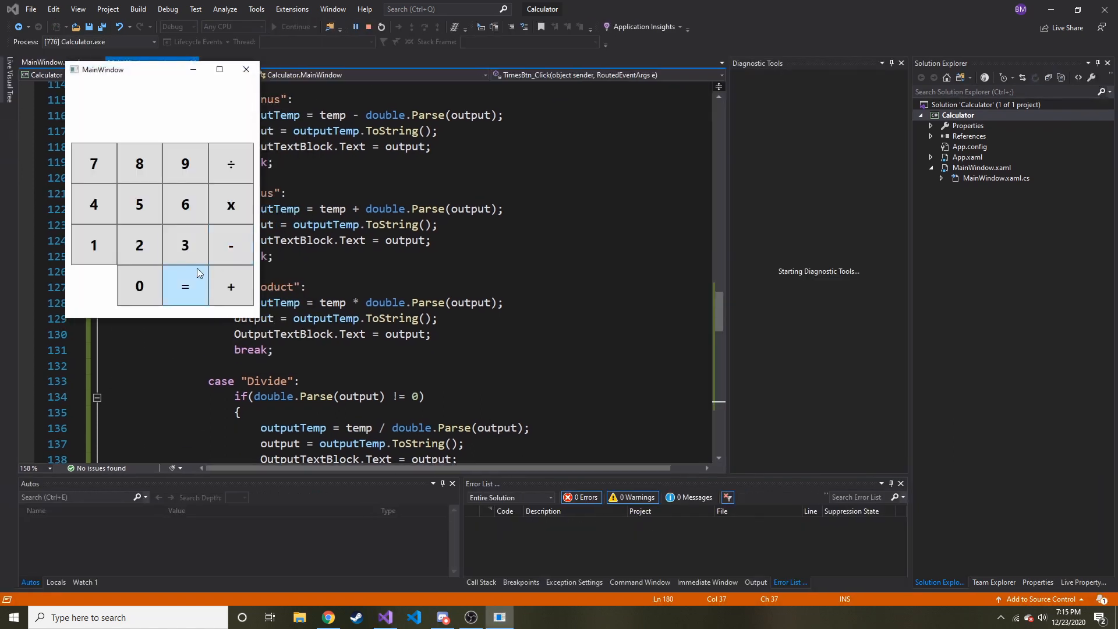
pyautogui.click(185, 245)
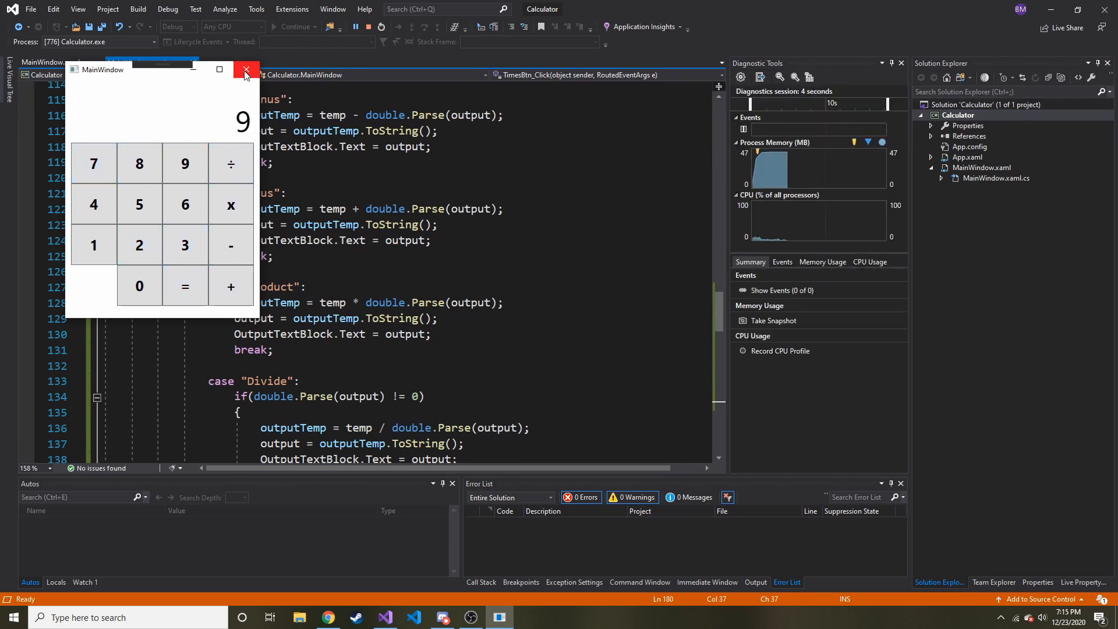
pyautogui.click(246, 69)
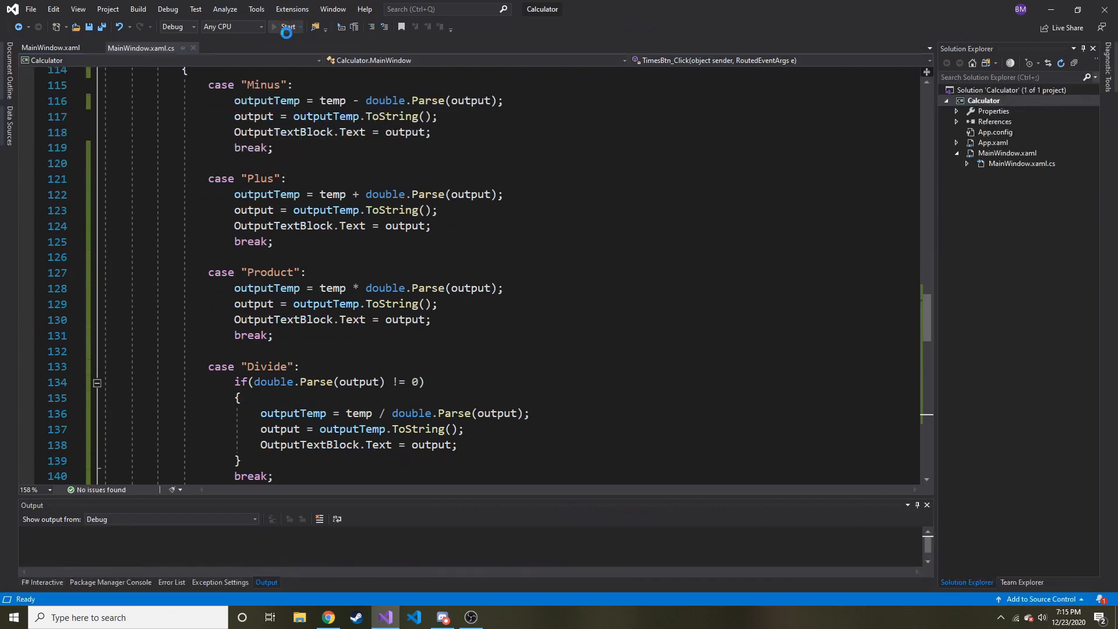
# Step: In MainWindow.xaml set RowDefinition heights to "*" and shift the buttons down one grid row
pyautogui.click(288, 27)
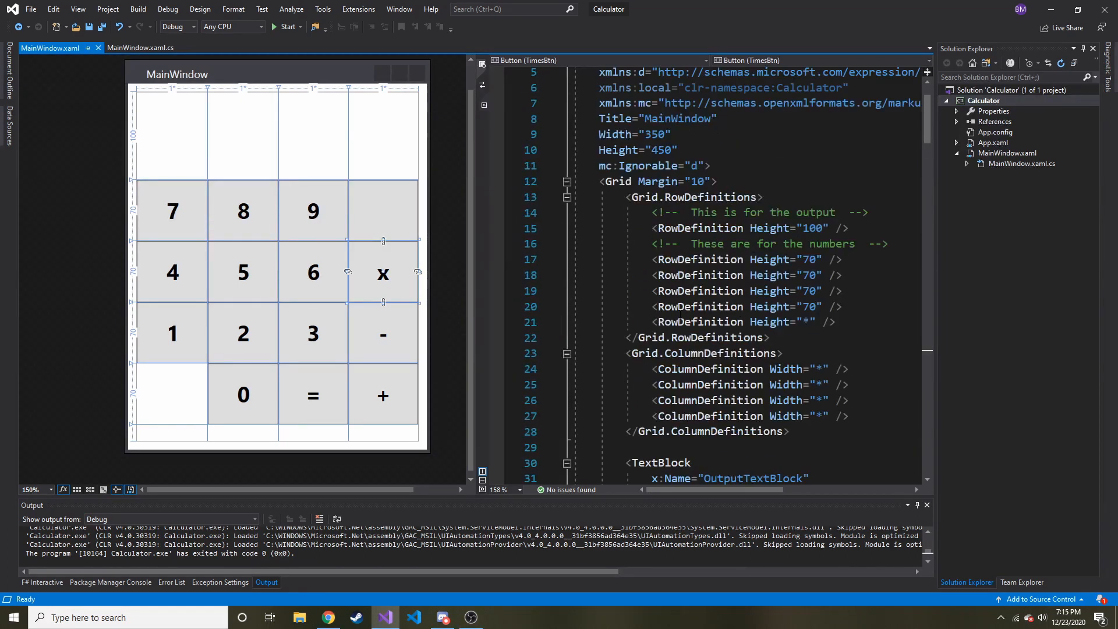
pyautogui.scroll(-3)
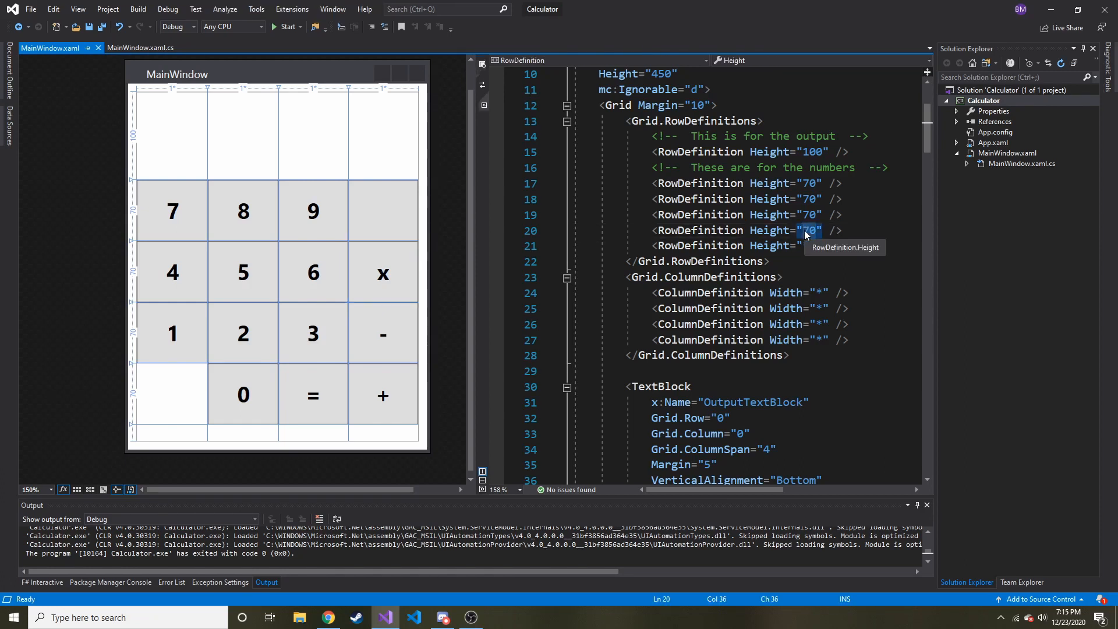
pyautogui.write('*')
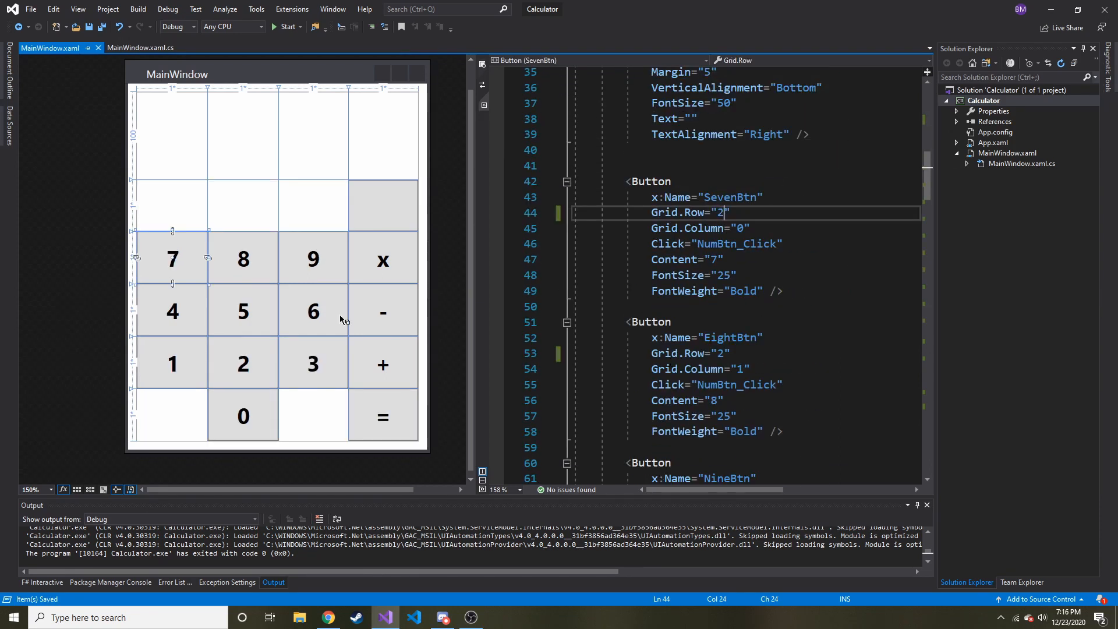
# Step: Paste a copied button in the XAML and rename it ClearButton
pyautogui.click(383, 415)
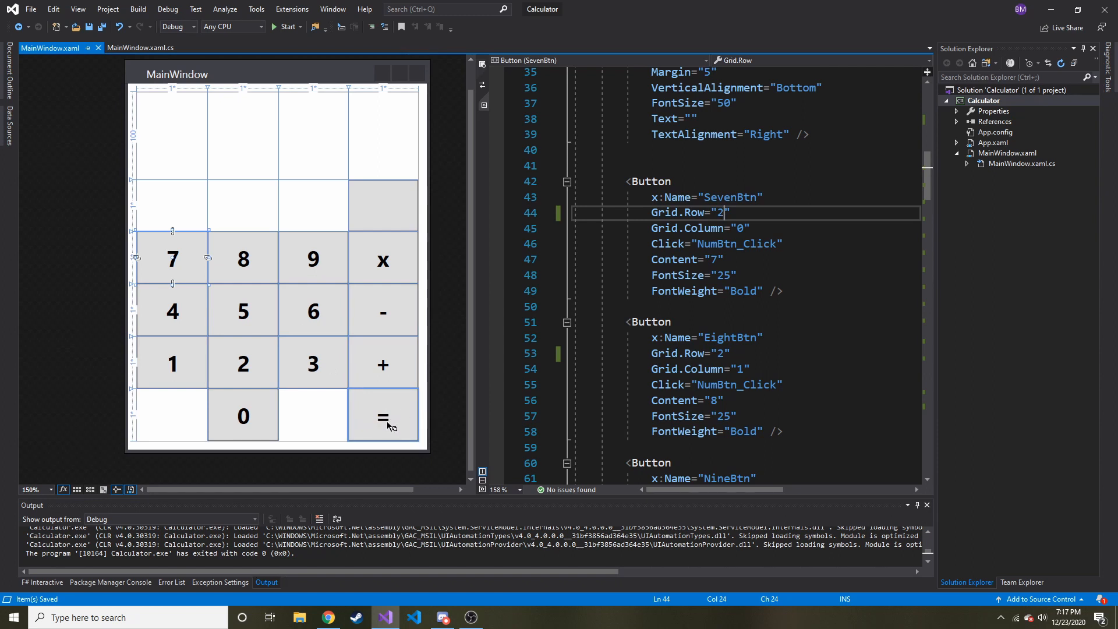
pyautogui.moveTo(380, 391)
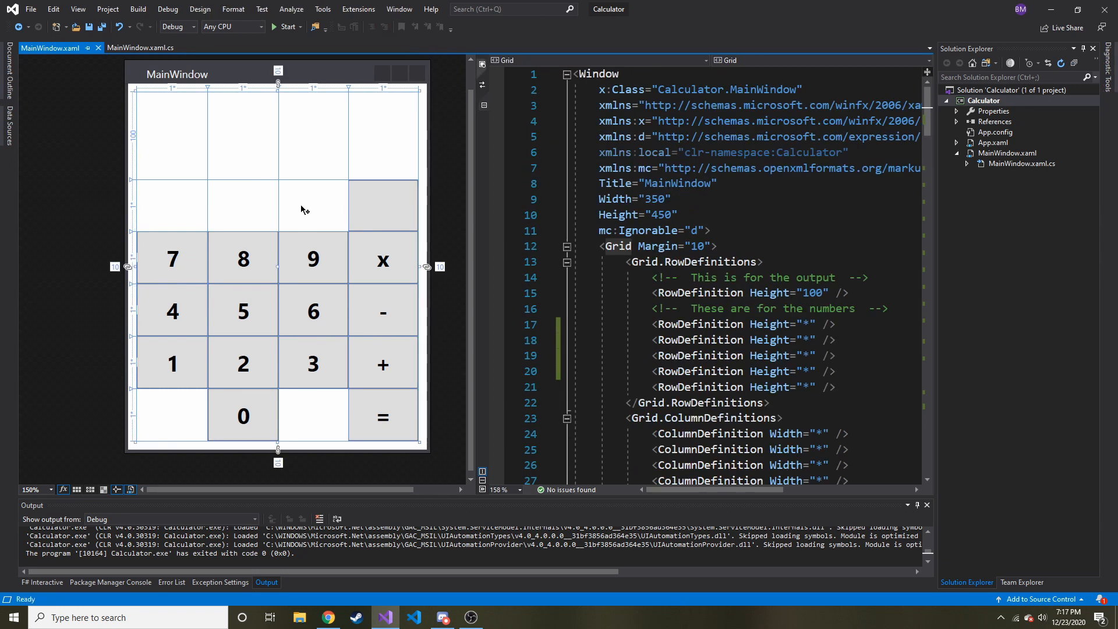
pyautogui.scroll(-3)
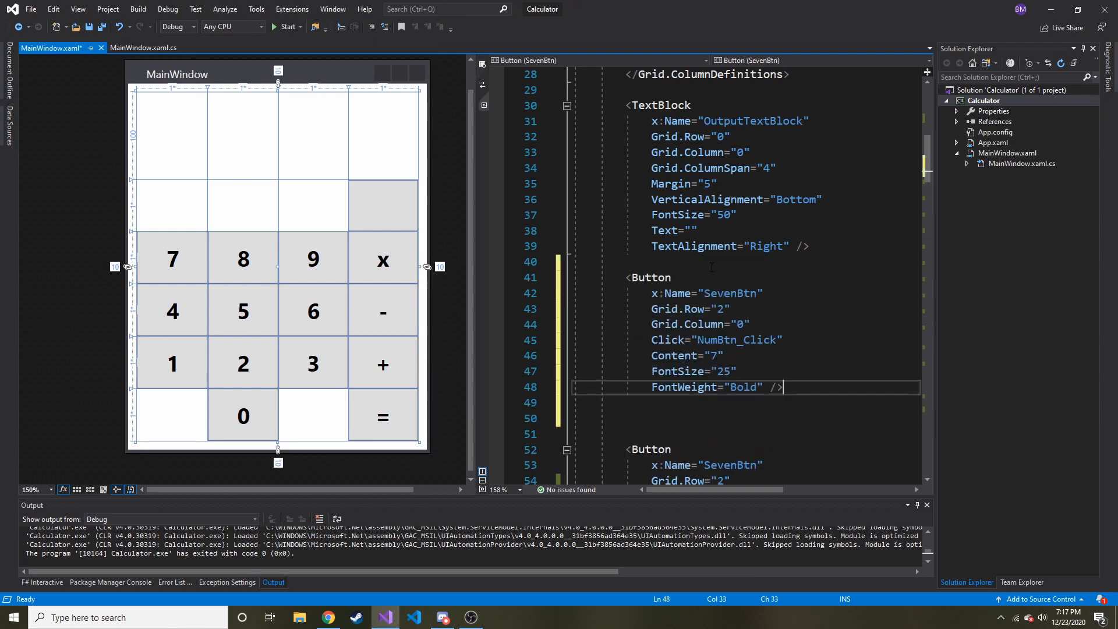
pyautogui.doubleClick(725, 294)
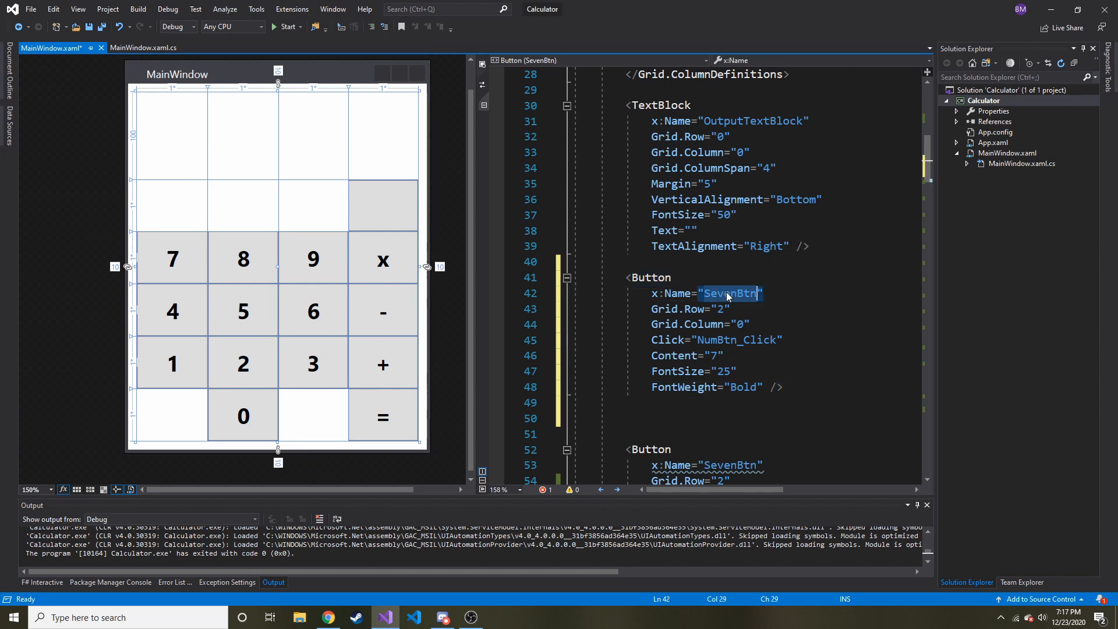
pyautogui.write('ClearB')
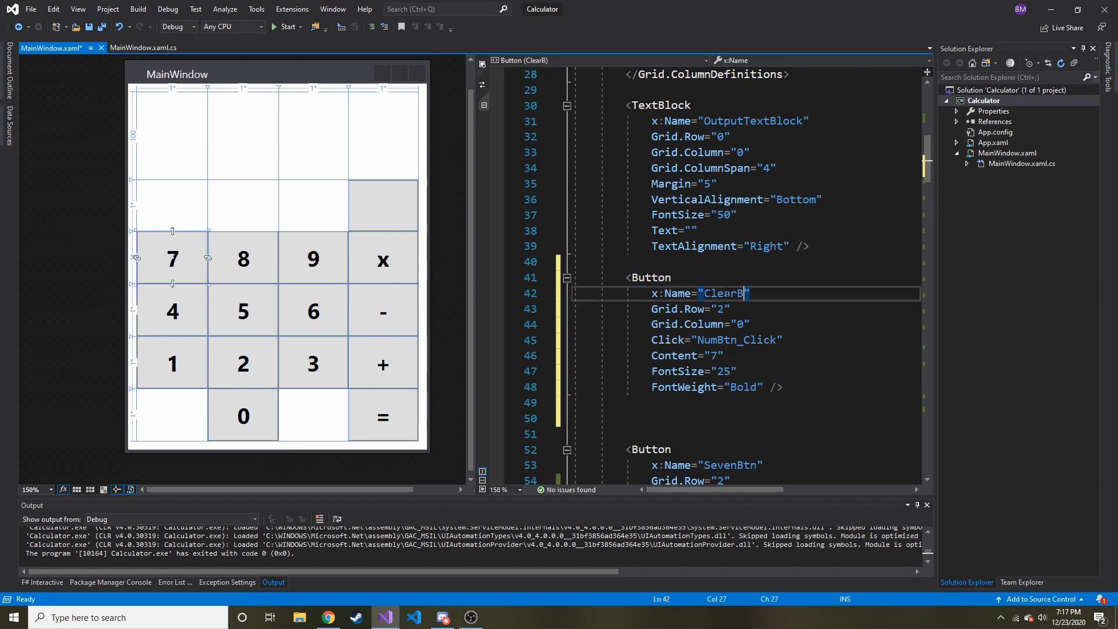
pyautogui.write('utton')
pyautogui.click(719, 355)
pyautogui.write('C')
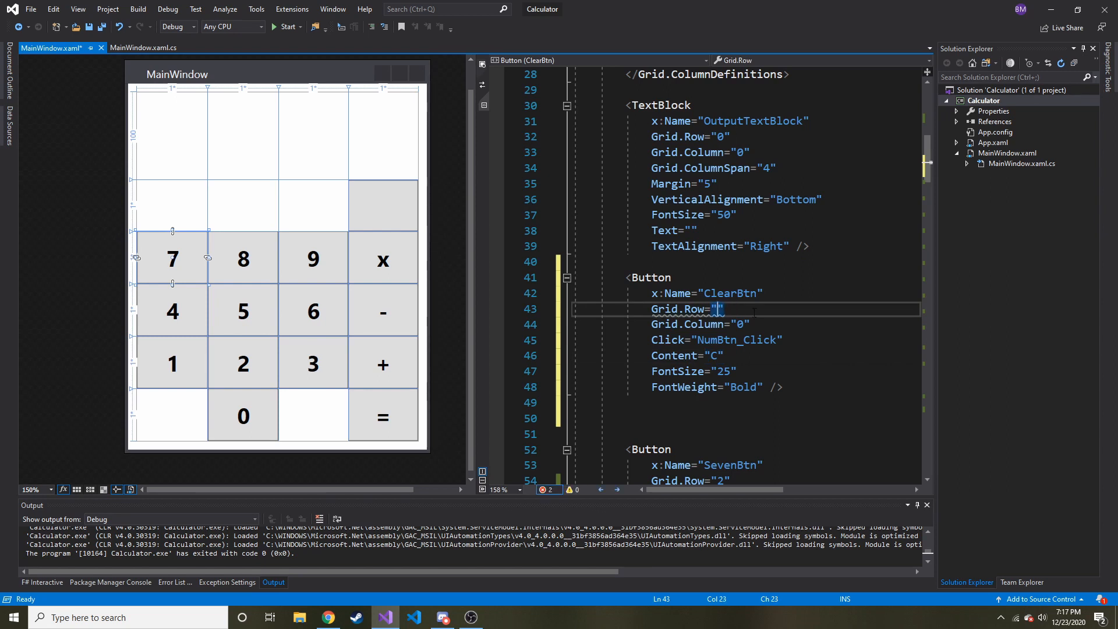
# Step: Place the Clear button at Grid.Row 1, Grid.Column 2 with Content "C"
pyautogui.write('1')
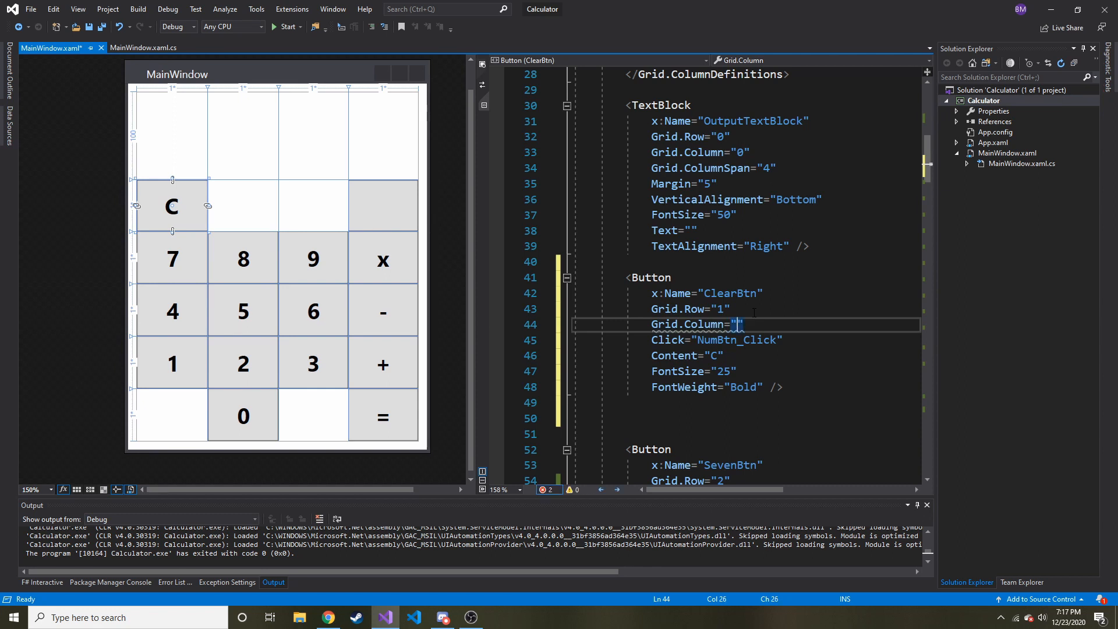
pyautogui.write('2')
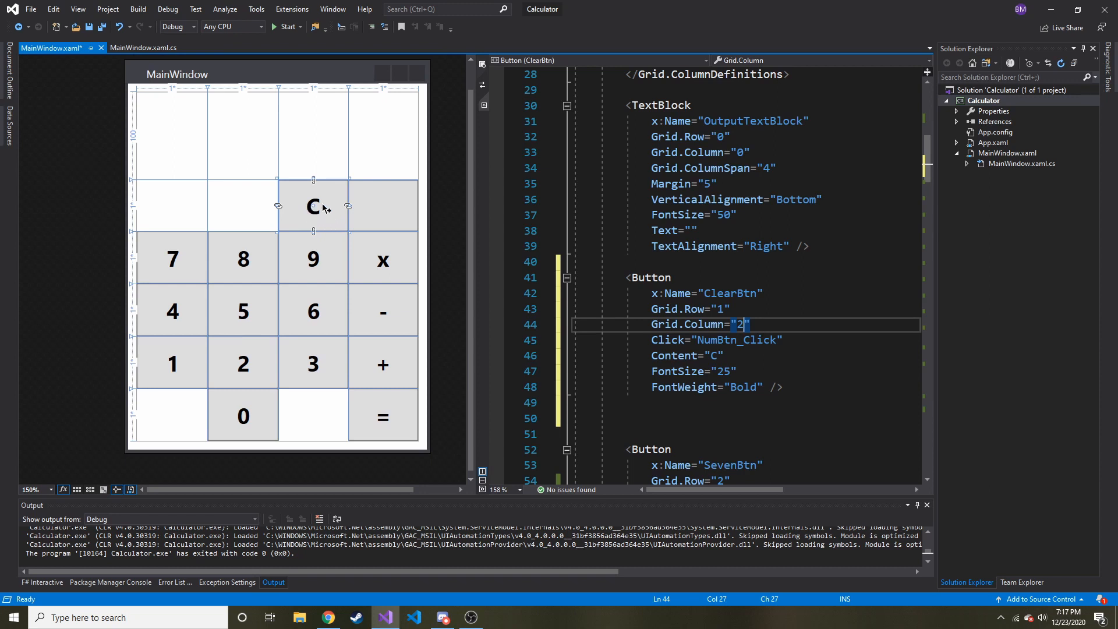
pyautogui.moveTo(705, 355)
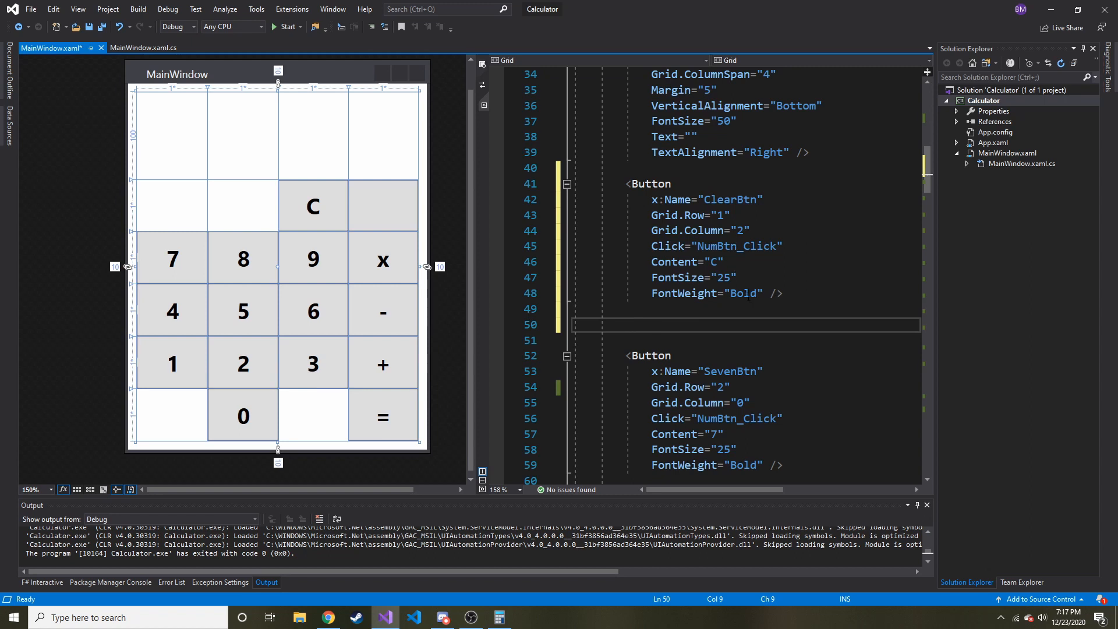
# Step: Replace NumBtn_Click on the Clear button with a new ClearBtn_Click event handler
pyautogui.doubleClick(736, 245)
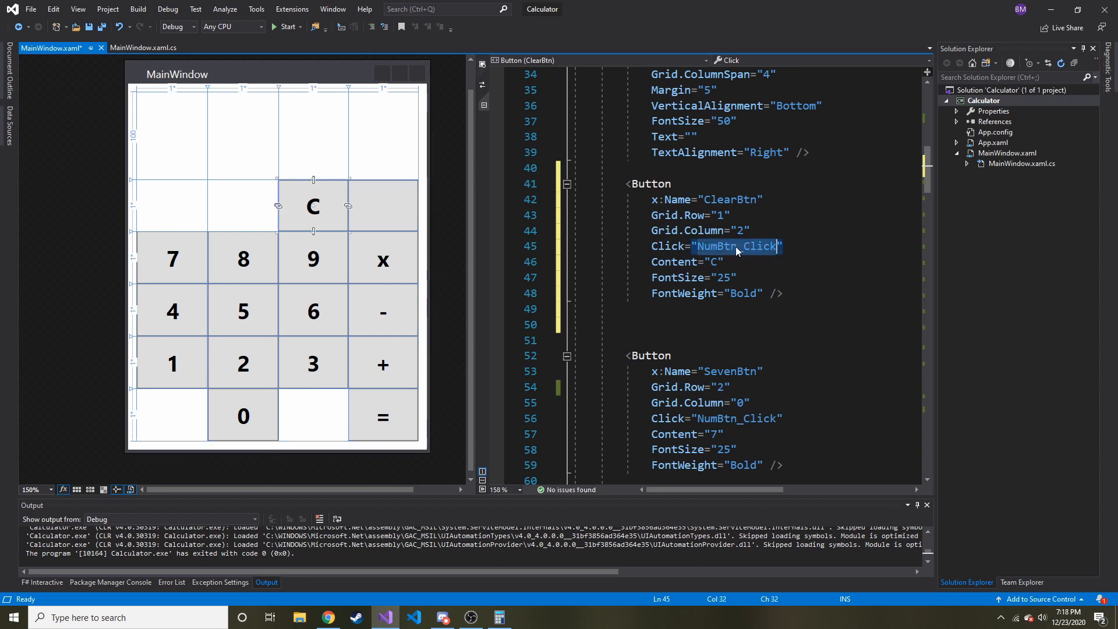
pyautogui.press('Delete')
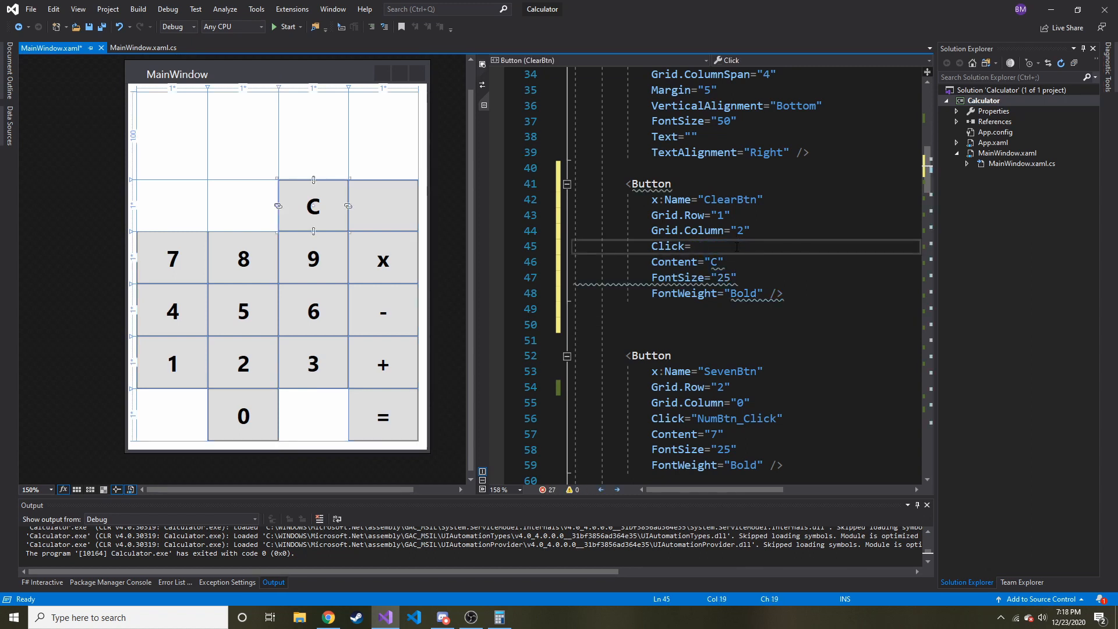
pyautogui.write('"')
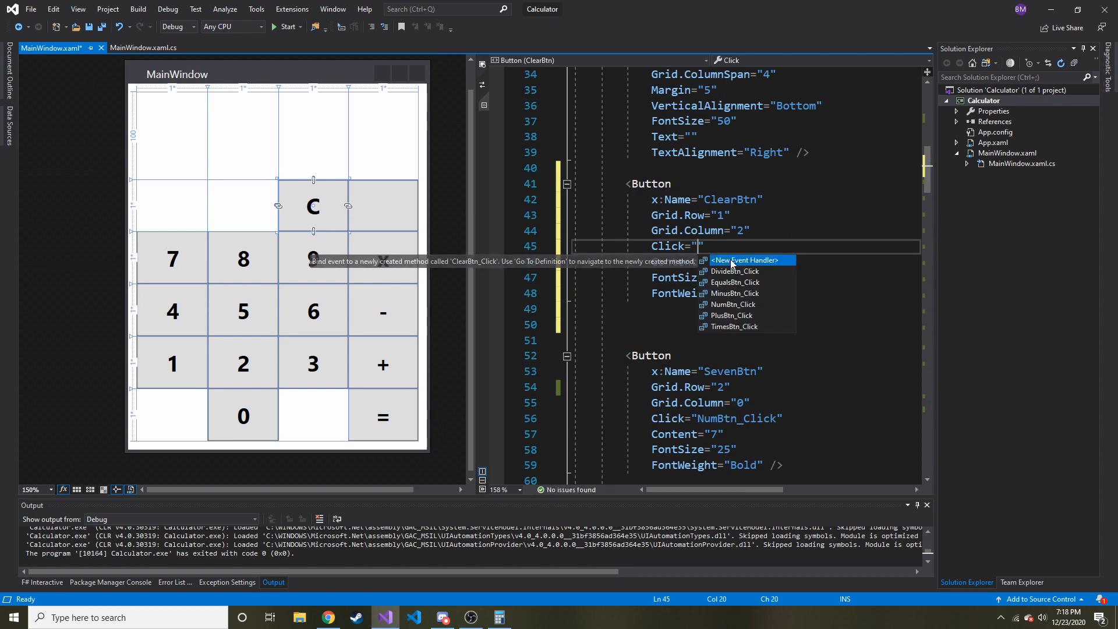
pyautogui.click(745, 260)
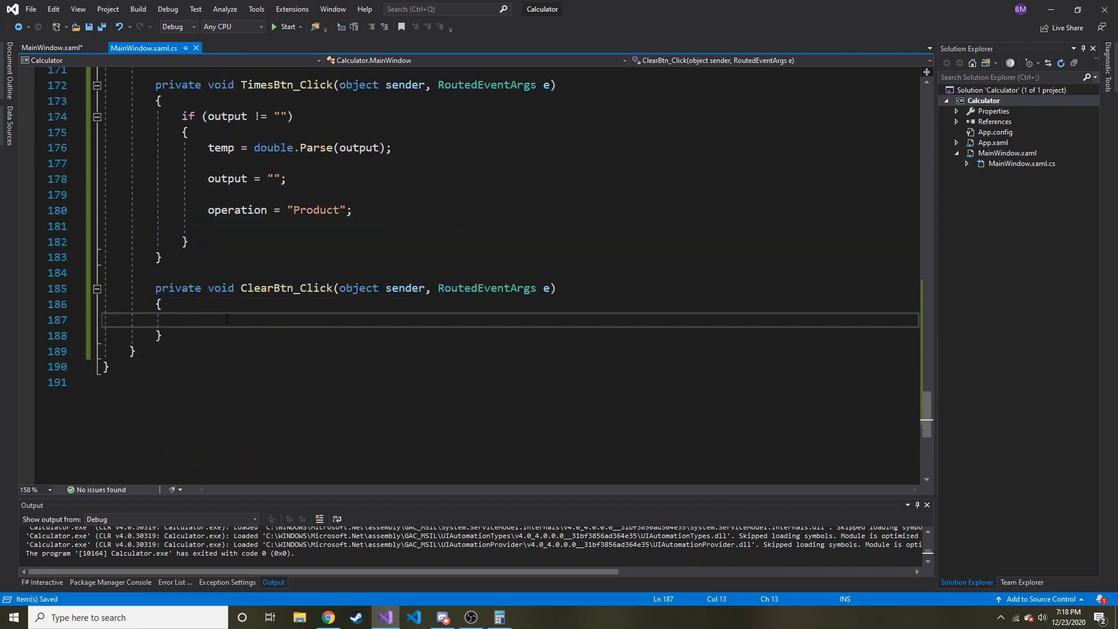
# Step: In ClearBtn_Click set output = "" after checking the output field declaration
pyautogui.write('o')
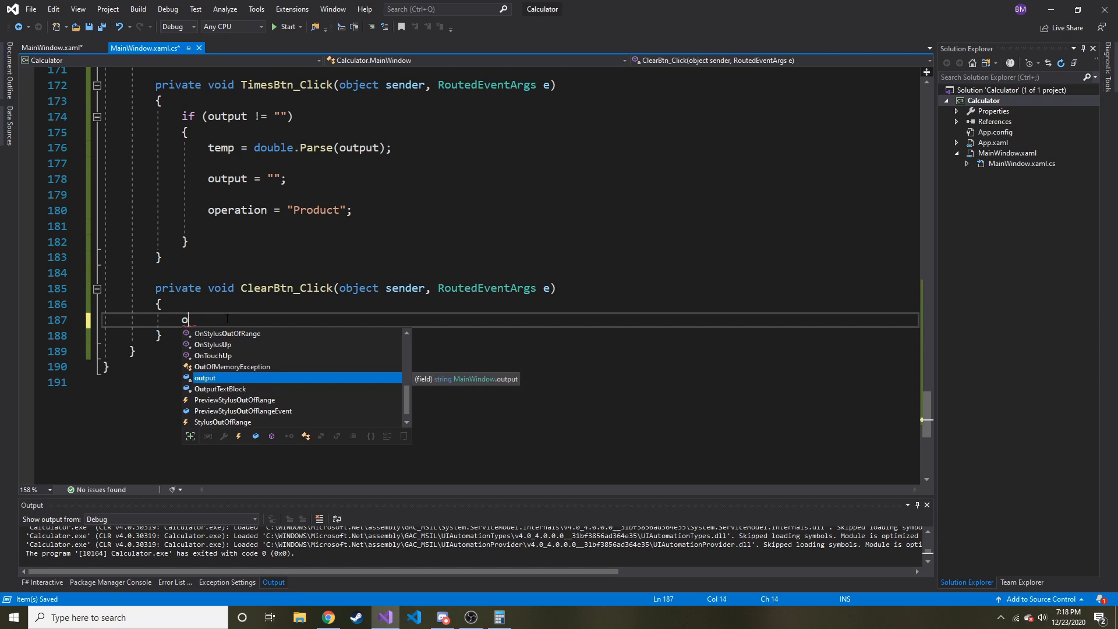
pyautogui.press('backspace')
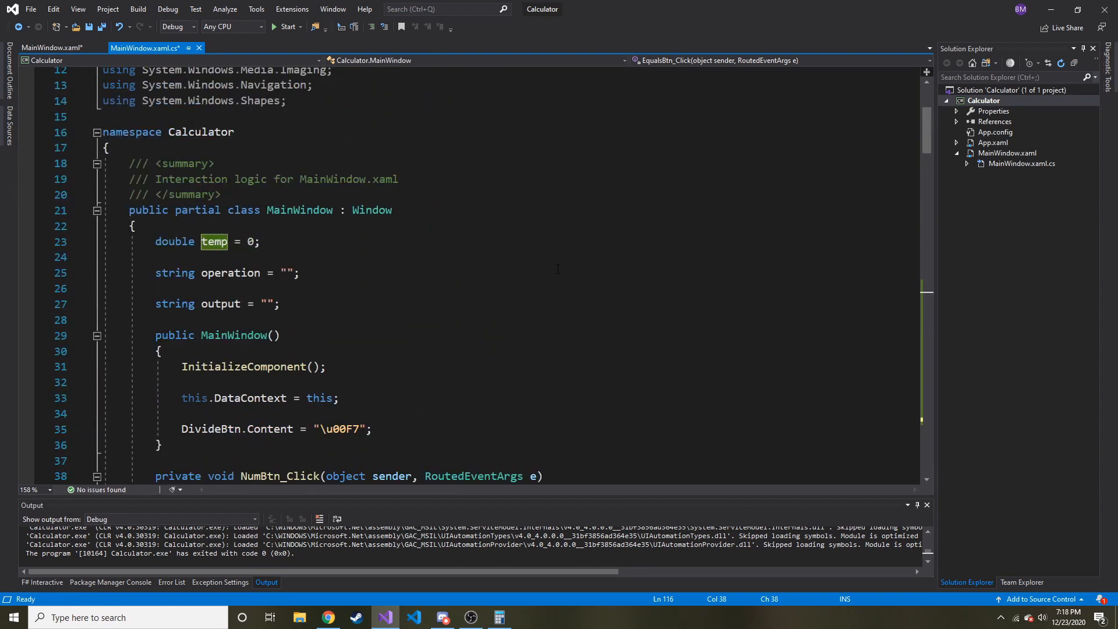
pyautogui.click(214, 241)
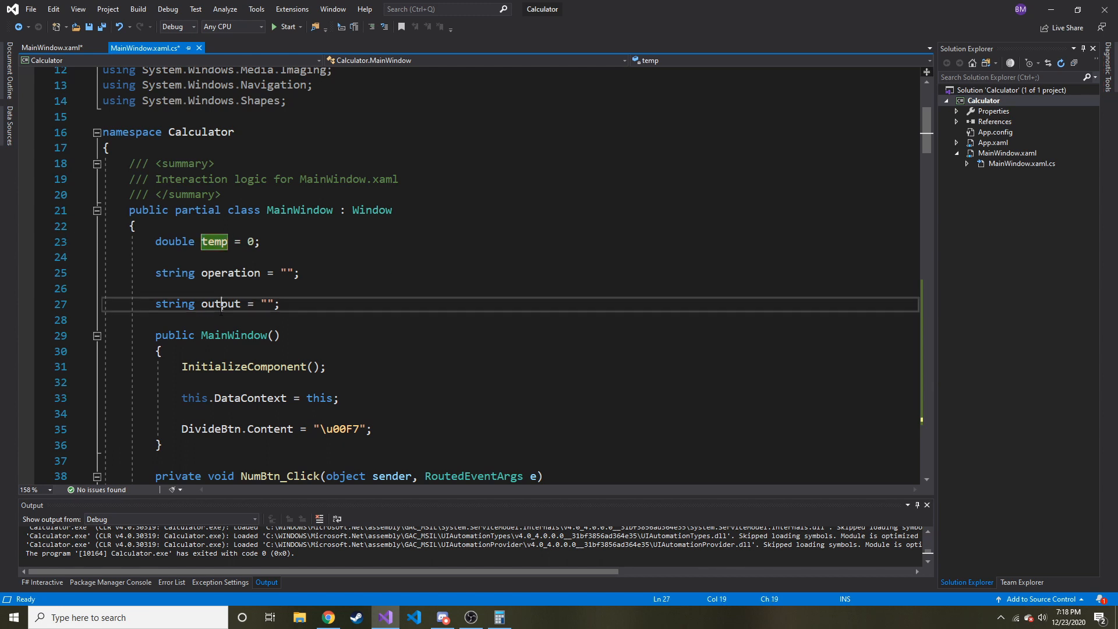
pyautogui.scroll(-3)
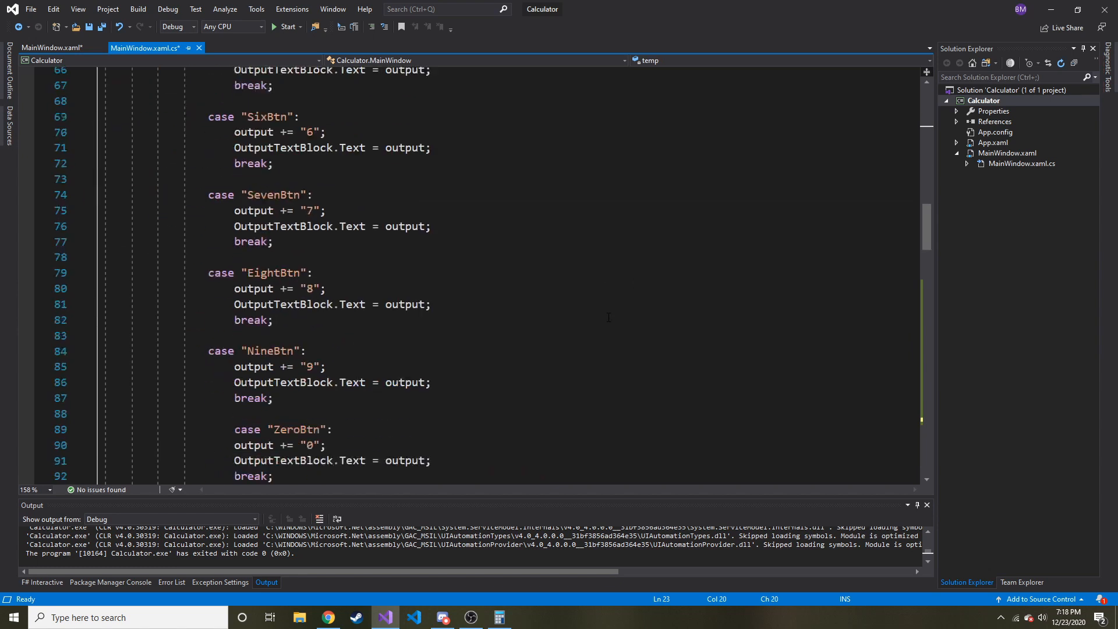
pyautogui.scroll(-3)
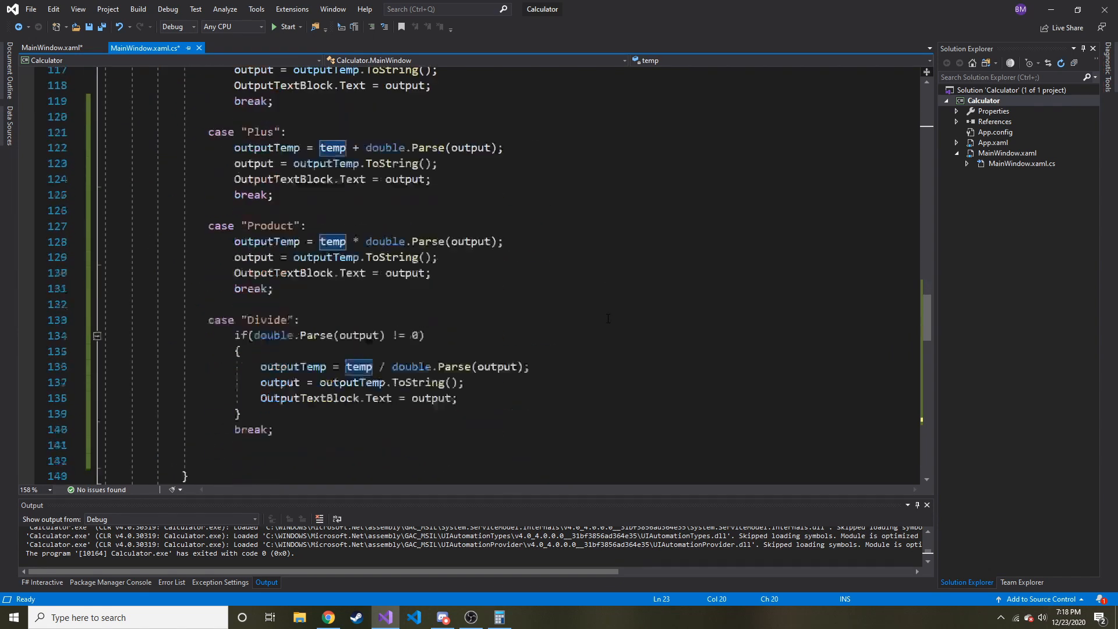
pyautogui.scroll(-3)
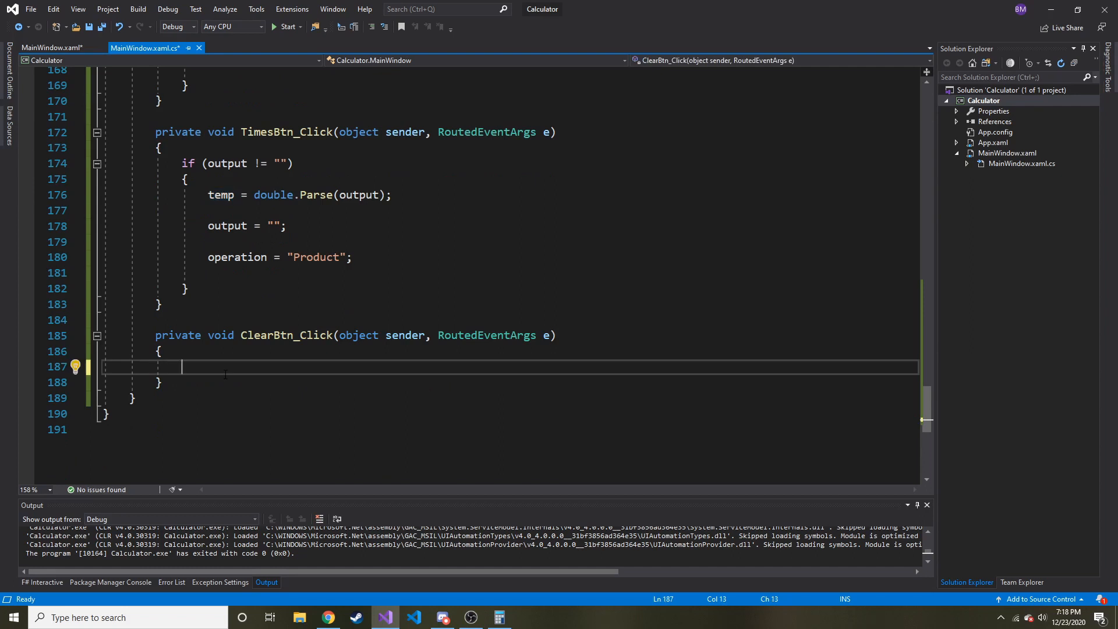
pyautogui.write('output = "')
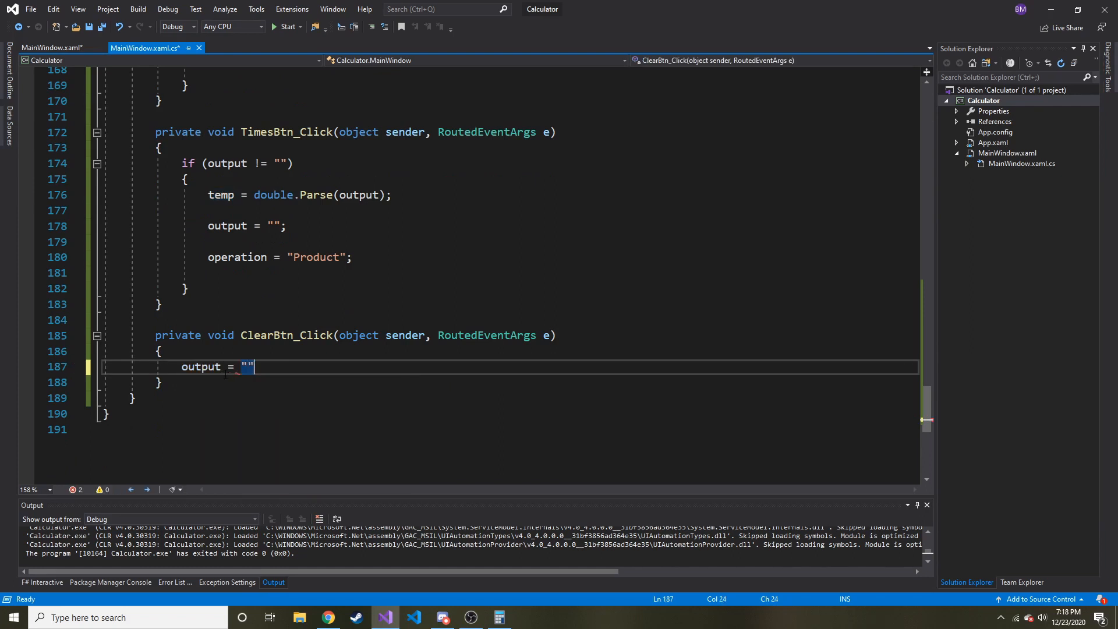
pyautogui.write(';')
pyautogui.press('enter')
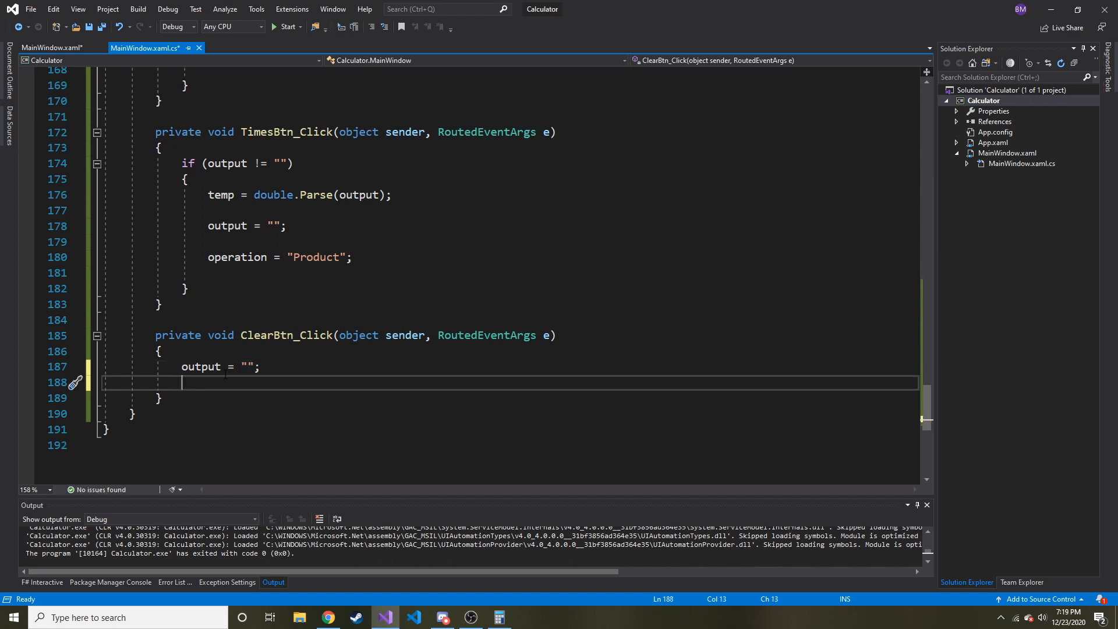
# Step: Add OutputTextBlock.Text = output; so the cleared value shows in the display
pyautogui.write('output')
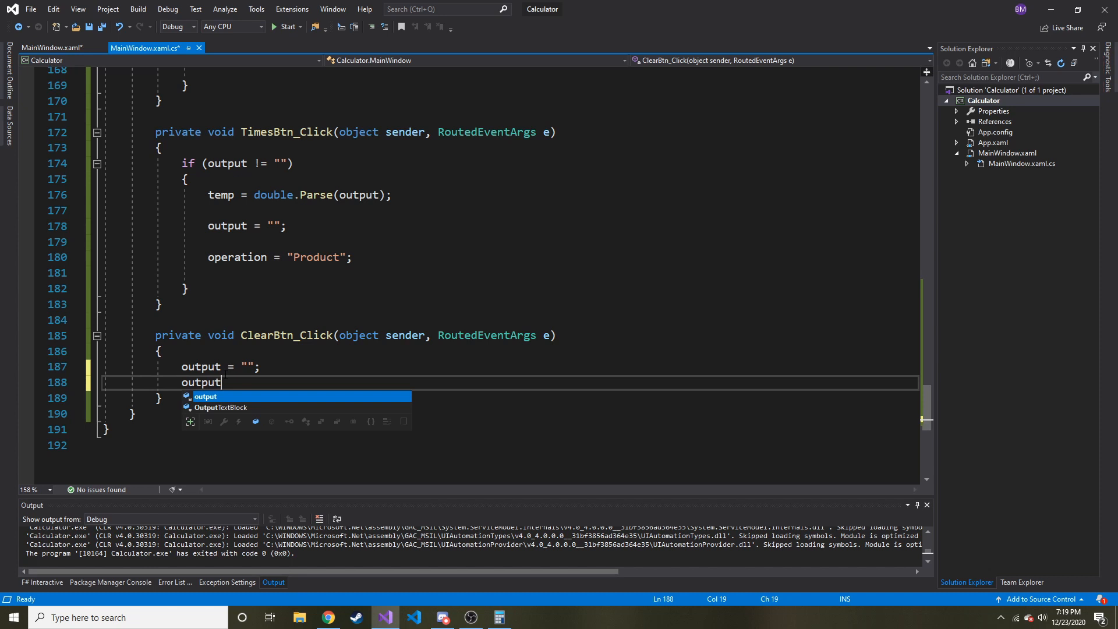
pyautogui.write('OutputTextBlock.t')
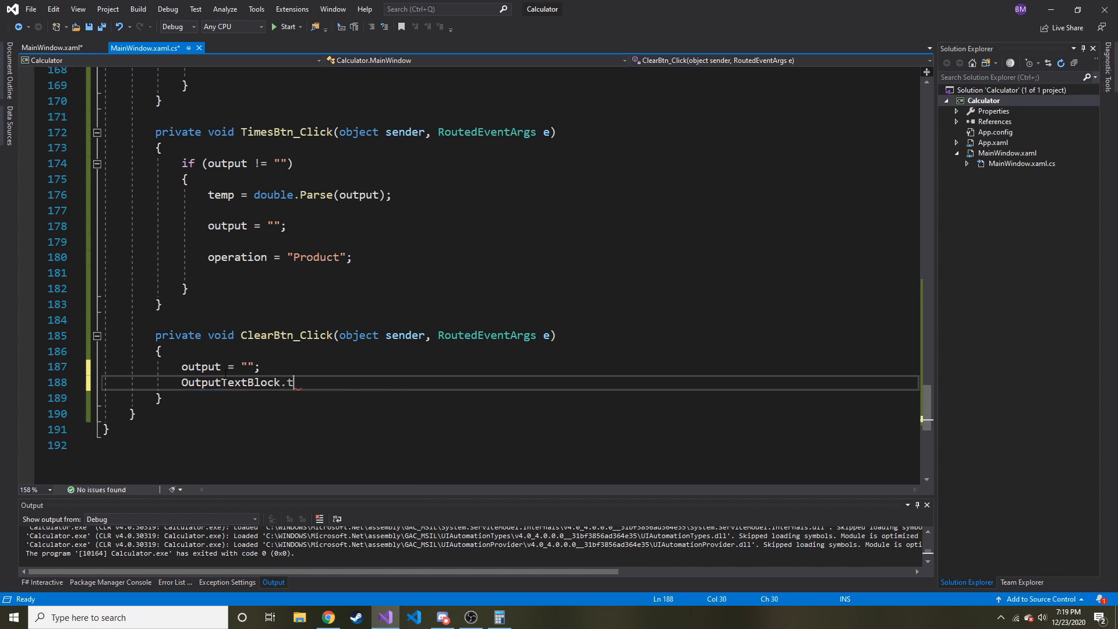
pyautogui.write('ext = out')
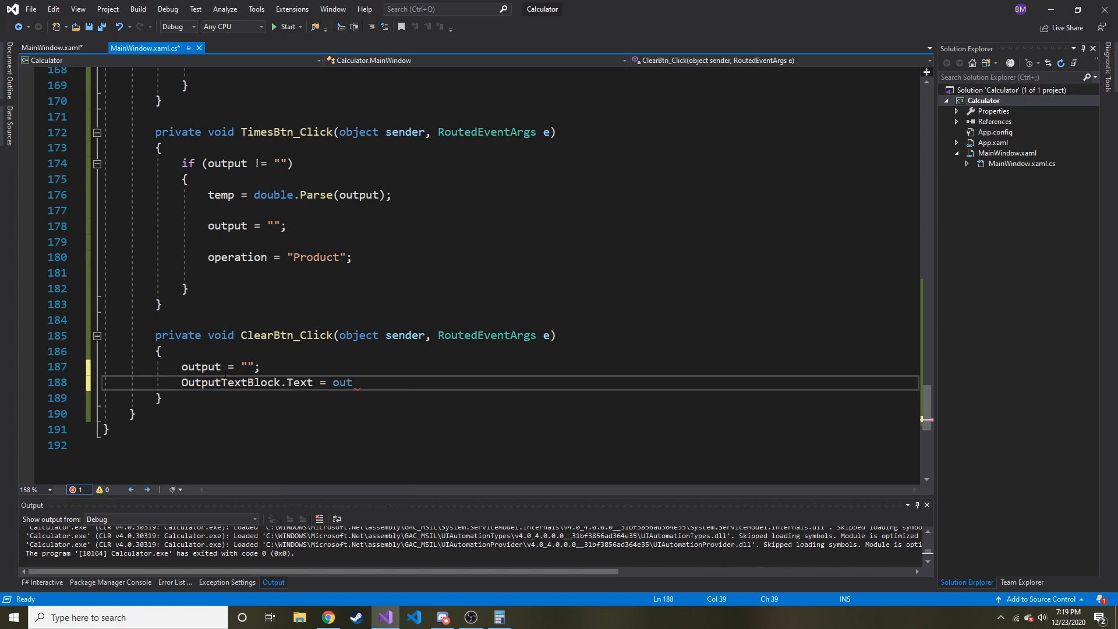
pyautogui.write('put;')
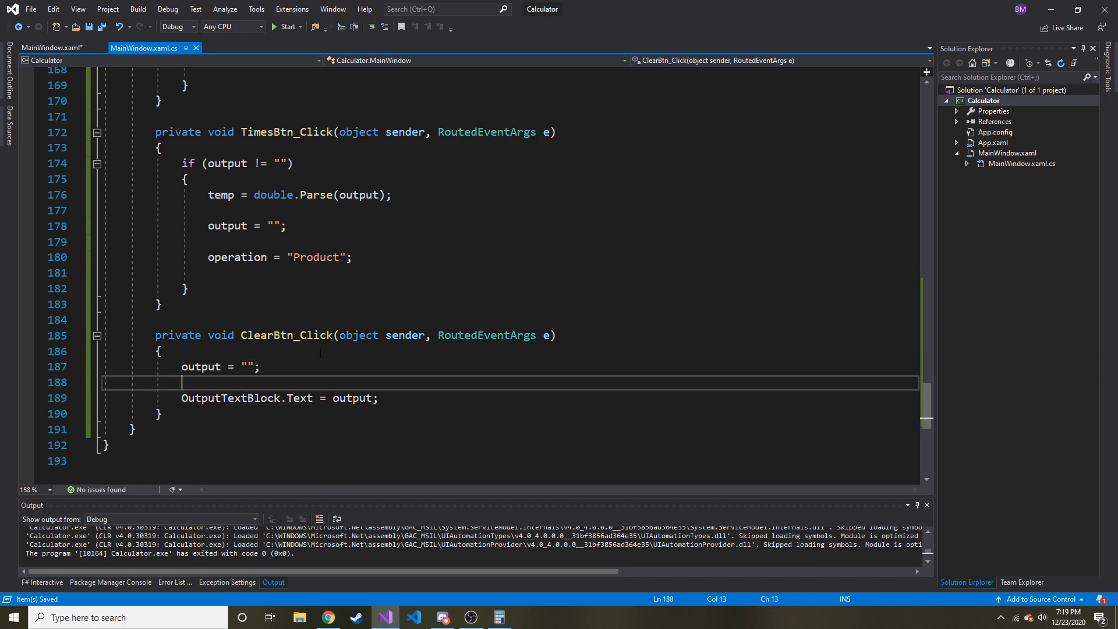
pyautogui.scroll(-3)
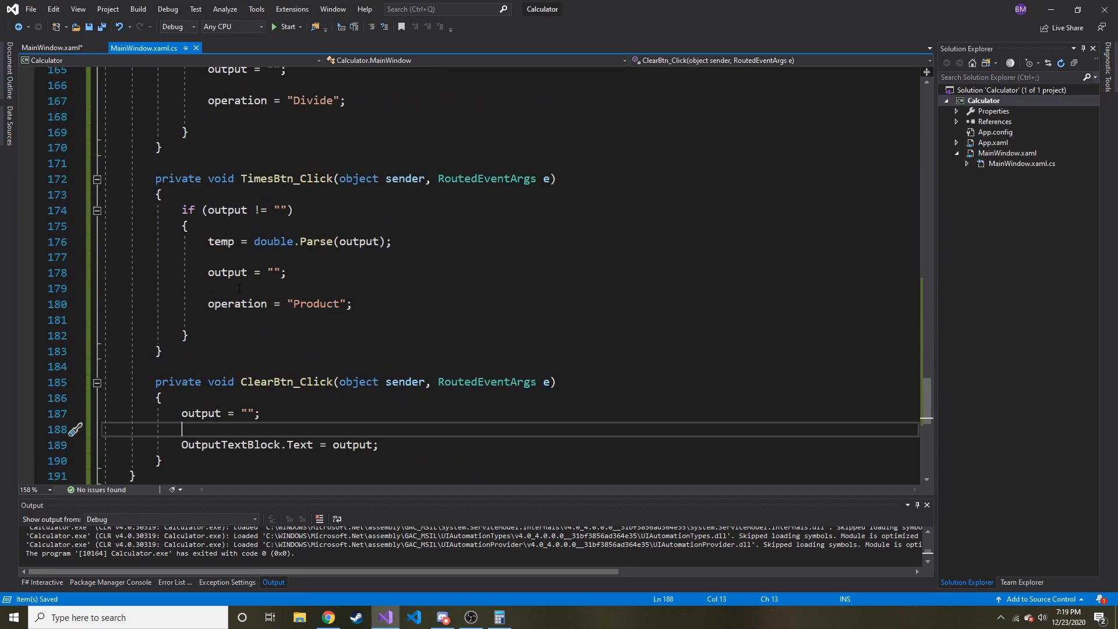
pyautogui.scroll(-3)
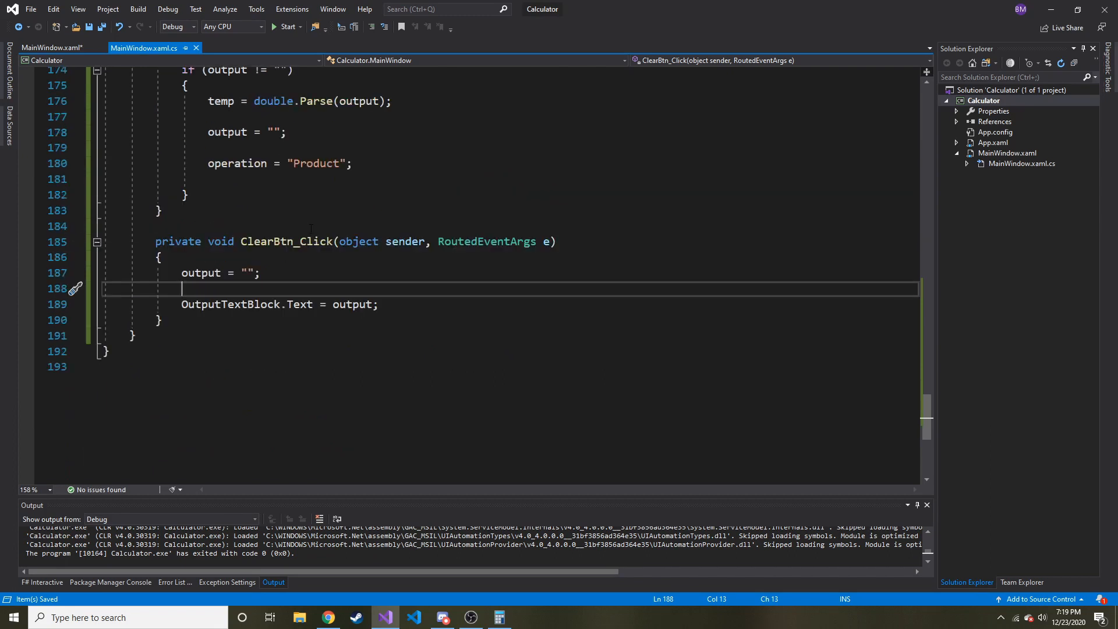
# Step: Build and launch the calculator, resizing its window so the C key shows above the digits
pyautogui.click(287, 27)
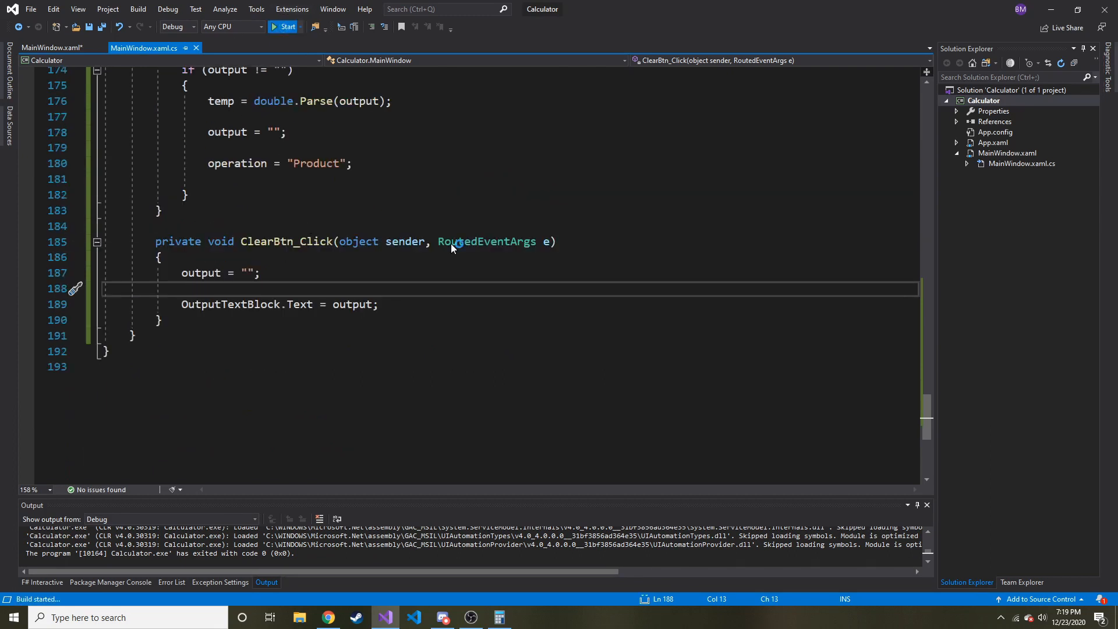
pyautogui.click(282, 26)
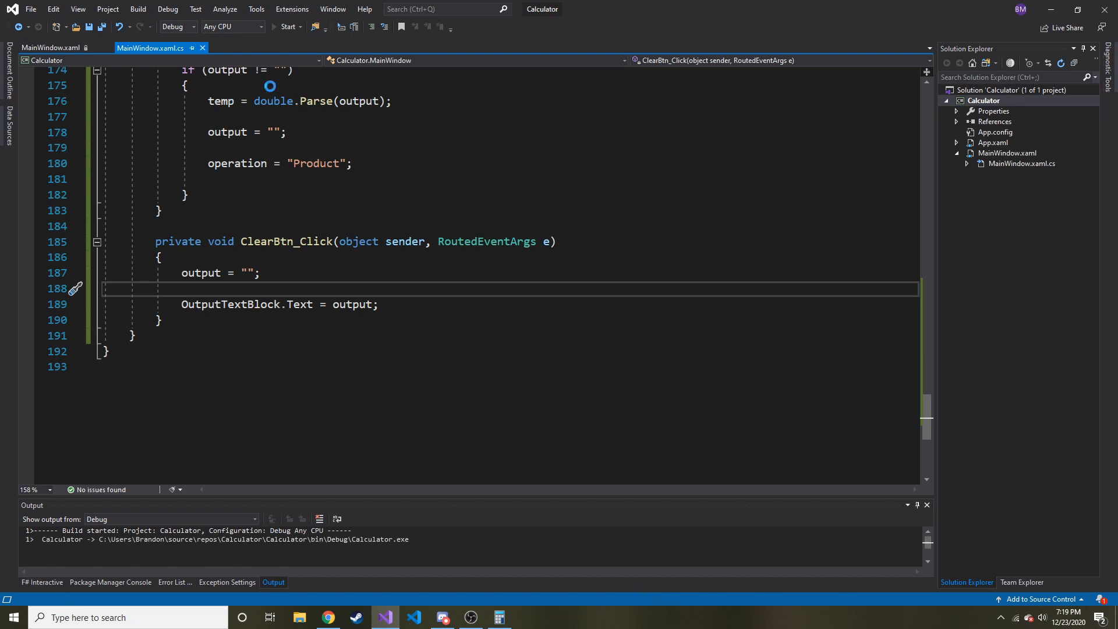
pyautogui.click(287, 27)
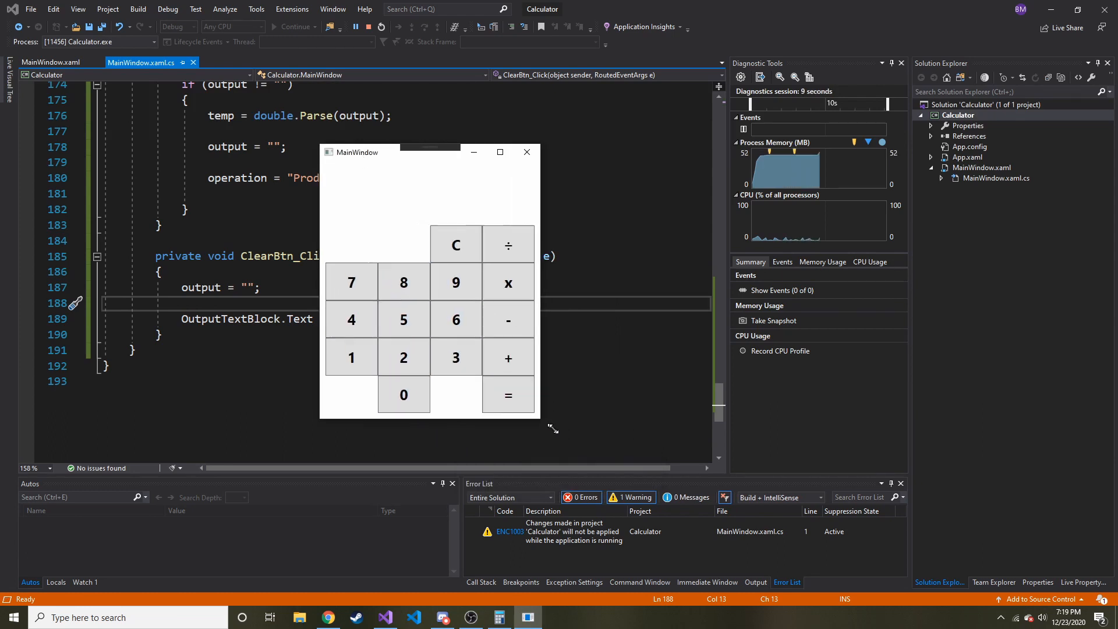
pyautogui.moveTo(555, 428); pyautogui.dragTo(557, 534)
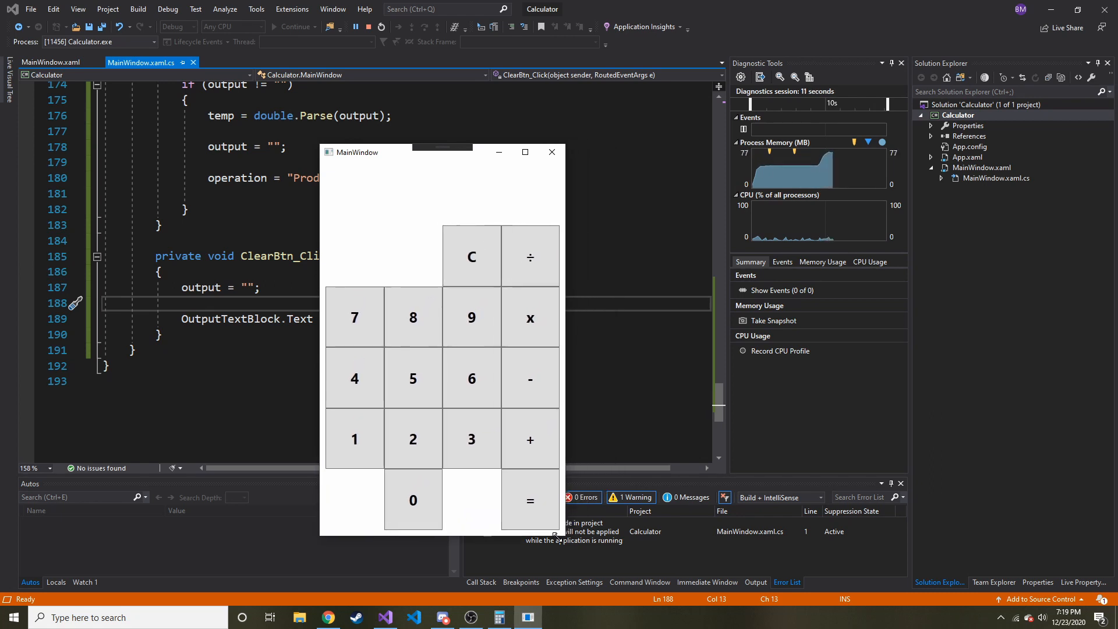
pyautogui.moveTo(558, 534); pyautogui.dragTo(474, 423)
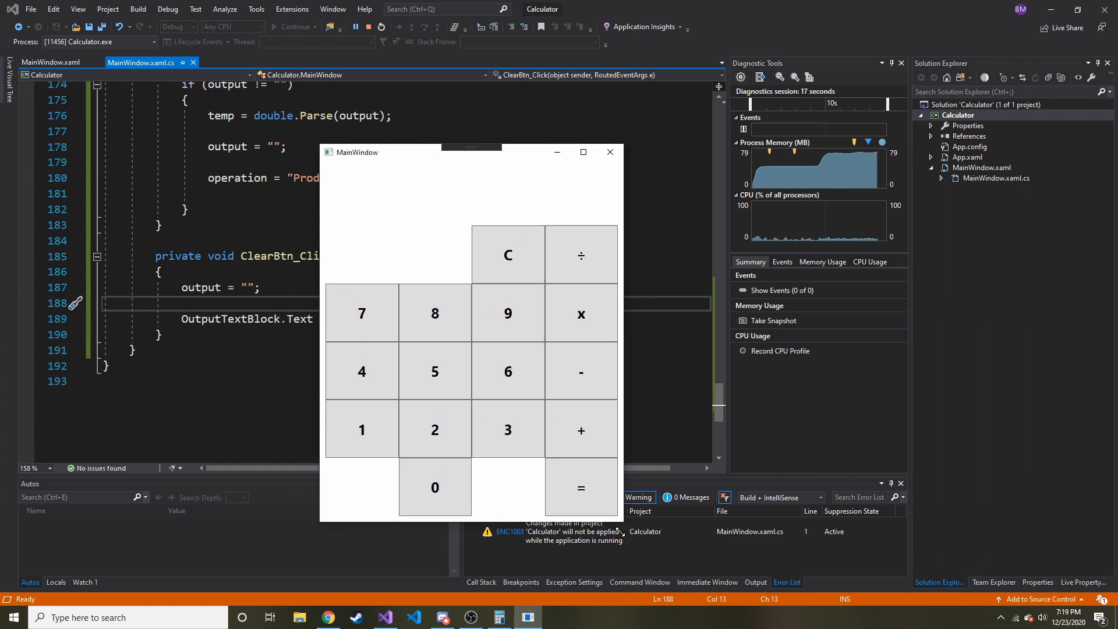
pyautogui.moveTo(627, 524); pyautogui.dragTo(533, 342)
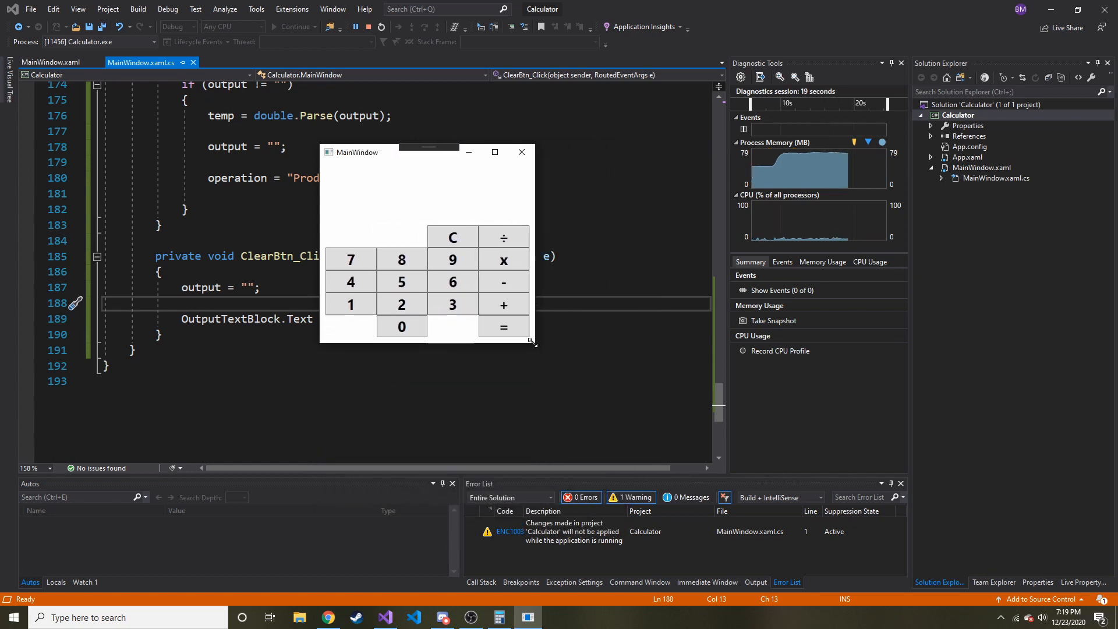
pyautogui.moveTo(533, 343); pyautogui.dragTo(627, 443)
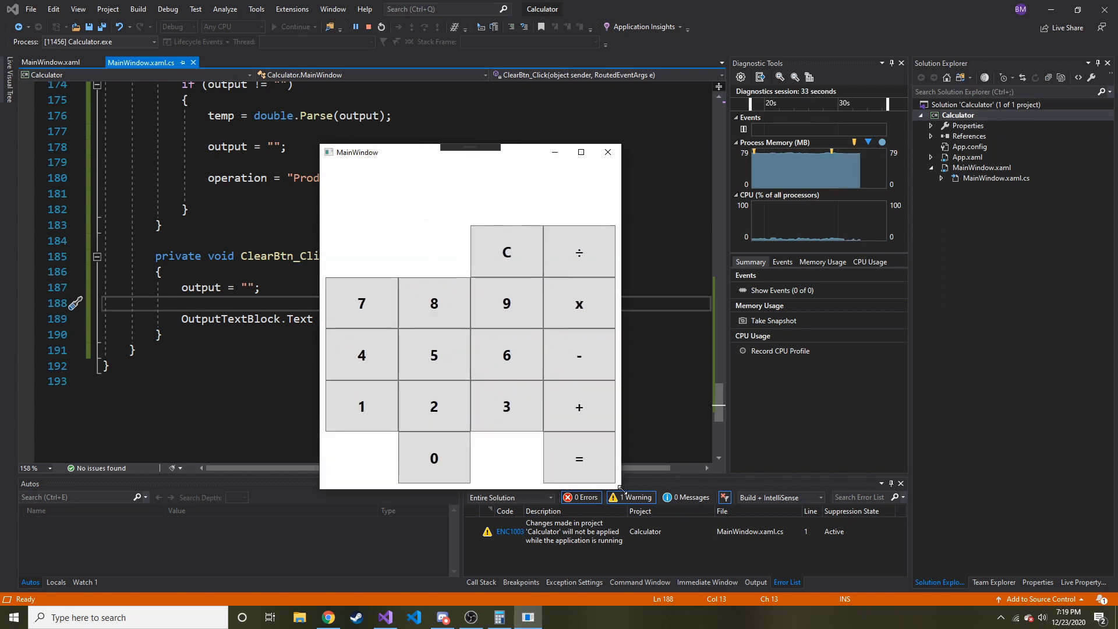
pyautogui.moveTo(618, 490); pyautogui.dragTo(552, 443)
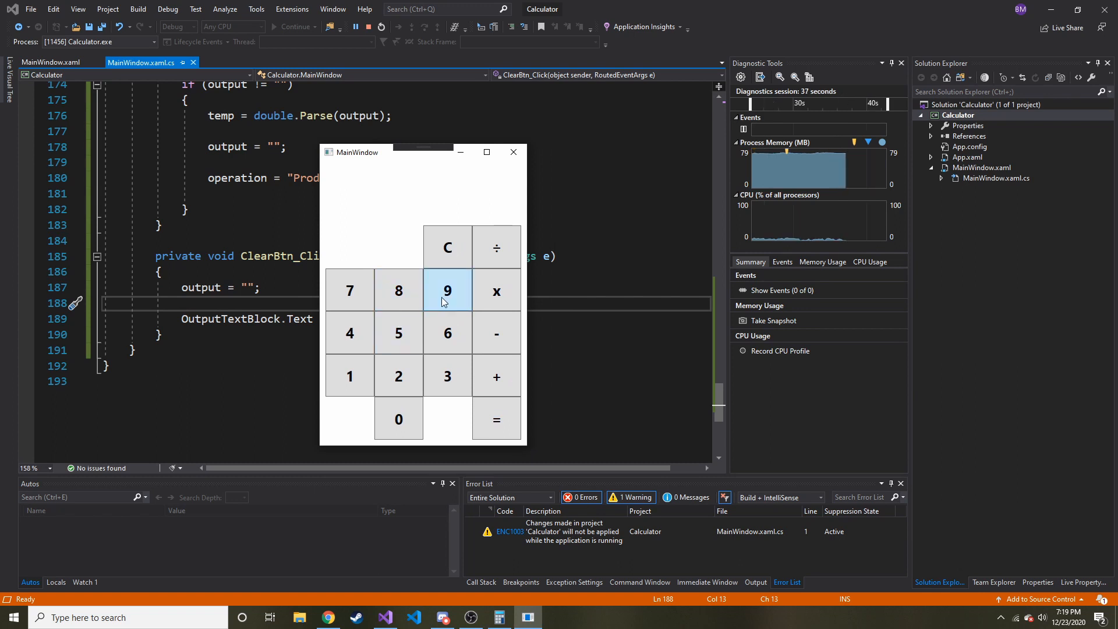
pyautogui.moveTo(469, 423)
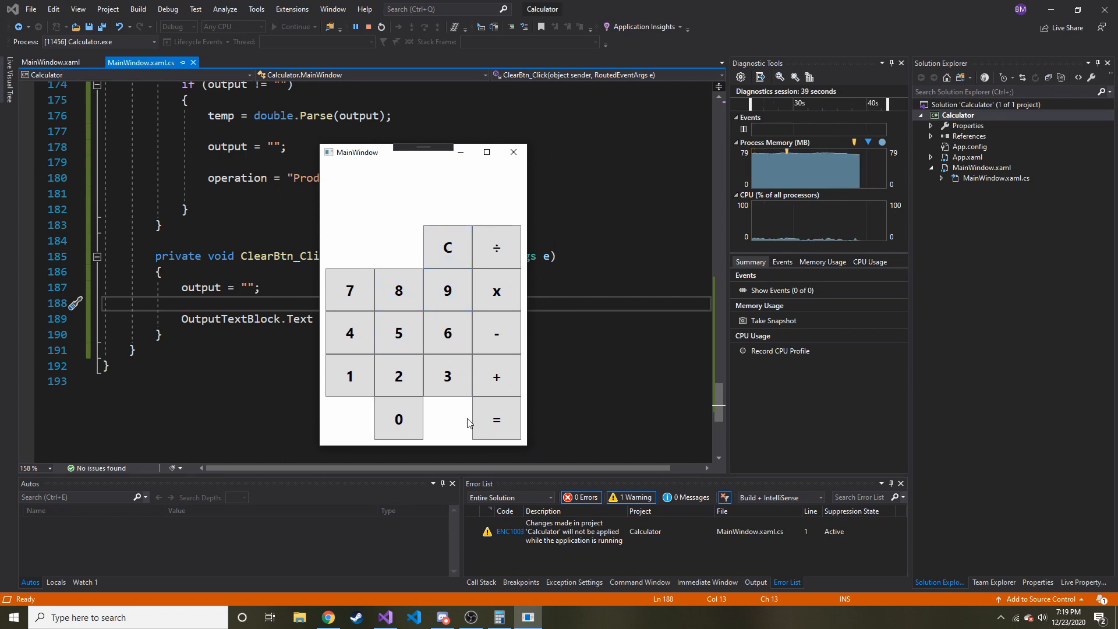
# Step: Enter digits 9, 6 and 4 with a clear in between, leaving 24 on the display
pyautogui.click(447, 333)
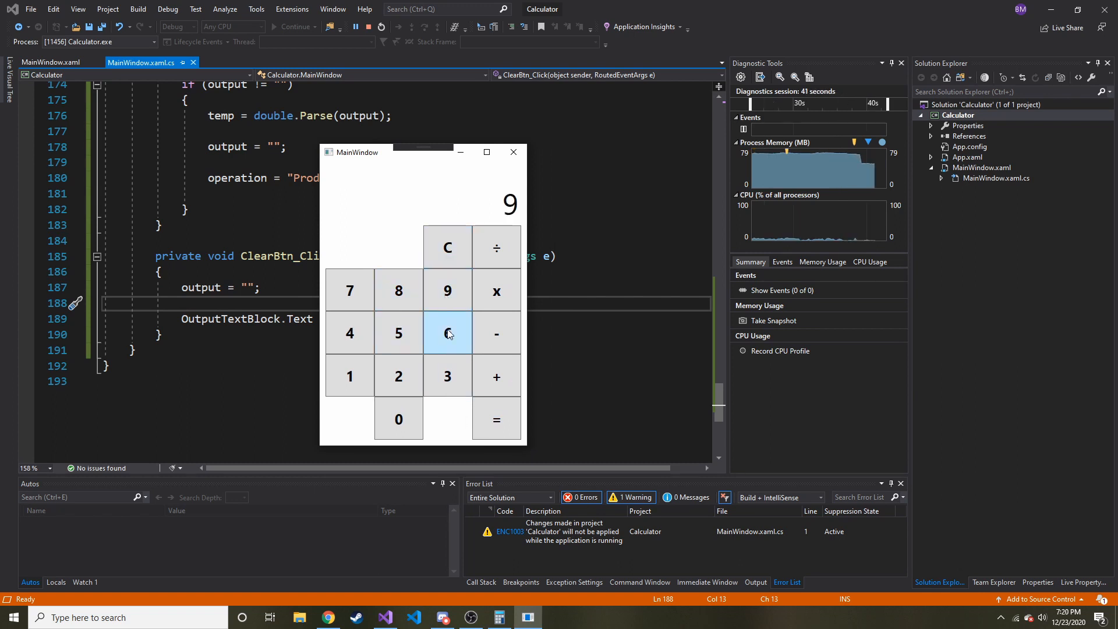
pyautogui.click(447, 333)
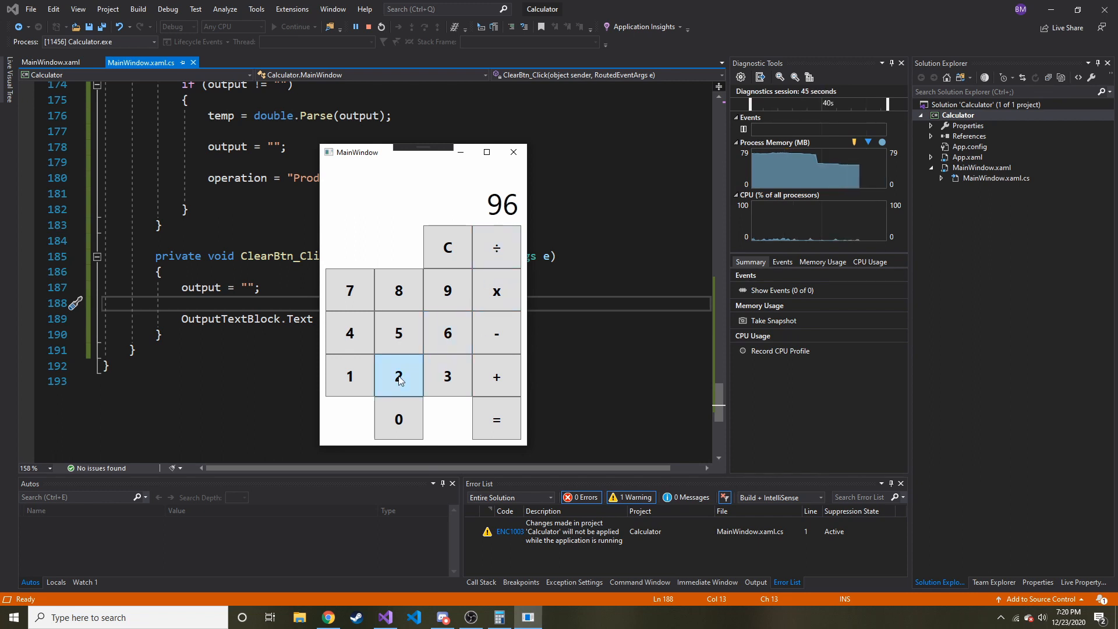
pyautogui.click(448, 333)
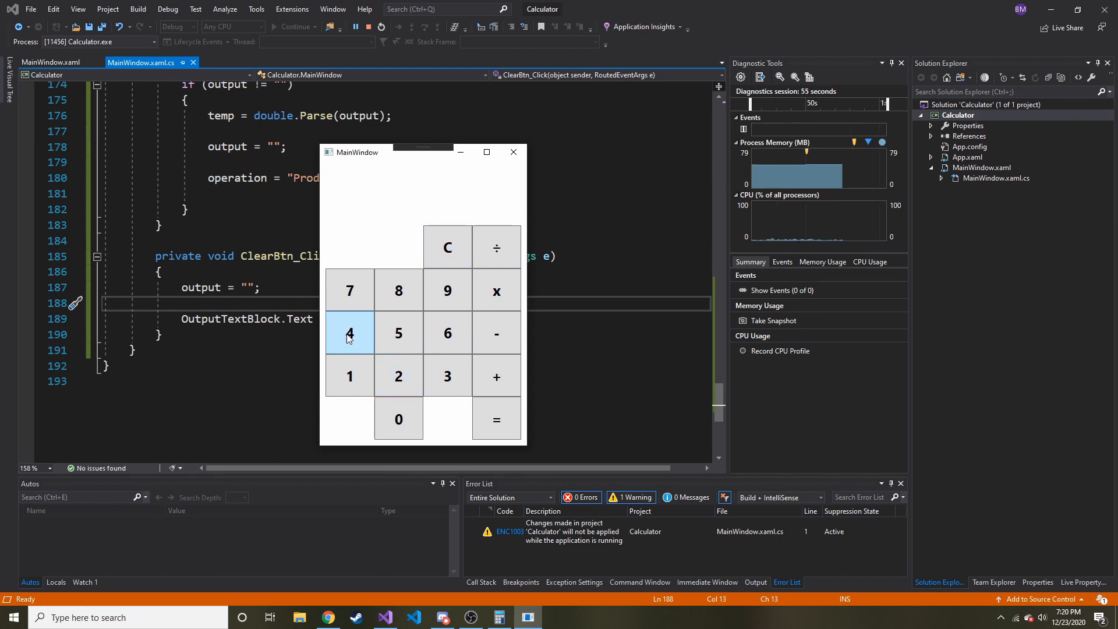
pyautogui.click(496, 419)
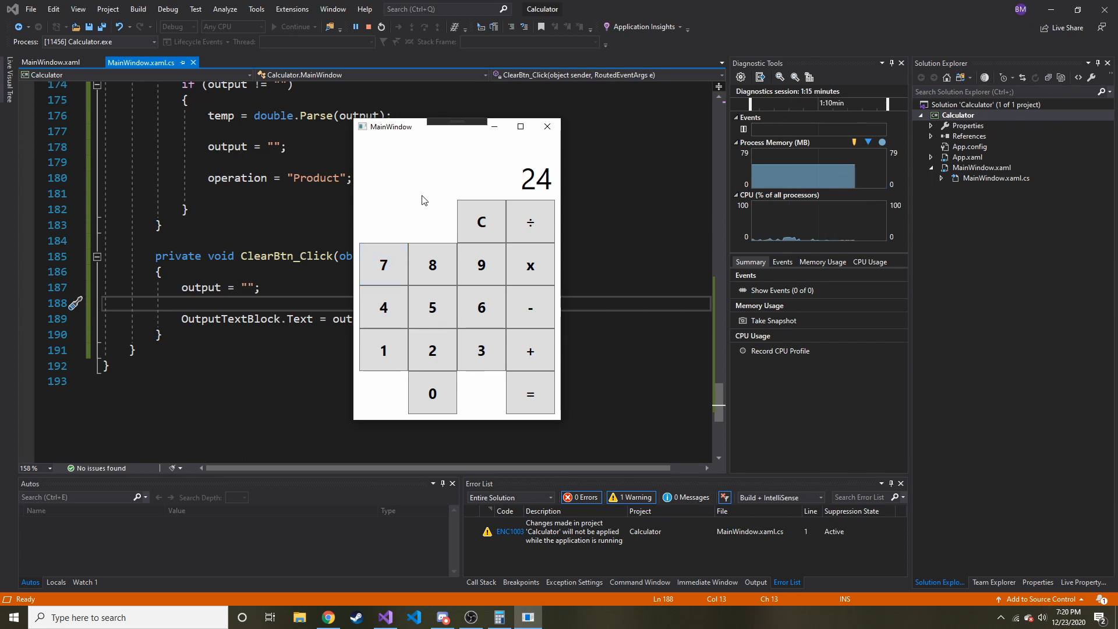
pyautogui.moveTo(396, 226)
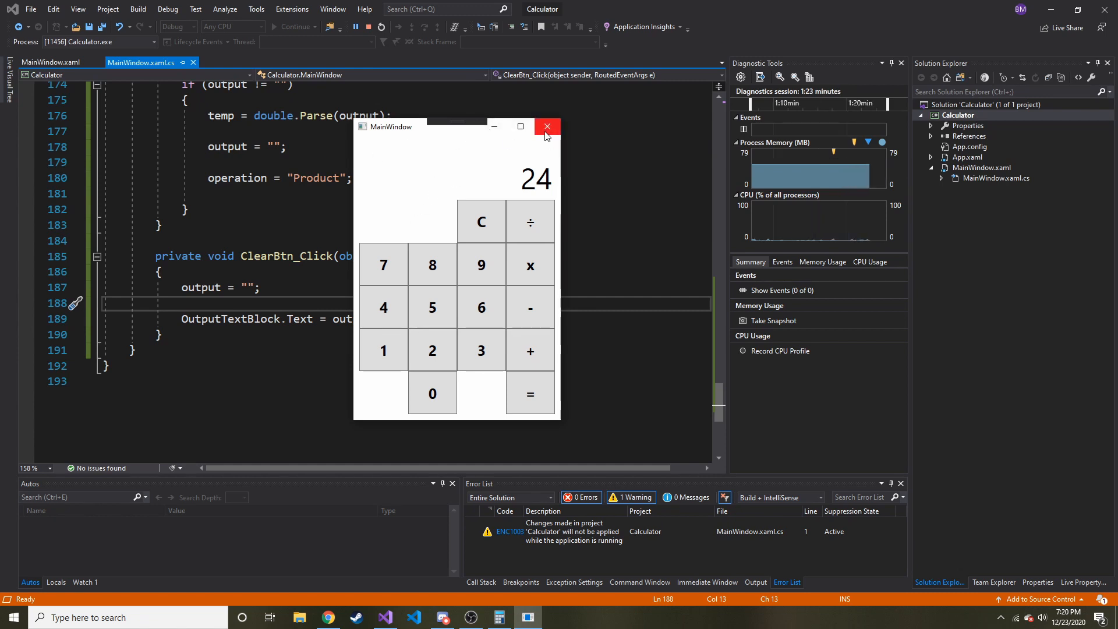
# Step: Close the app and paste a copy of the Clear button in MainWindow.xaml named SquareBtn
pyautogui.click(547, 126)
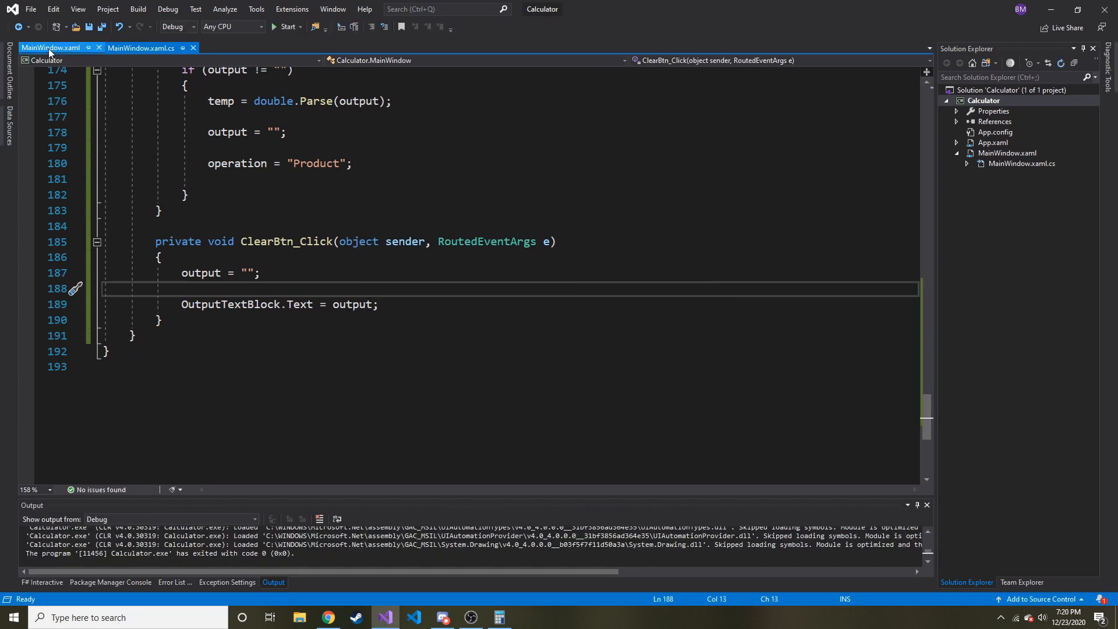
pyautogui.click(50, 47)
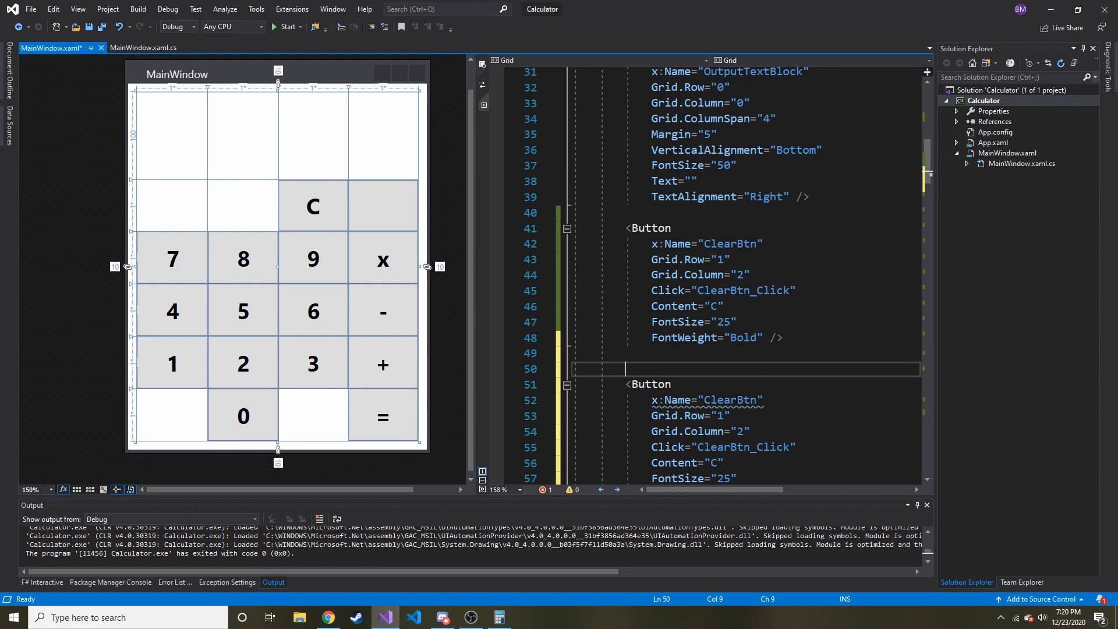
pyautogui.write('Squ')
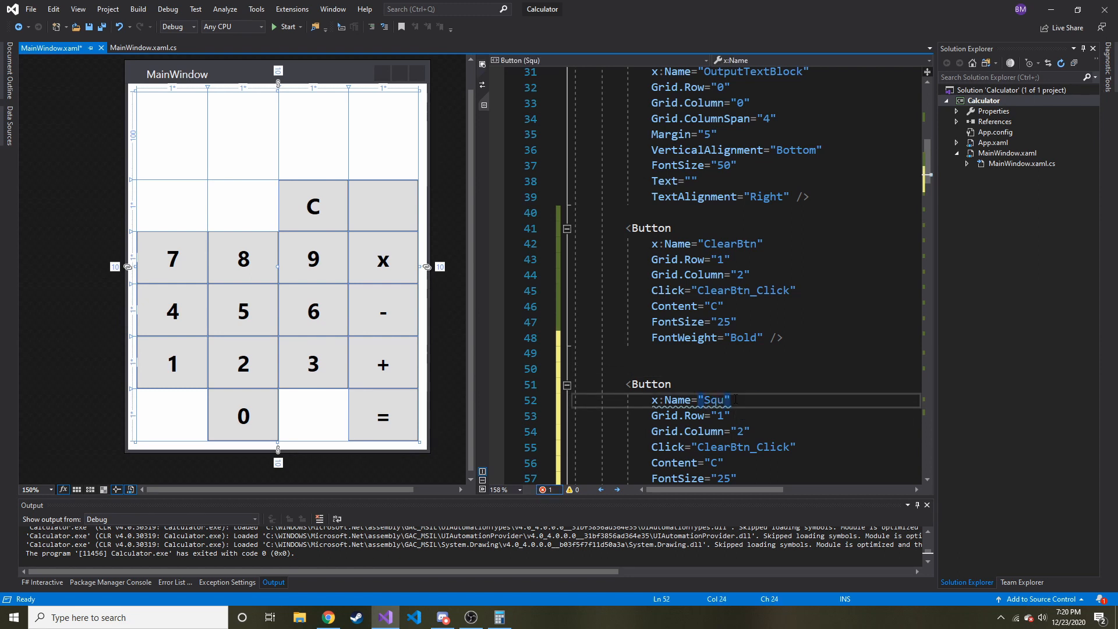
pyautogui.write('areBtn')
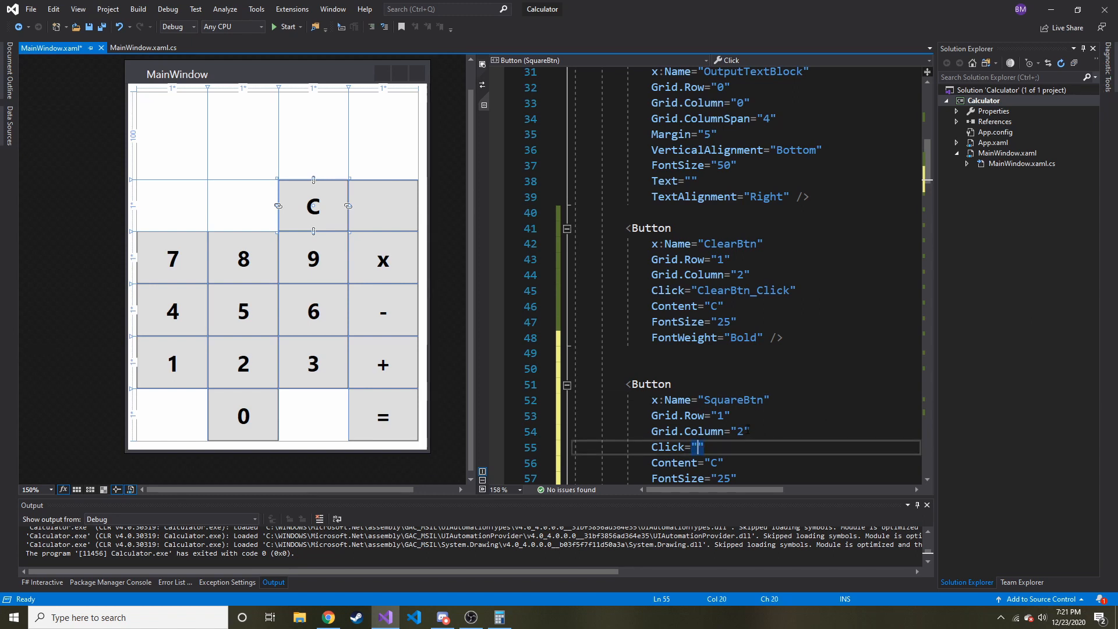
# Step: Set SquareBtn to Grid.Column 0 with Content "^2", comparing with Windows Calculator's square key
pyautogui.write('0')
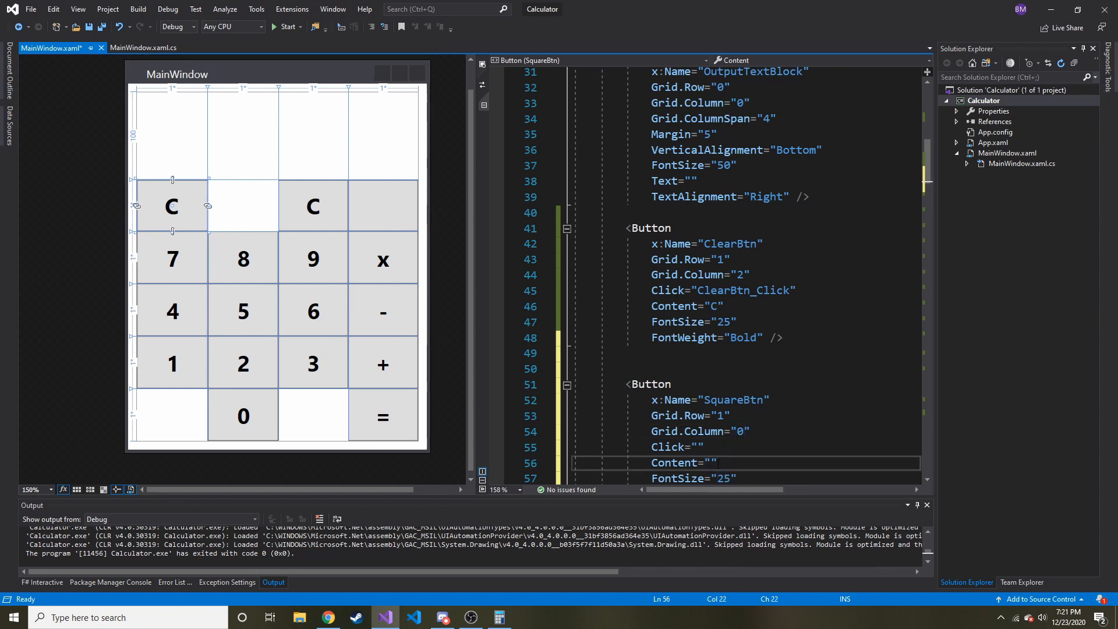
pyautogui.write('^')
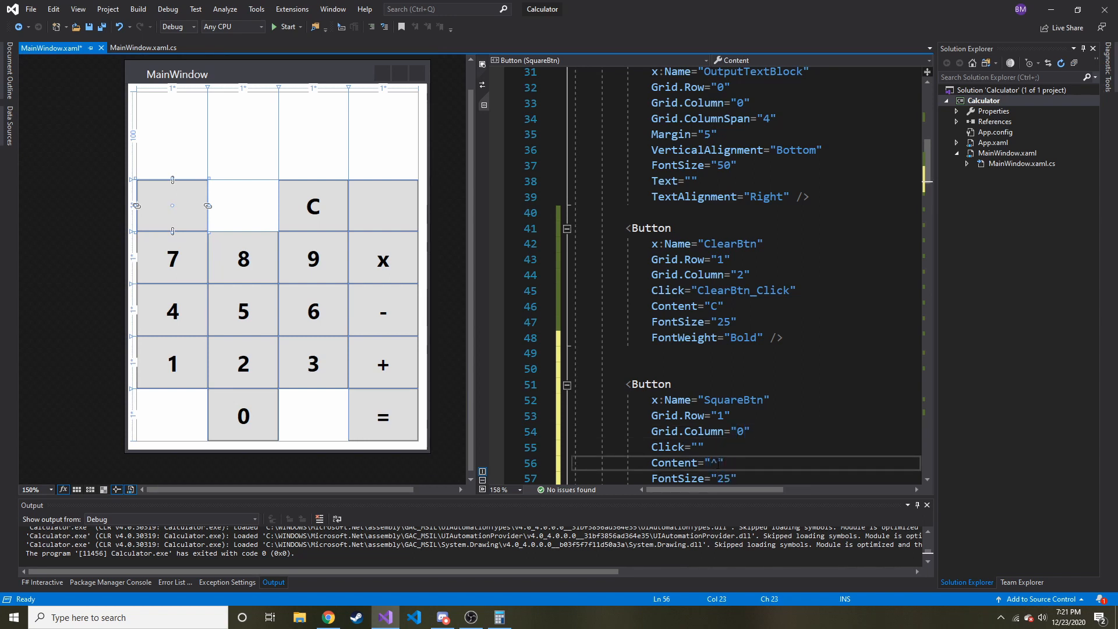
pyautogui.write('2')
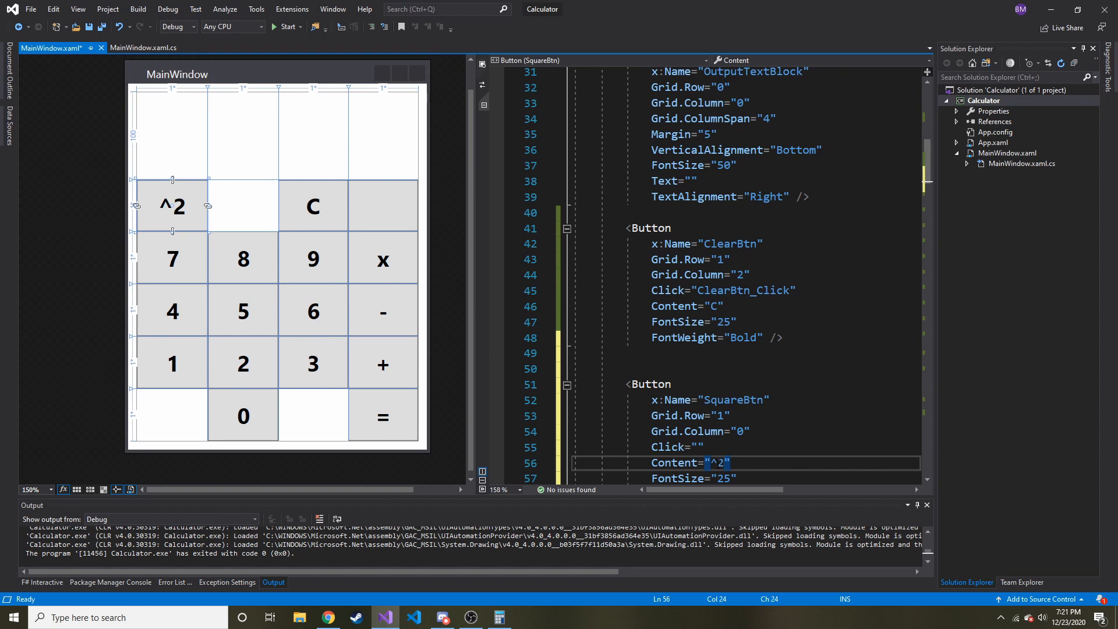
pyautogui.click(499, 617)
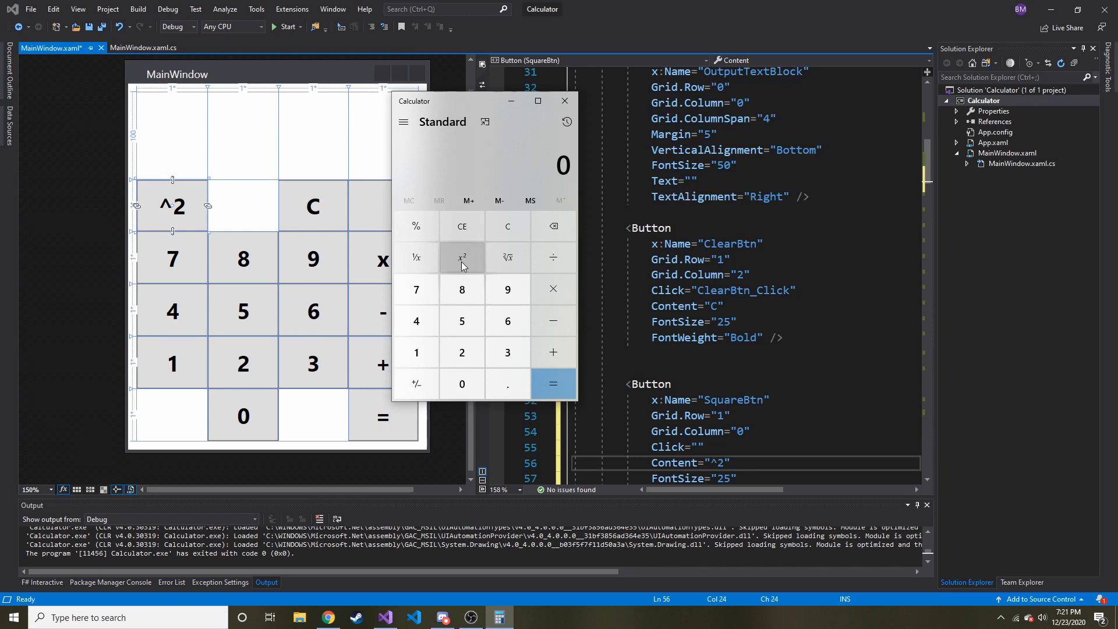
pyautogui.moveTo(529, 102)
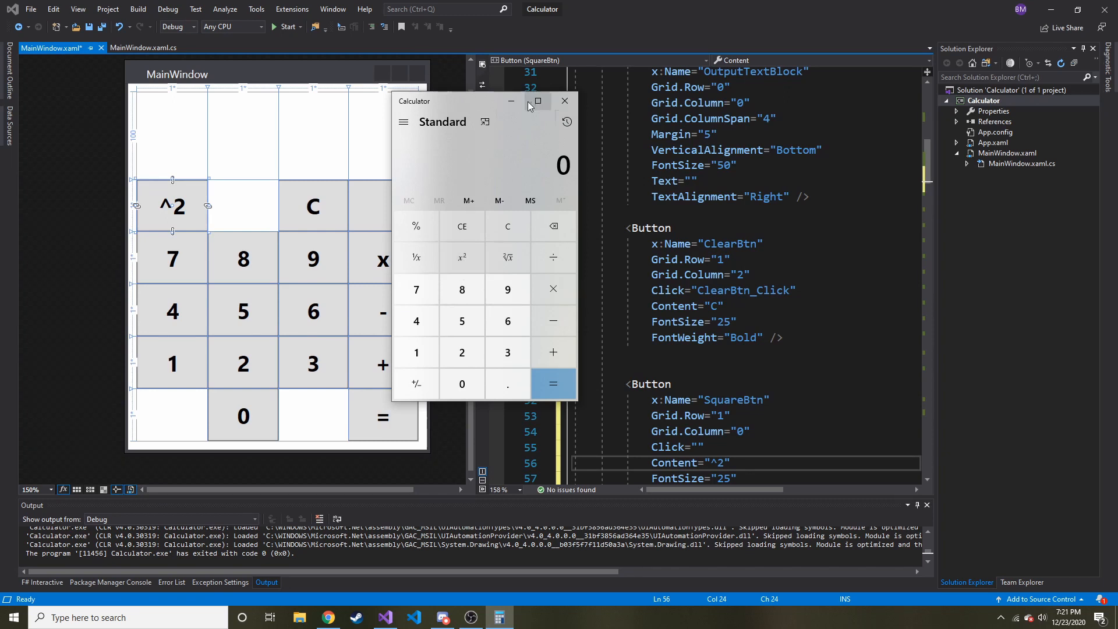
pyautogui.moveTo(512, 105)
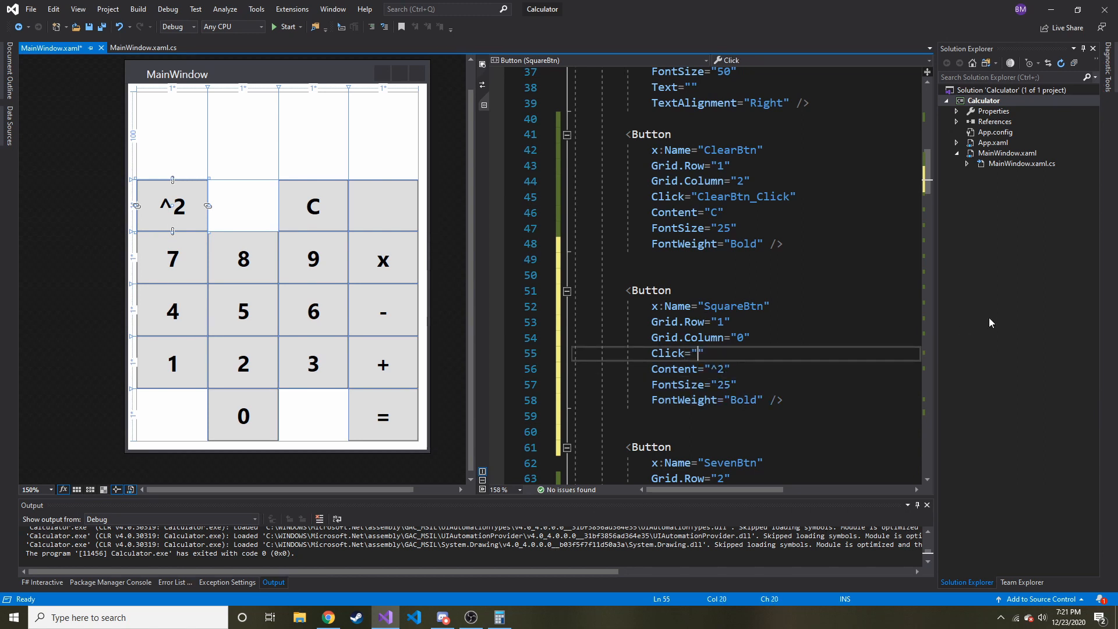
# Step: Set Click="SquareBtn_Click" on SquareBtn, save, and go to its code-behind method
pyautogui.write('SquareBtn_Click')
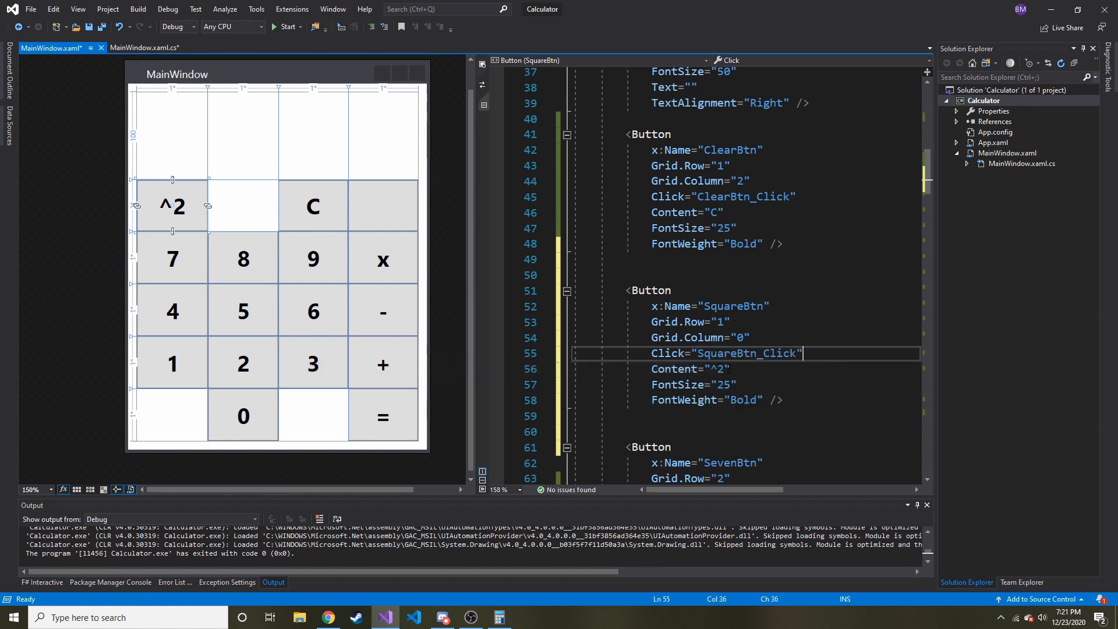
pyautogui.press('ctrl+s')
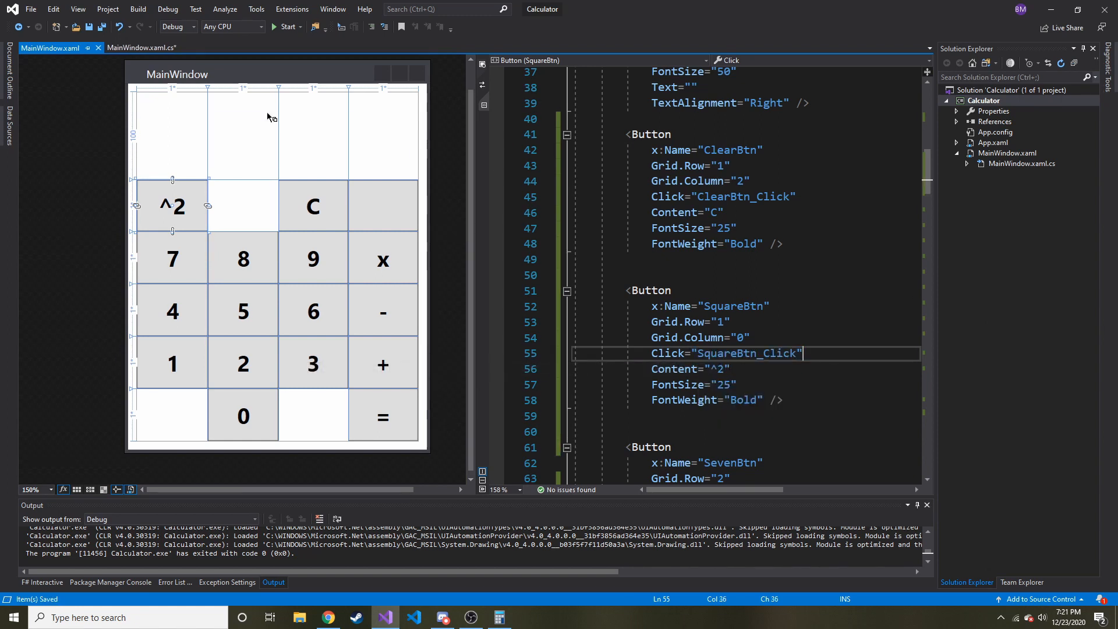
pyautogui.click(142, 48)
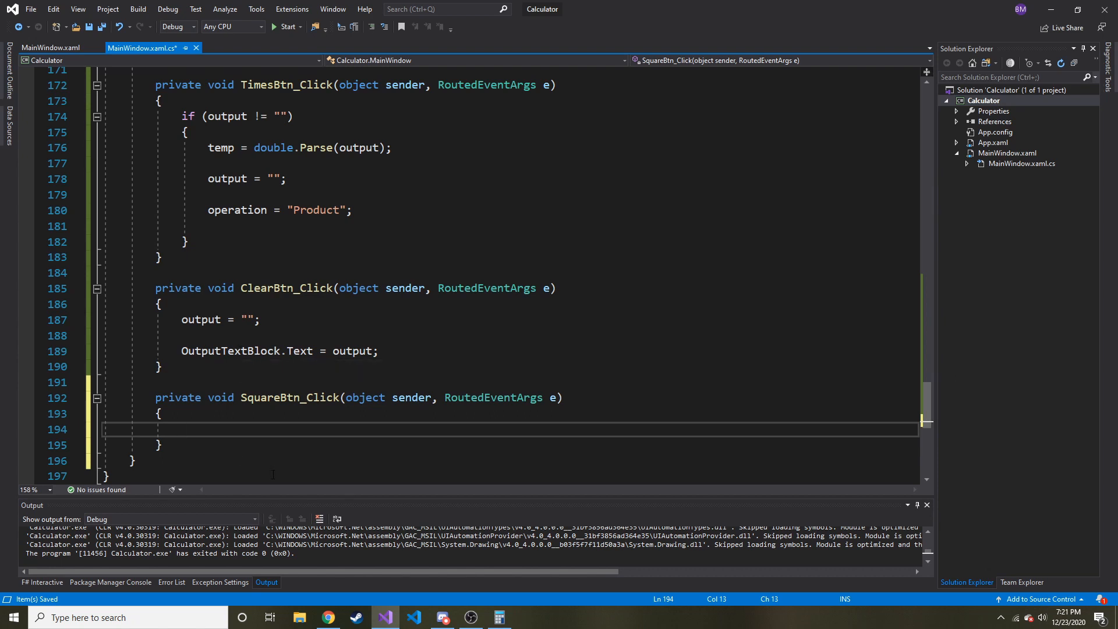
# Step: In SquareBtn_Click declare double square = double.Parse(output);
pyautogui.click(50, 48)
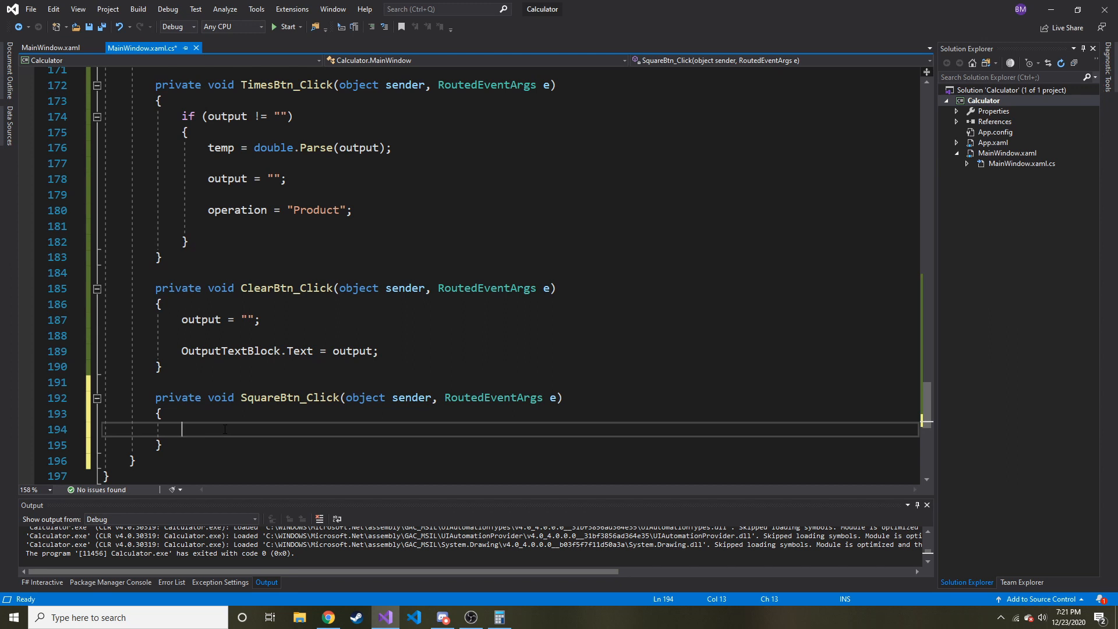
pyautogui.write('double')
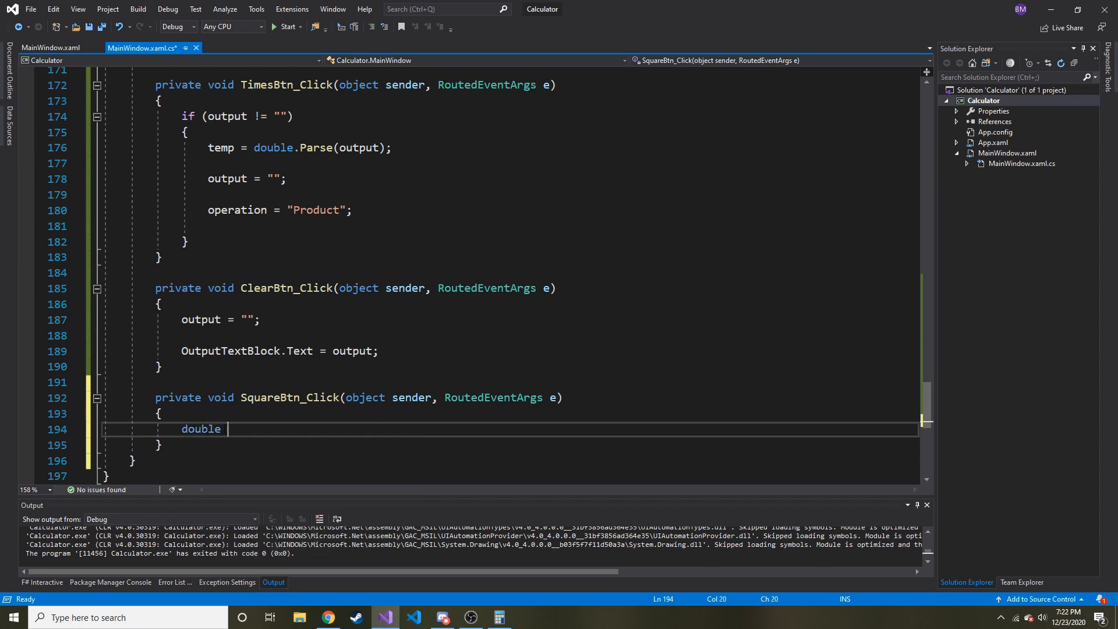
pyautogui.write('square =')
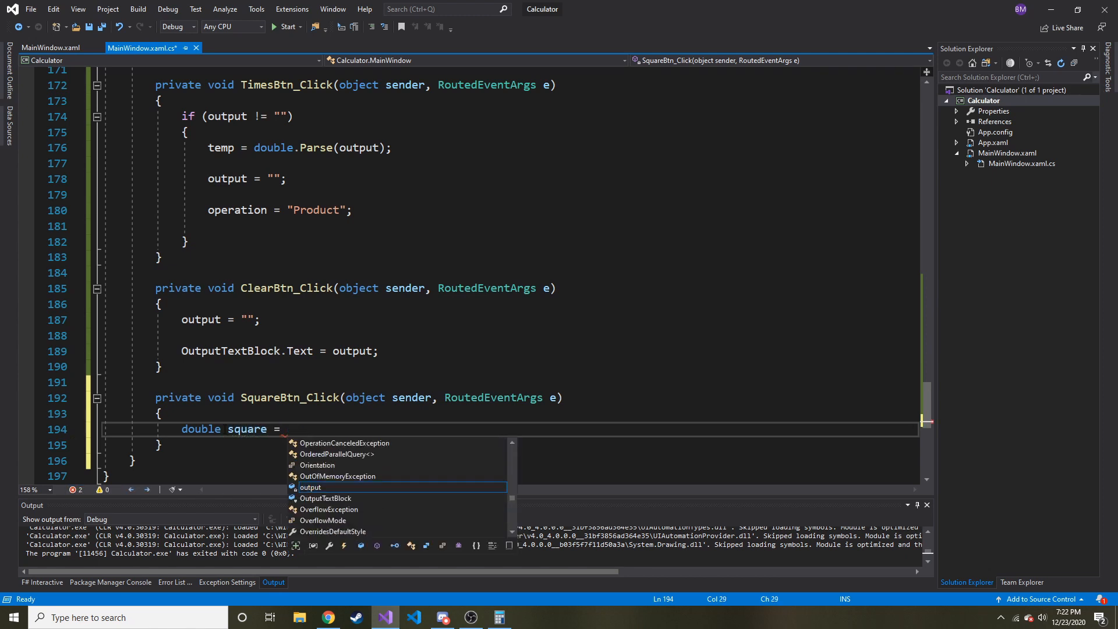
pyautogui.write('double.par')
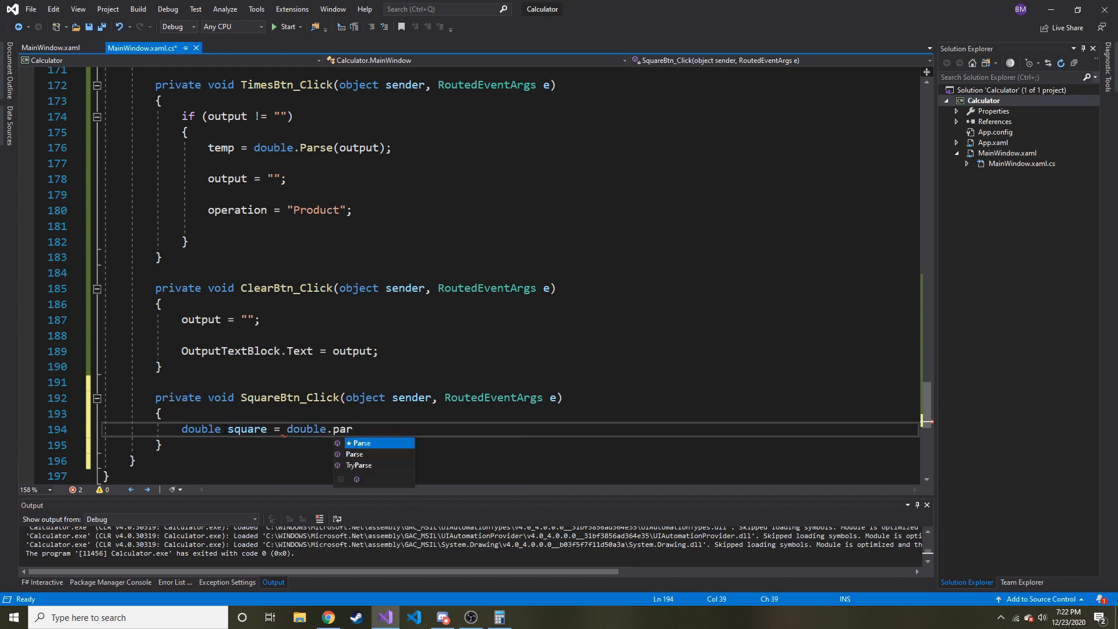
pyautogui.write('se(out')
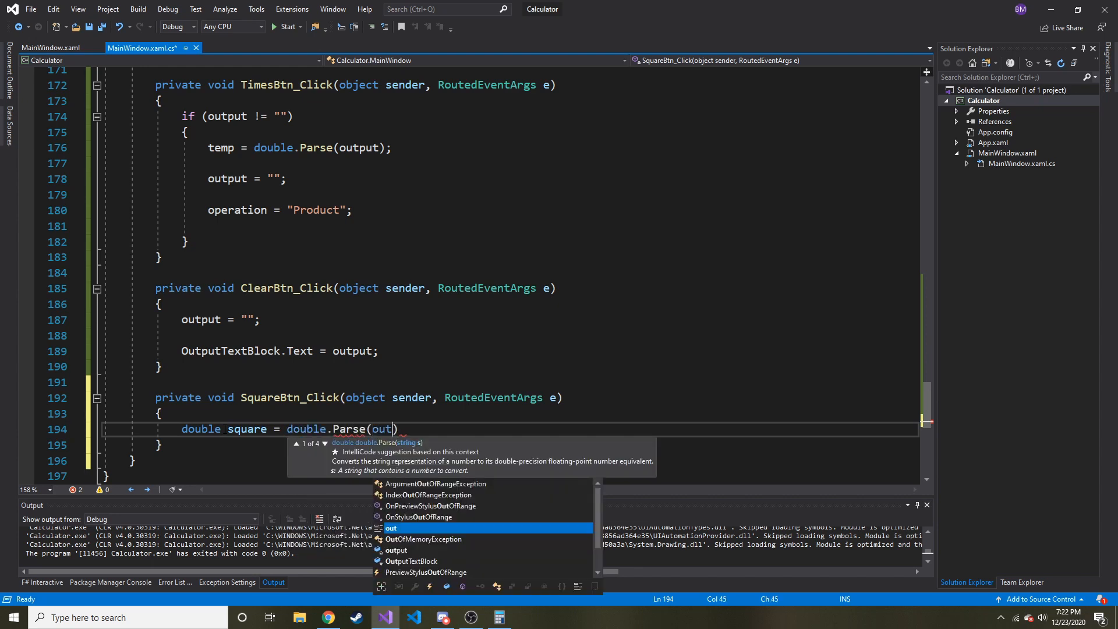
pyautogui.write('put')
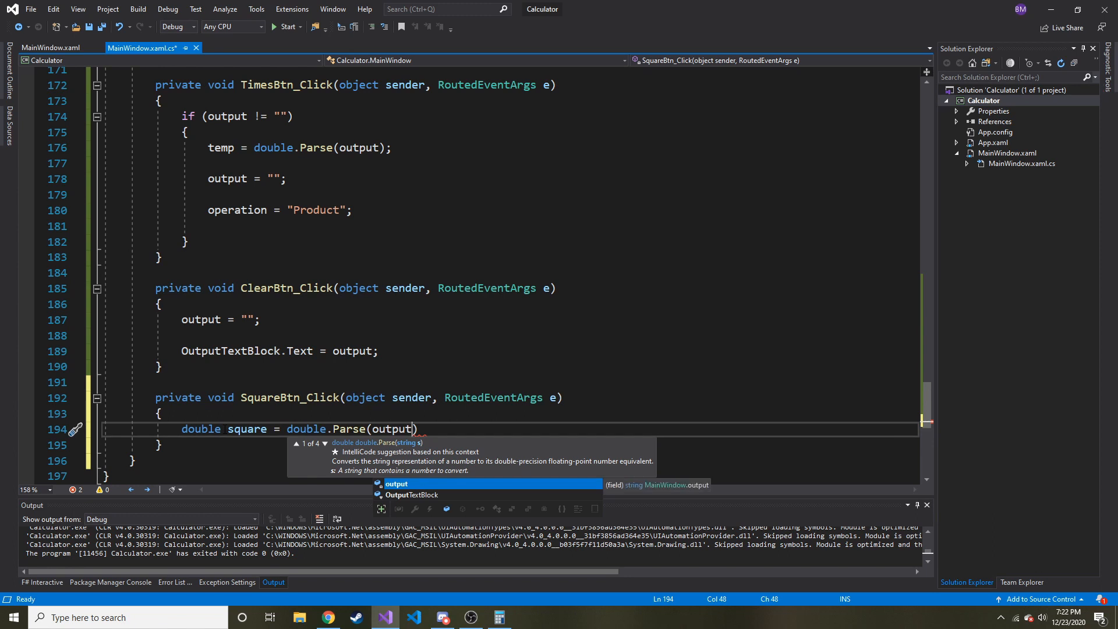
pyautogui.write(');')
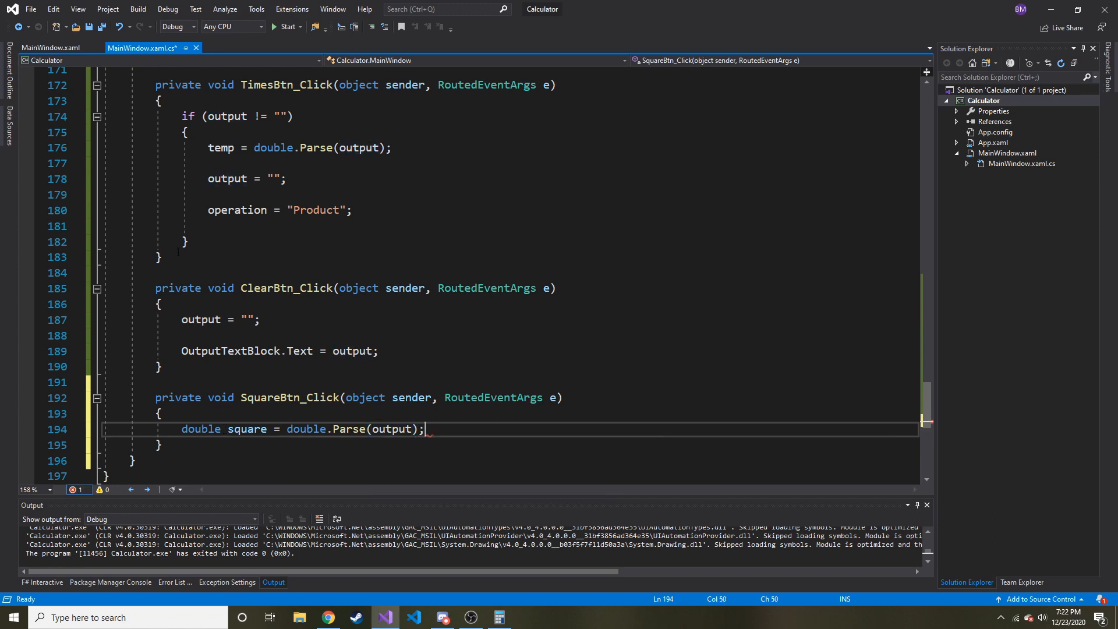
pyautogui.doubleClick(306, 429)
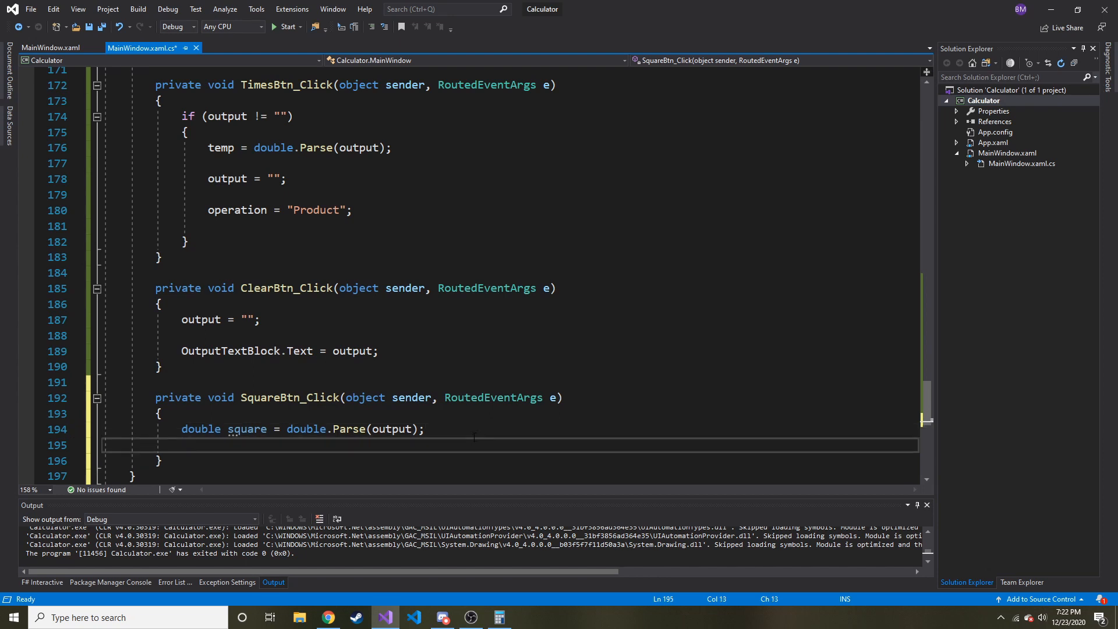
# Step: Set output = (square * square).ToString(); and OutputTextBlock.Text = output;
pyautogui.write('output =')
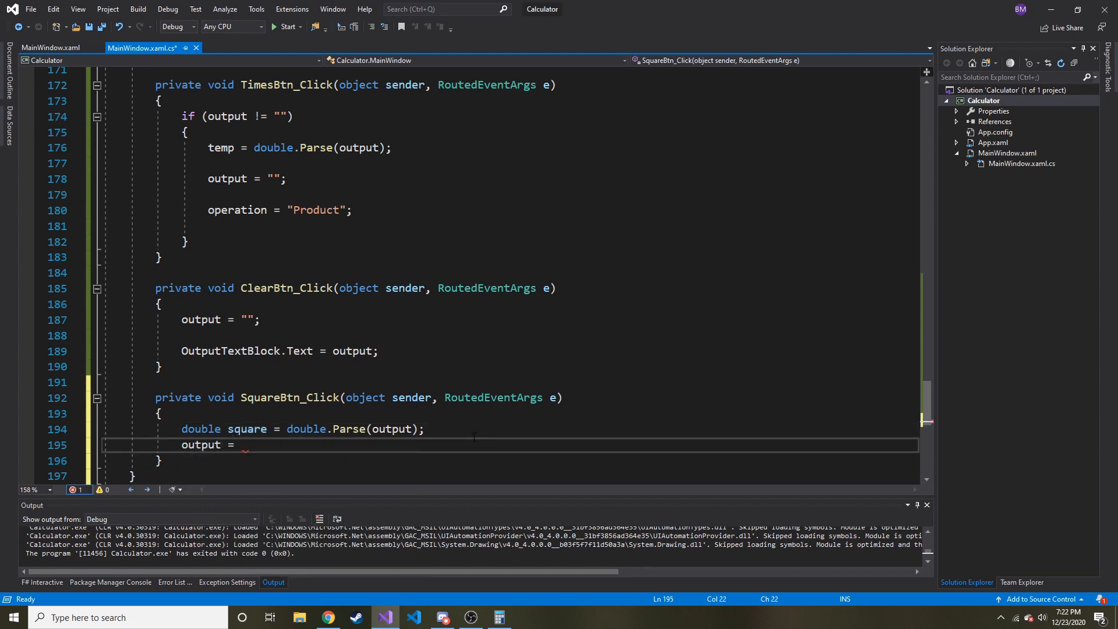
pyautogui.write('square * square;')
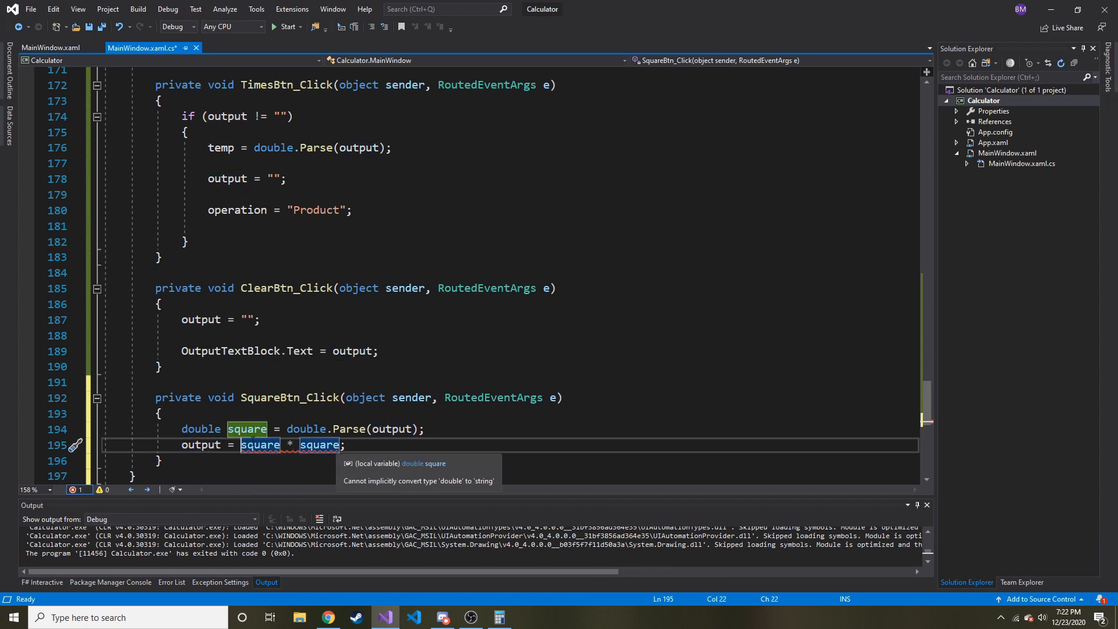
pyautogui.write('(')
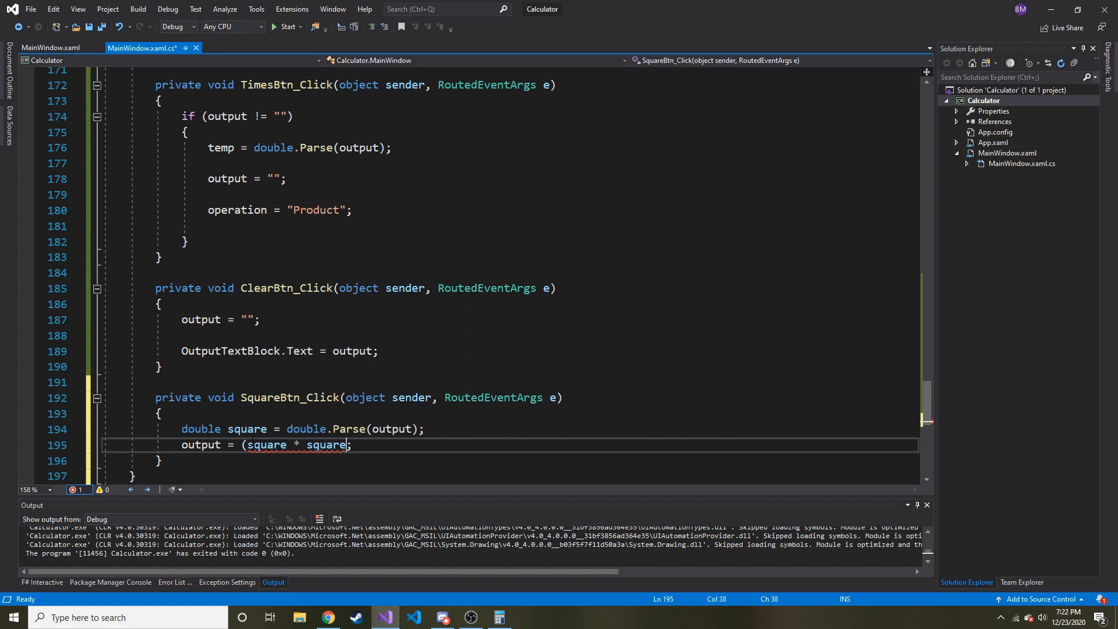
pyautogui.write('.ToString(')
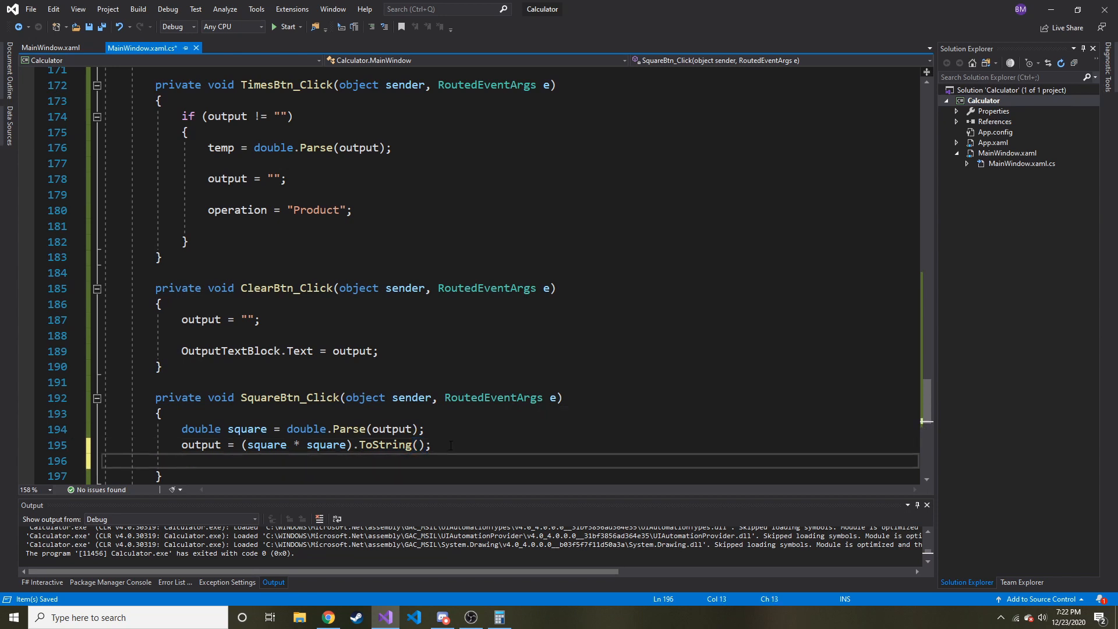
pyautogui.write('outp')
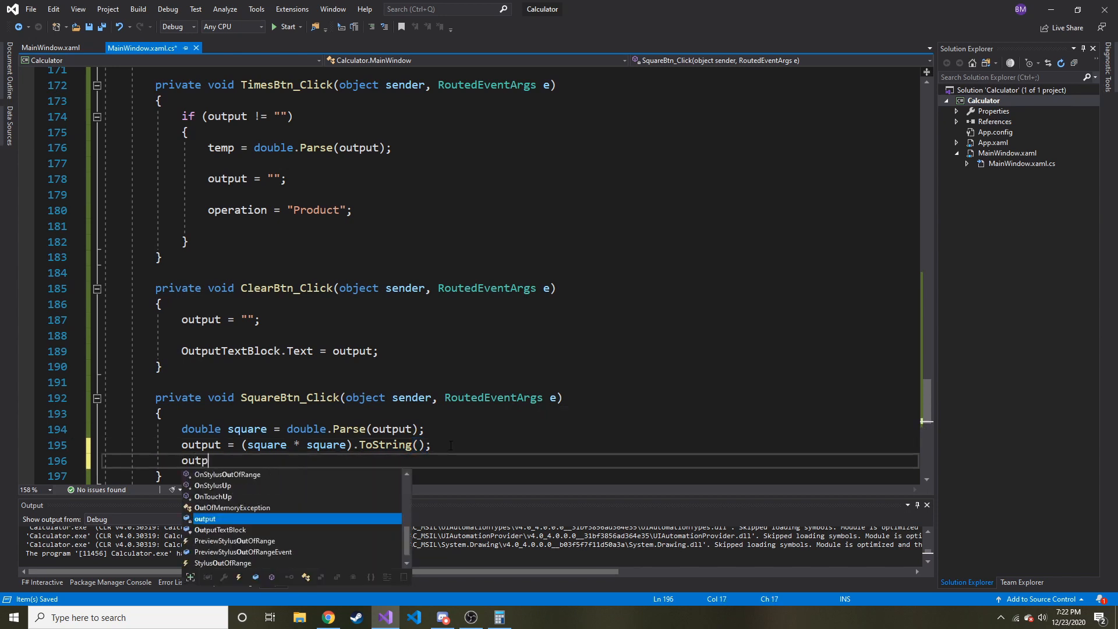
pyautogui.write('OutputTextBlock.Text =')
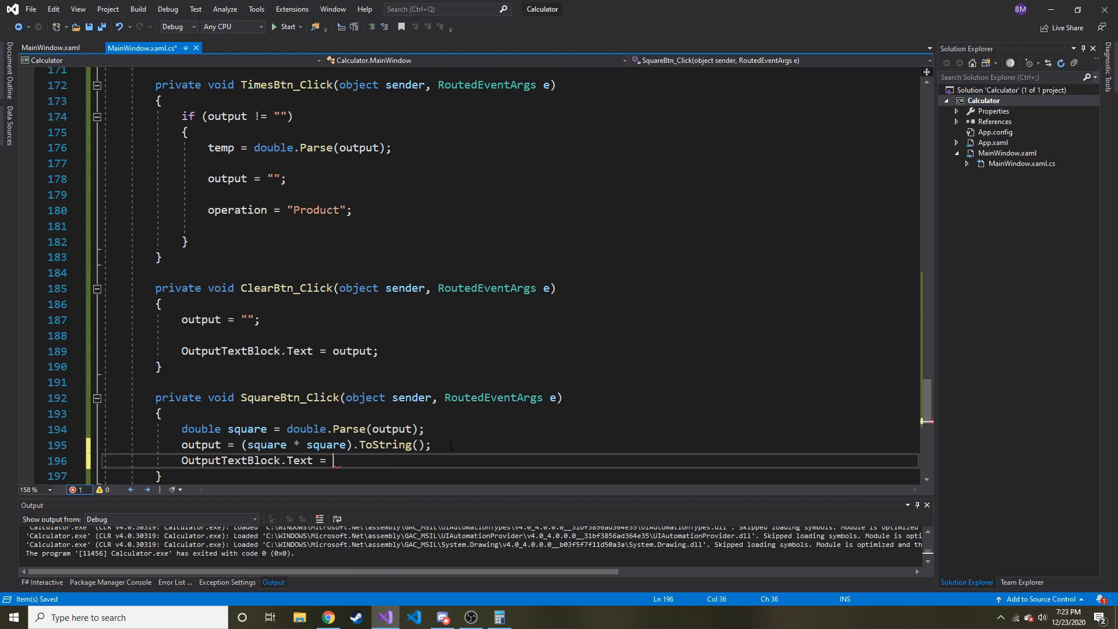
pyautogui.write('output;')
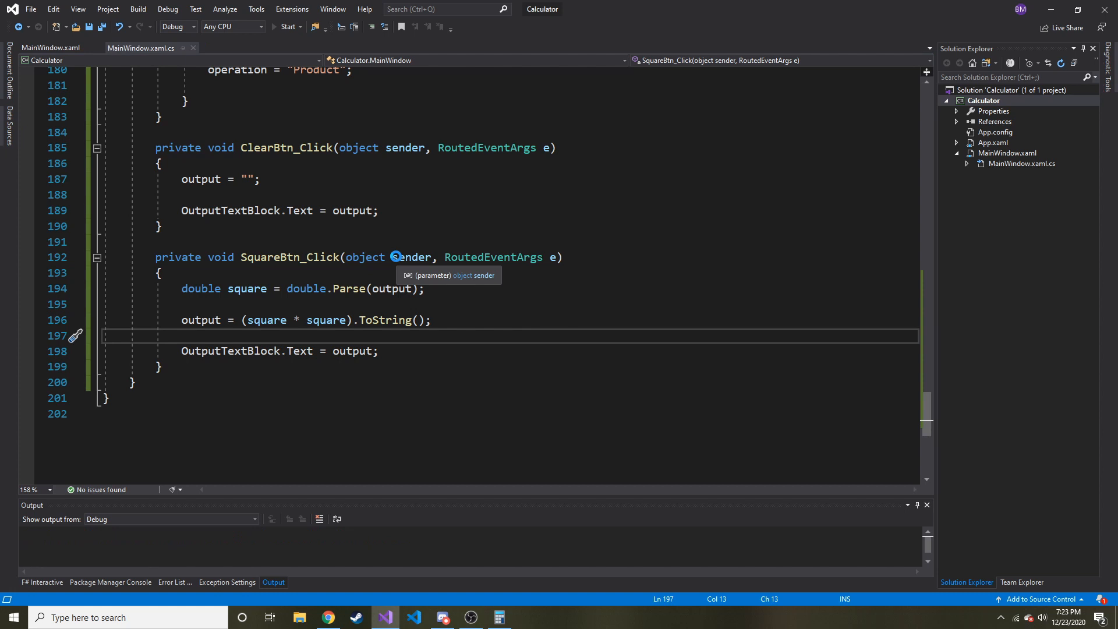
# Step: Start debugging, enter 2 and square it to show 4, then clear the display with C
pyautogui.click(287, 27)
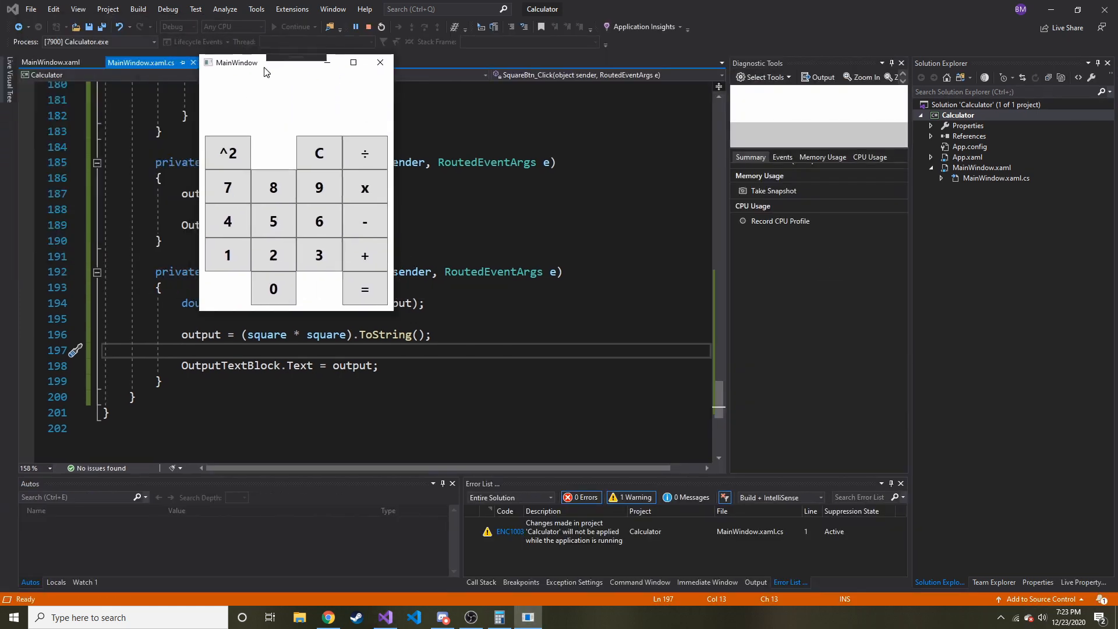
pyautogui.click(227, 153)
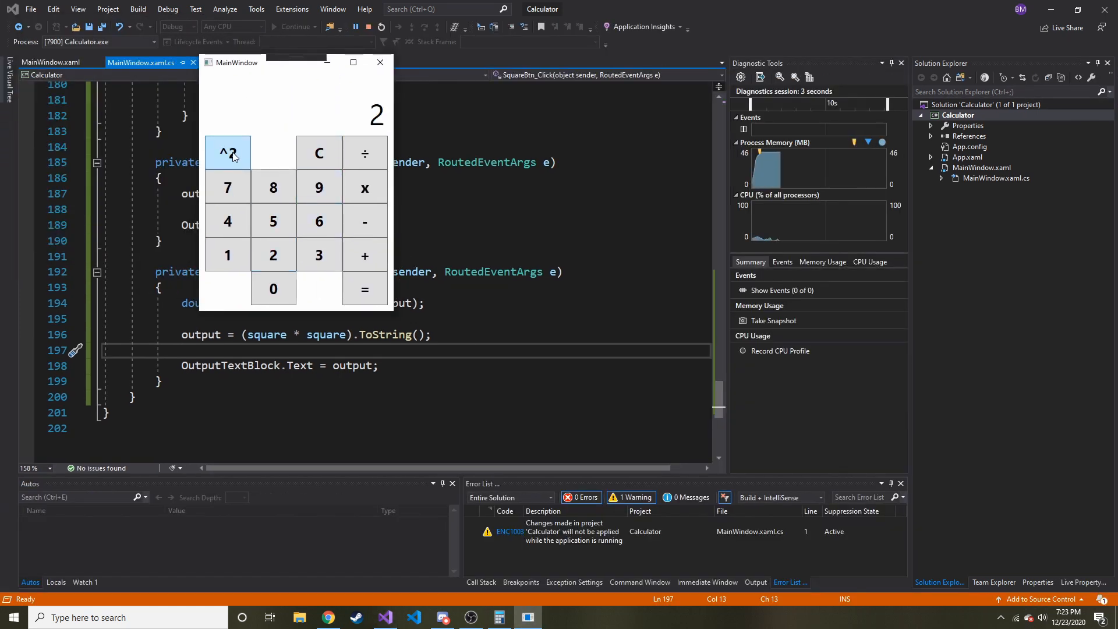
pyautogui.click(227, 153)
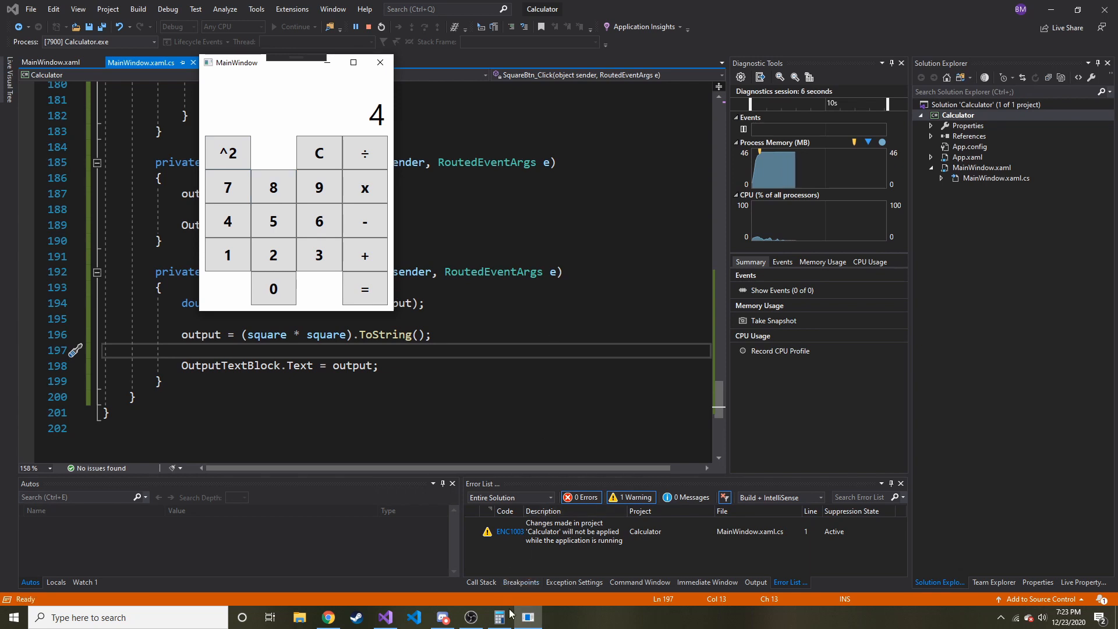
pyautogui.click(497, 617)
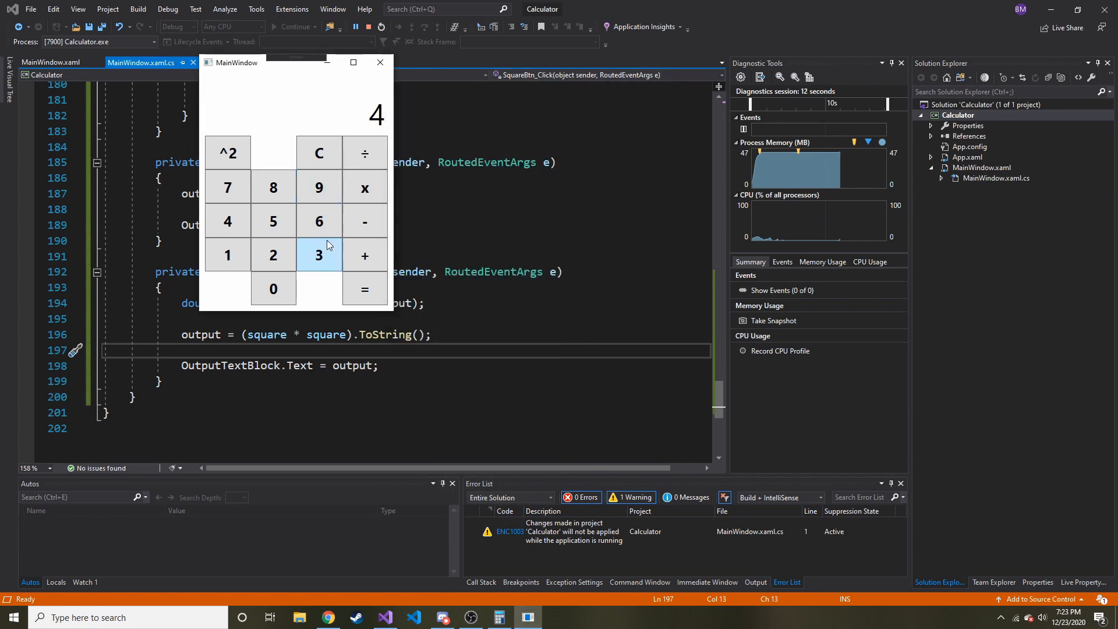
pyautogui.click(319, 153)
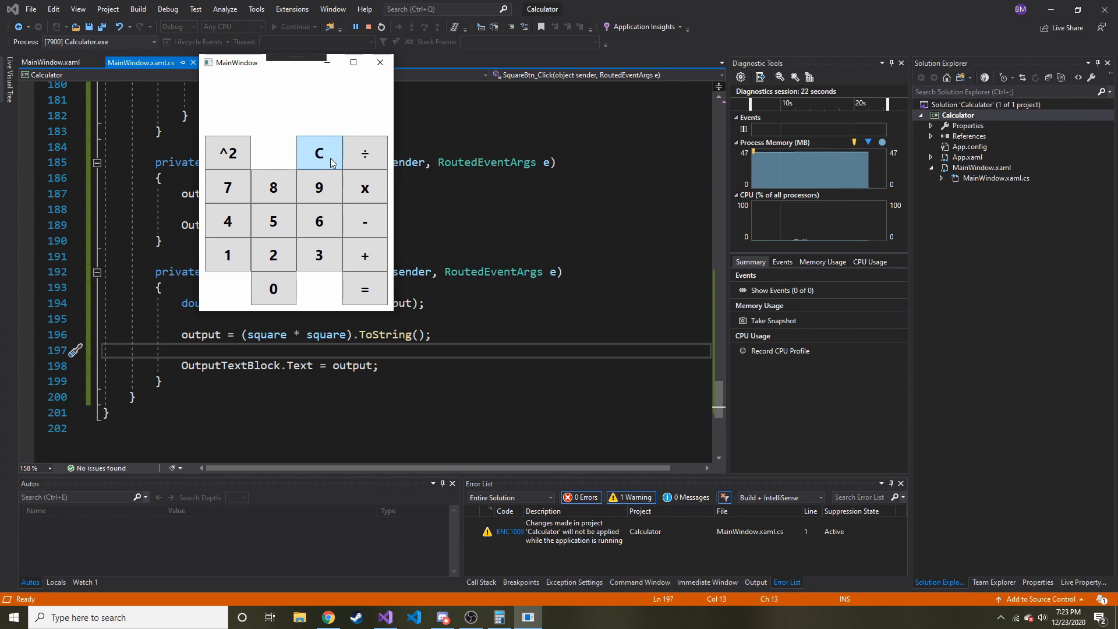
pyautogui.moveTo(319, 164)
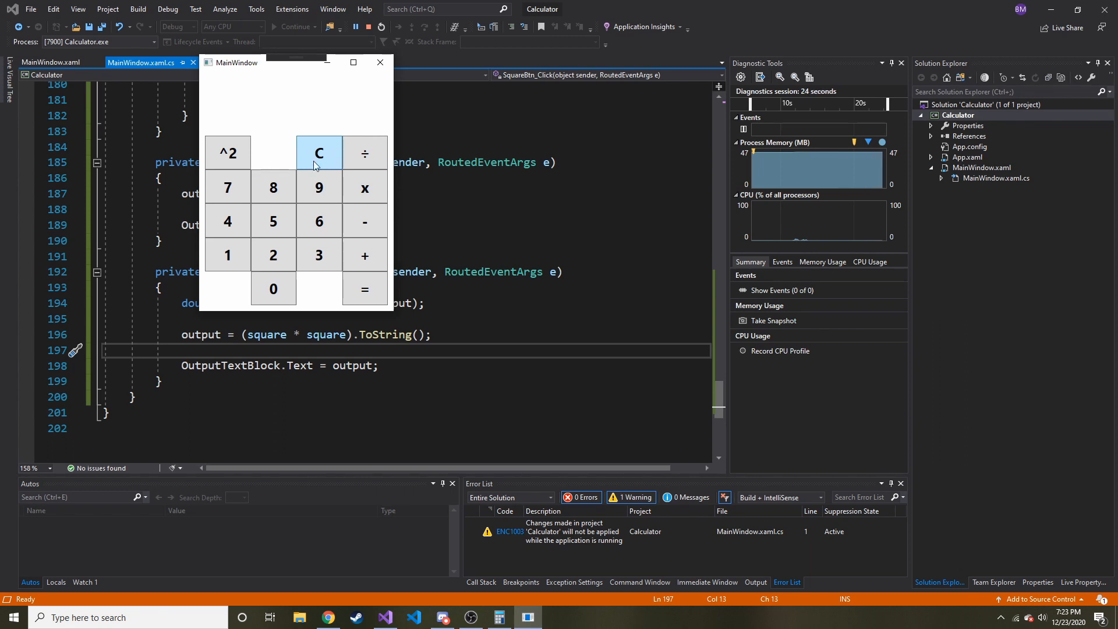
pyautogui.moveTo(365, 154)
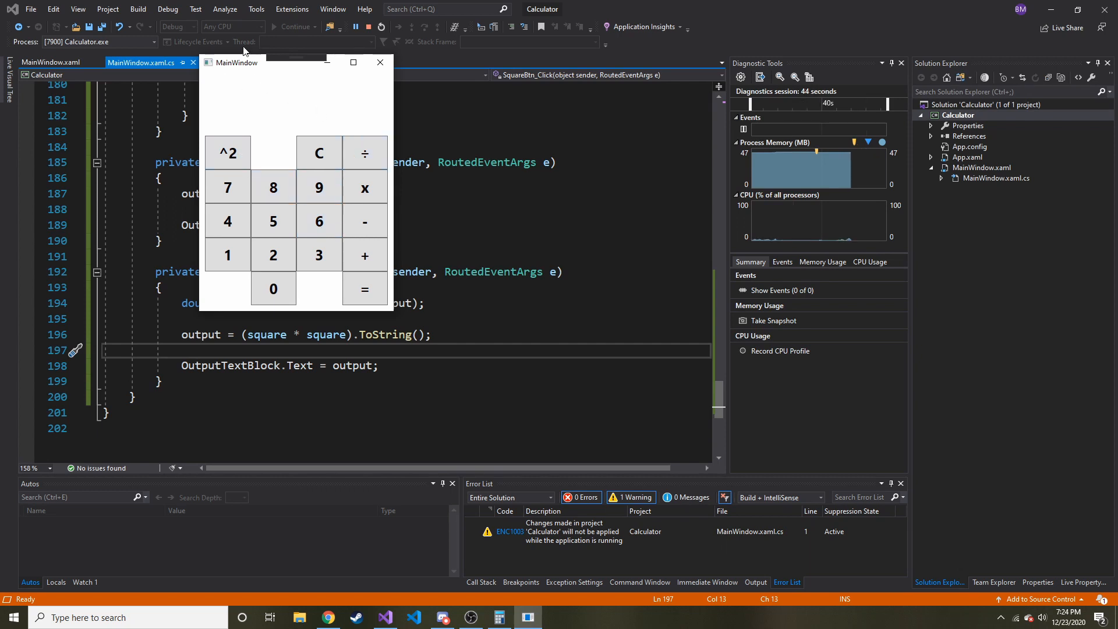
# Step: Drag the calculator window toward the centre to reveal the ClearBtn_Click and SquareBtn_Click code
pyautogui.moveTo(239, 62); pyautogui.dragTo(392, 164)
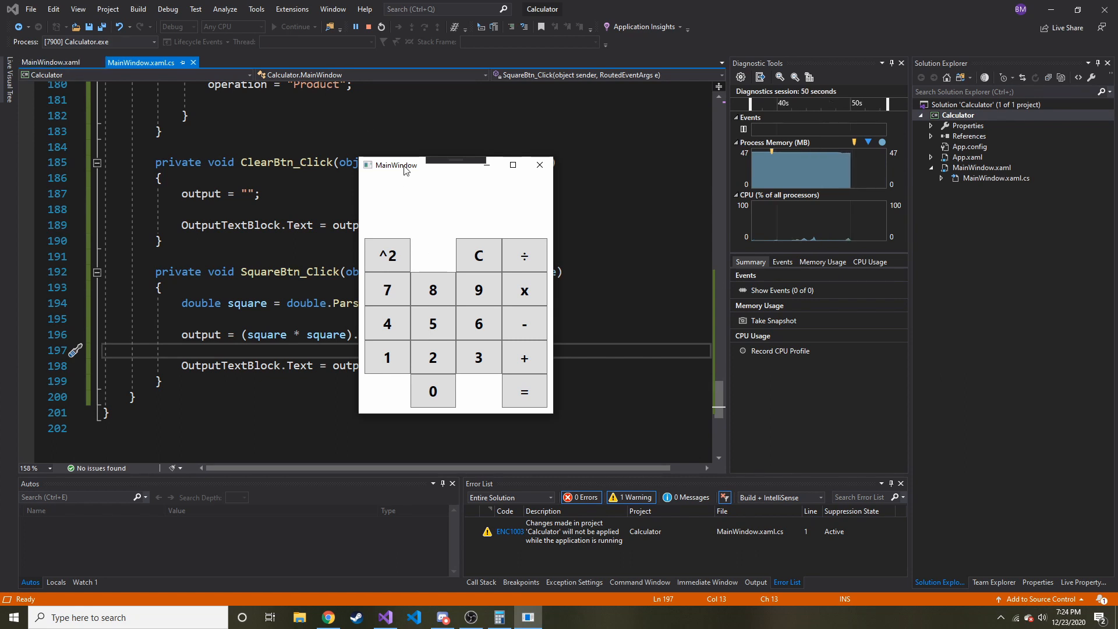
pyautogui.moveTo(404, 164); pyautogui.dragTo(289, 119)
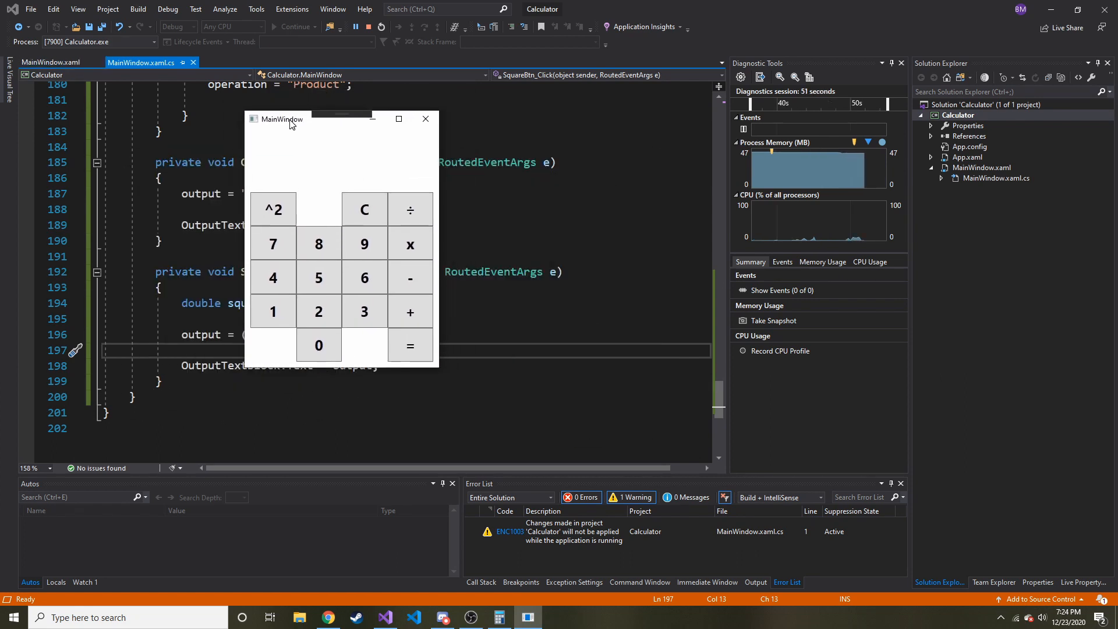
pyautogui.moveTo(291, 119); pyautogui.dragTo(342, 129)
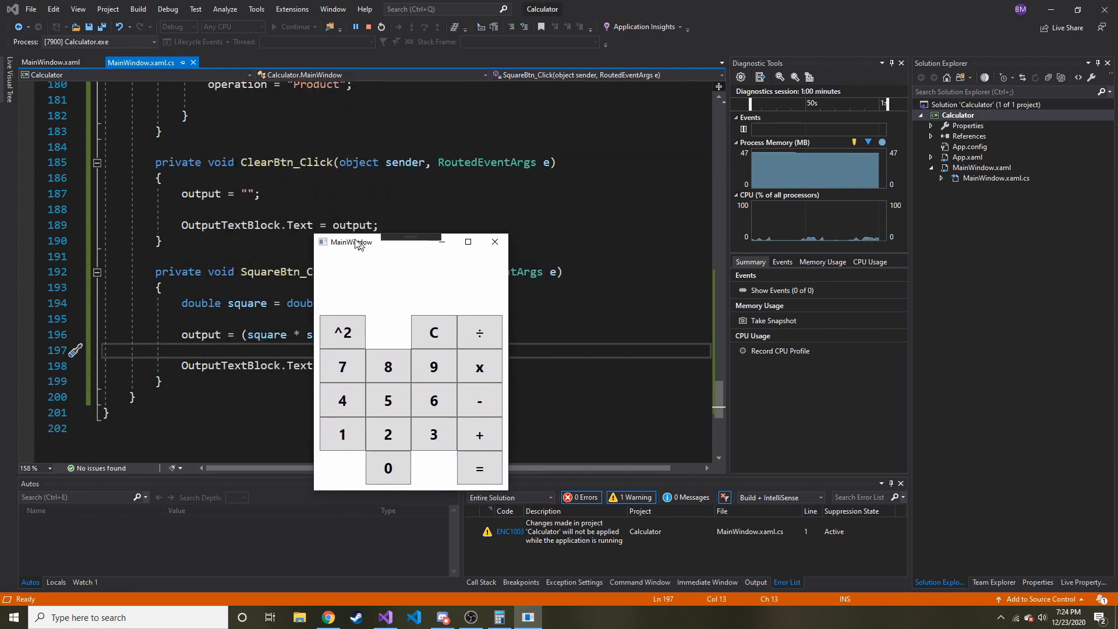
pyautogui.moveTo(356, 242); pyautogui.dragTo(373, 161)
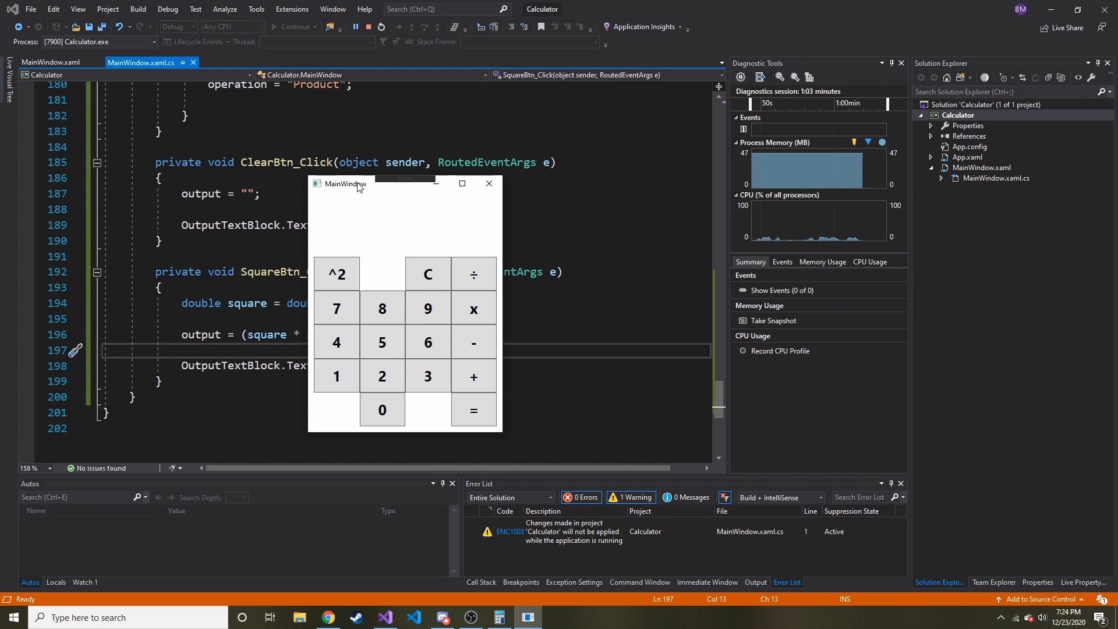
pyautogui.moveTo(428, 274)
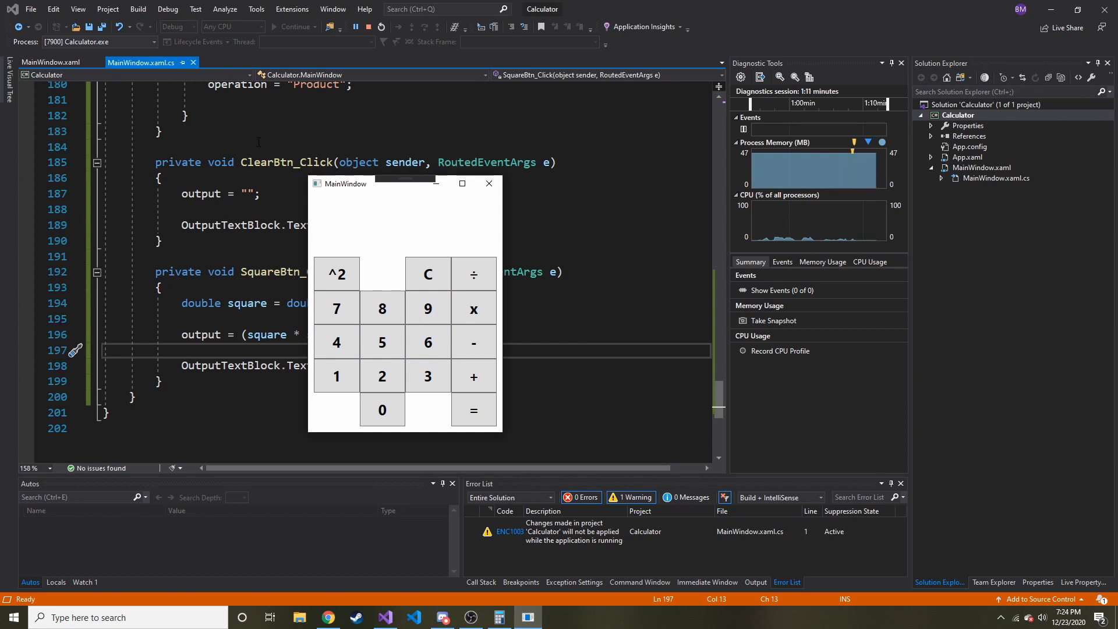
# Step: Enter 2 and square it so the display shows 4
pyautogui.click(382, 376)
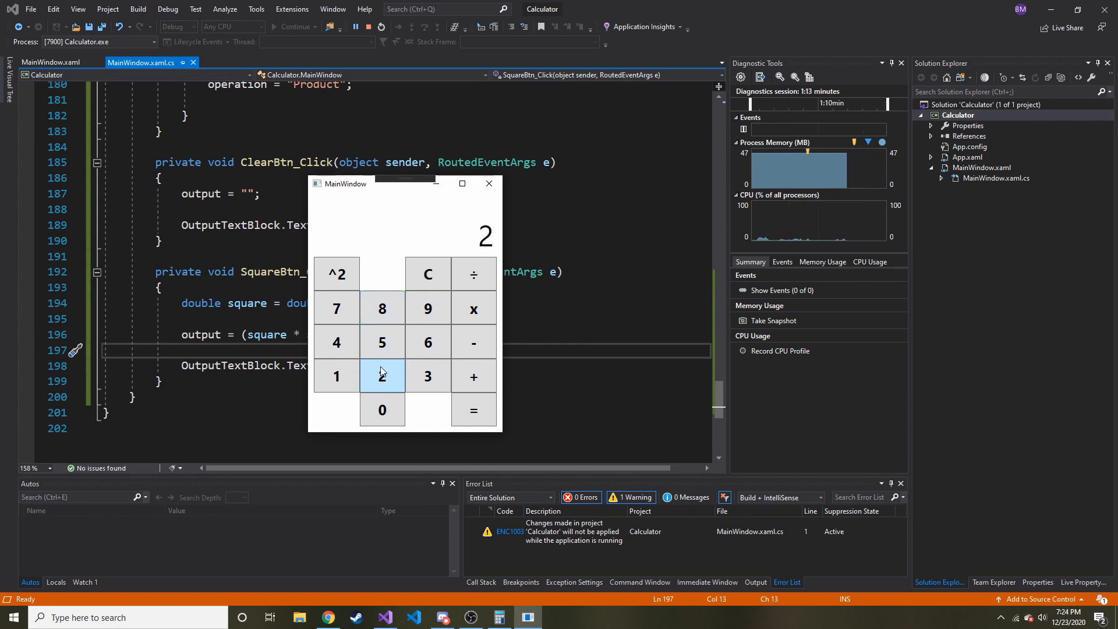
pyautogui.click(473, 410)
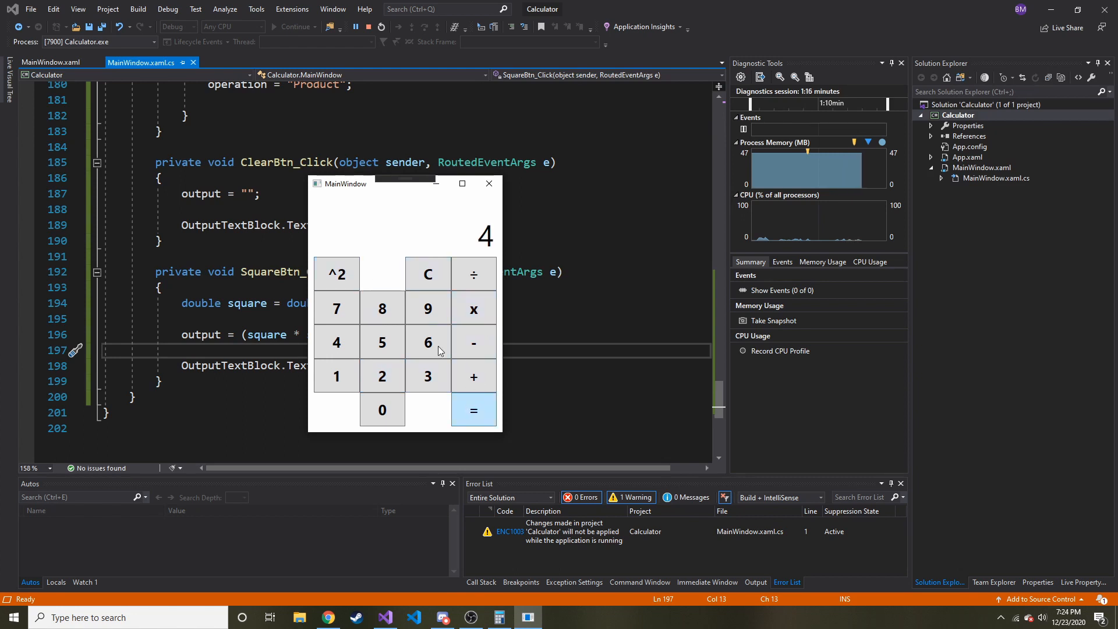